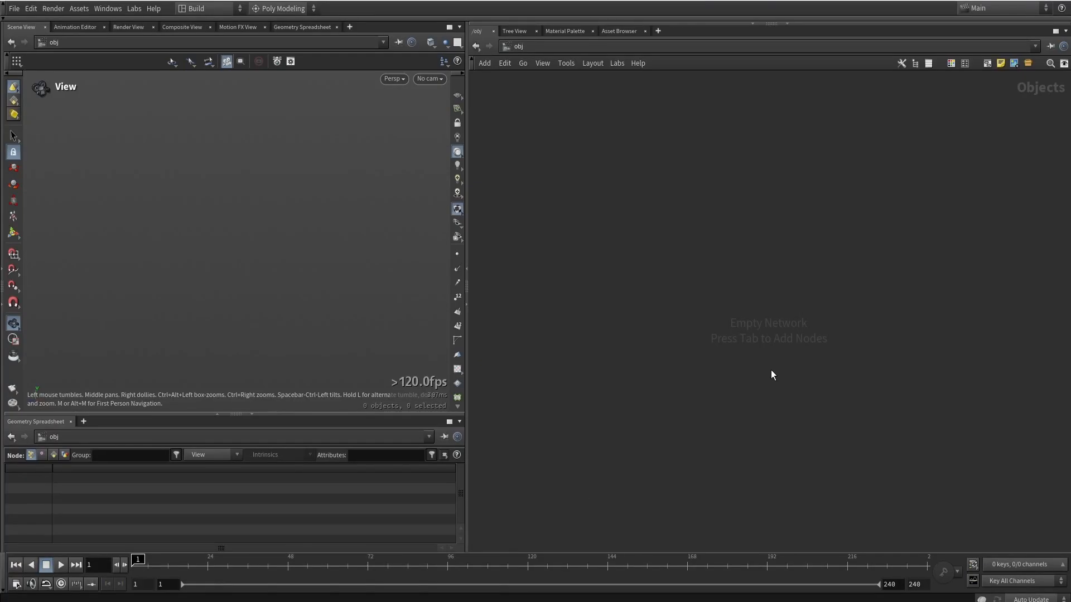
mouse_move(620, 289)
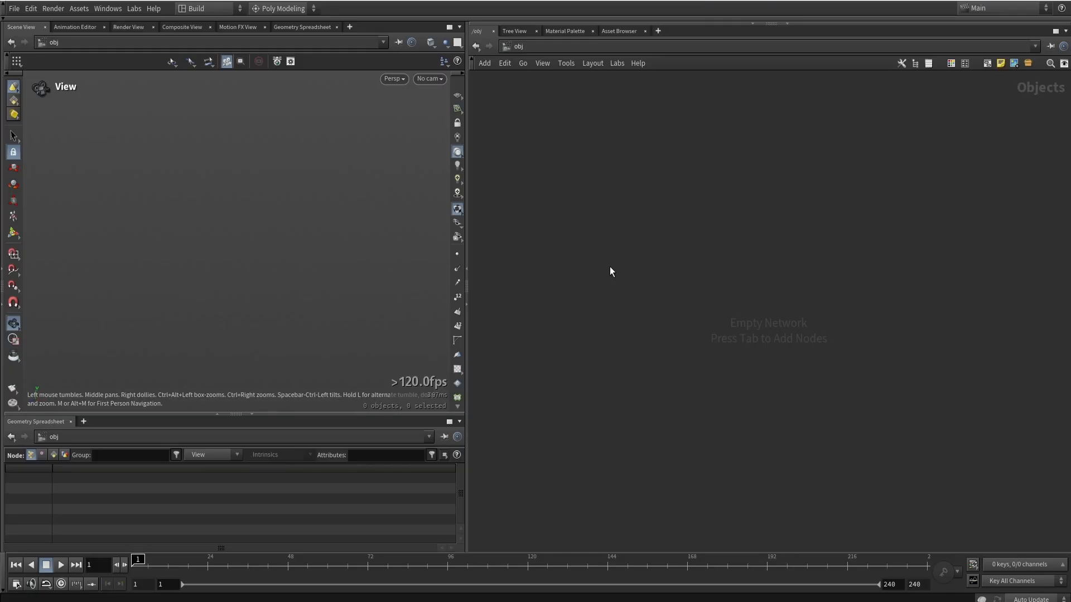
mouse_move(612, 273)
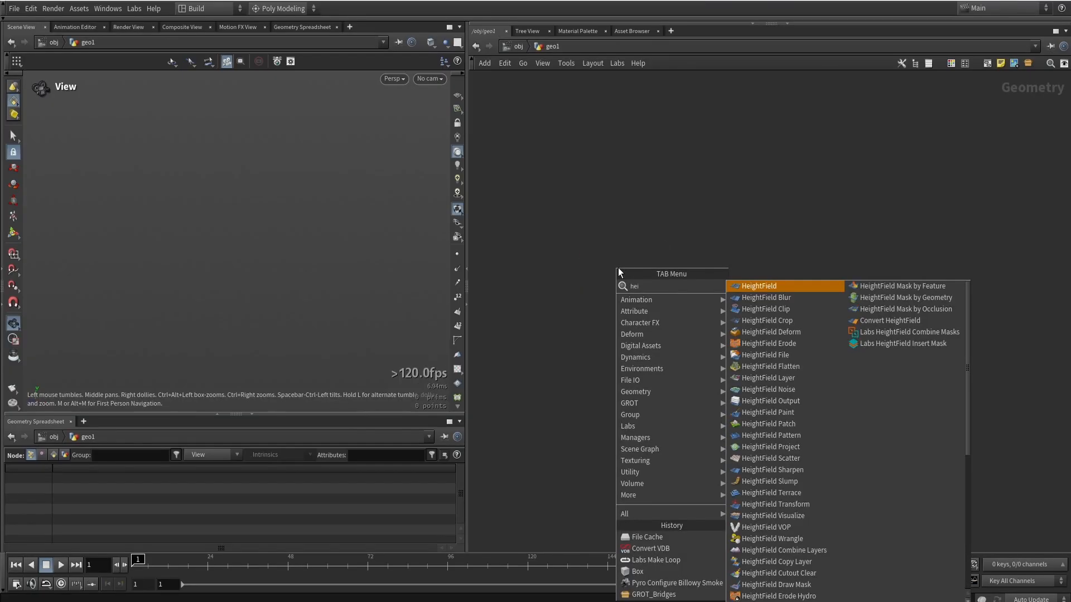
- Add a HeightField node at the default 1000 by 1000 size inside geo1
click(756, 286)
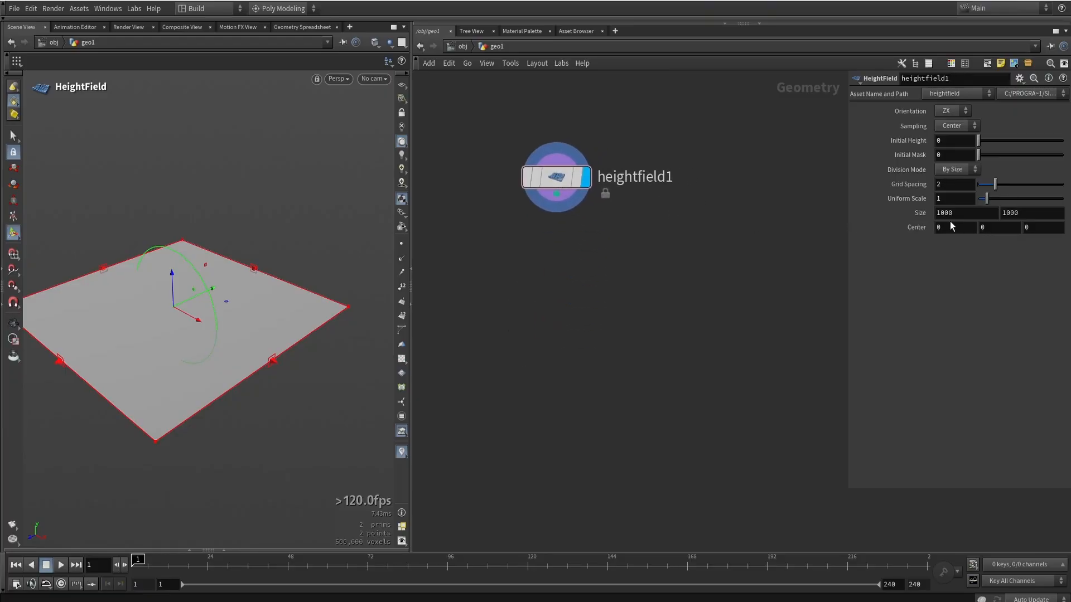
click(955, 212)
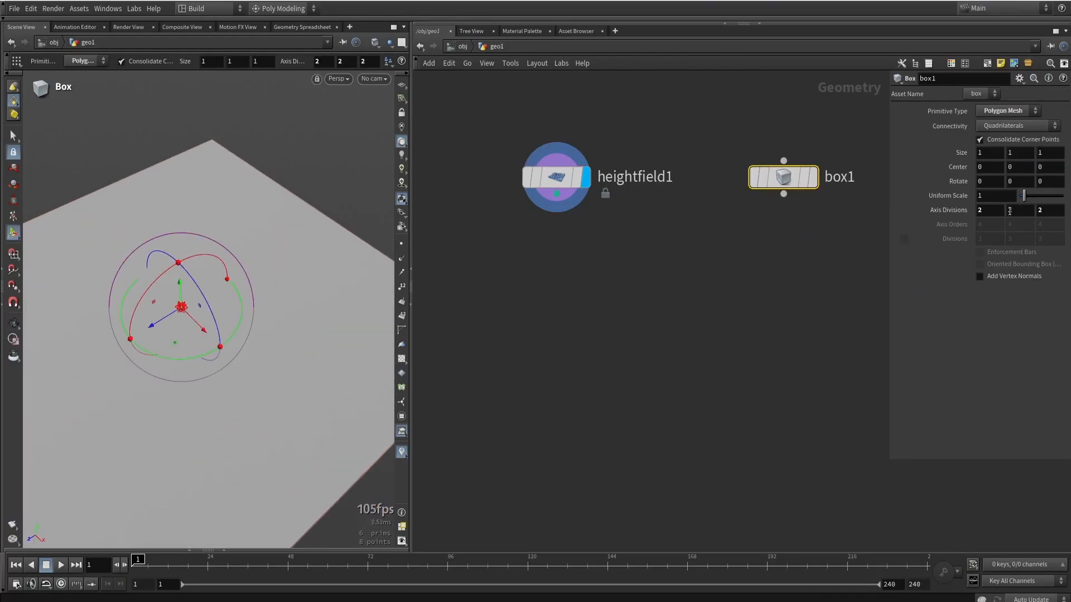
- Stretch and position box1–box3 over the terrain and display merge1 combining them
drag(1024, 196, 1062, 195)
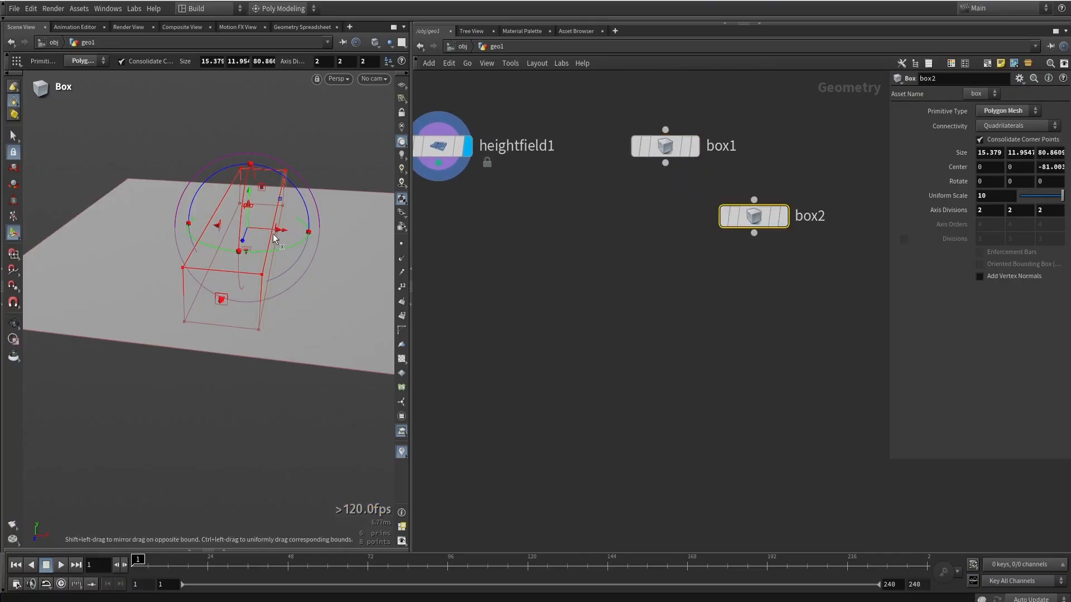
drag(273, 240, 310, 172)
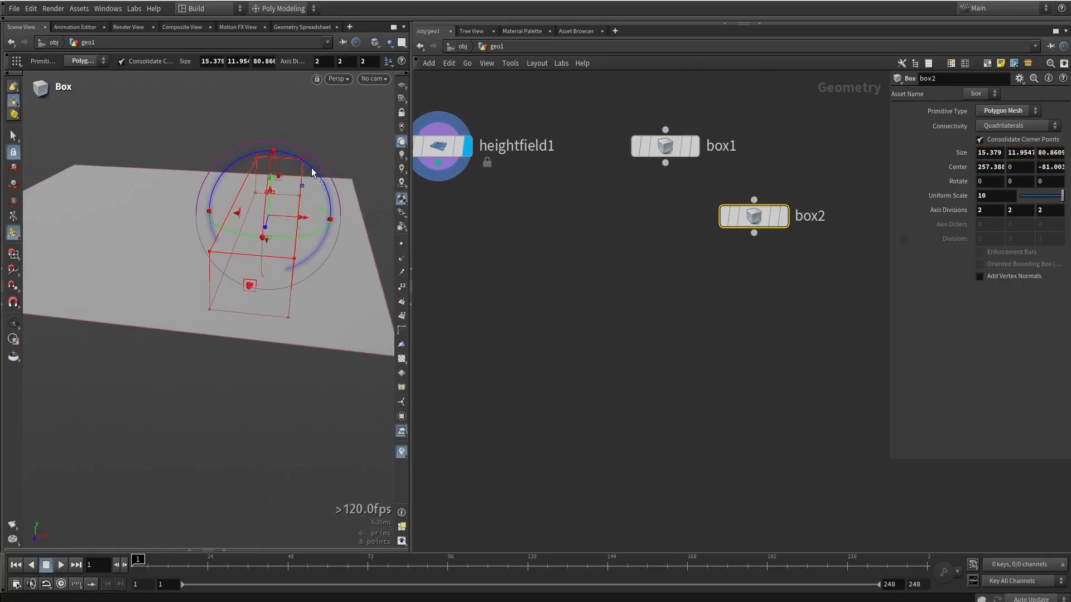
drag(311, 173, 301, 236)
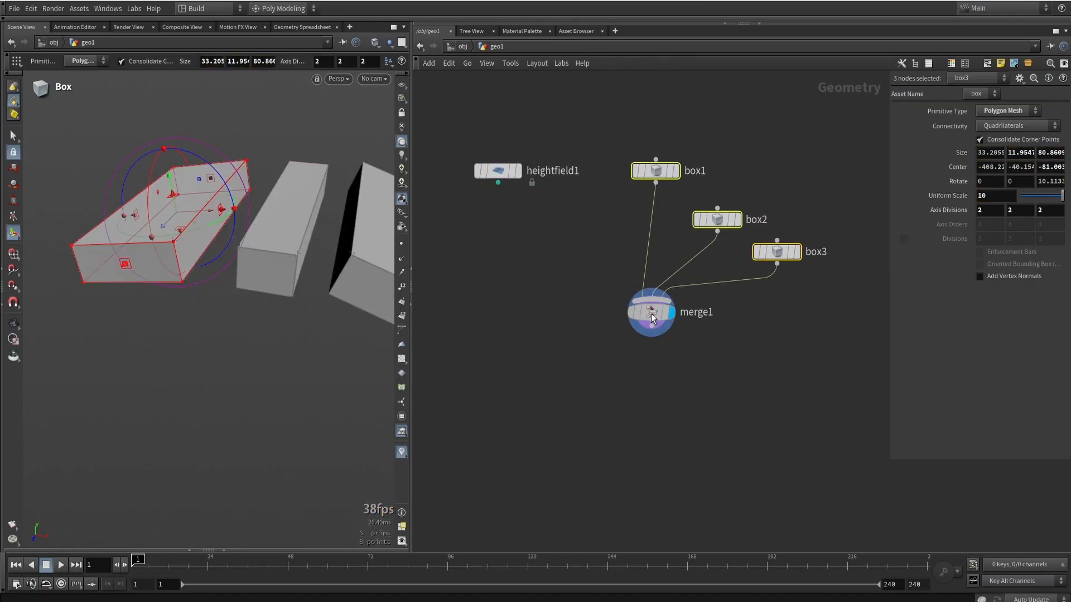
click(650, 313)
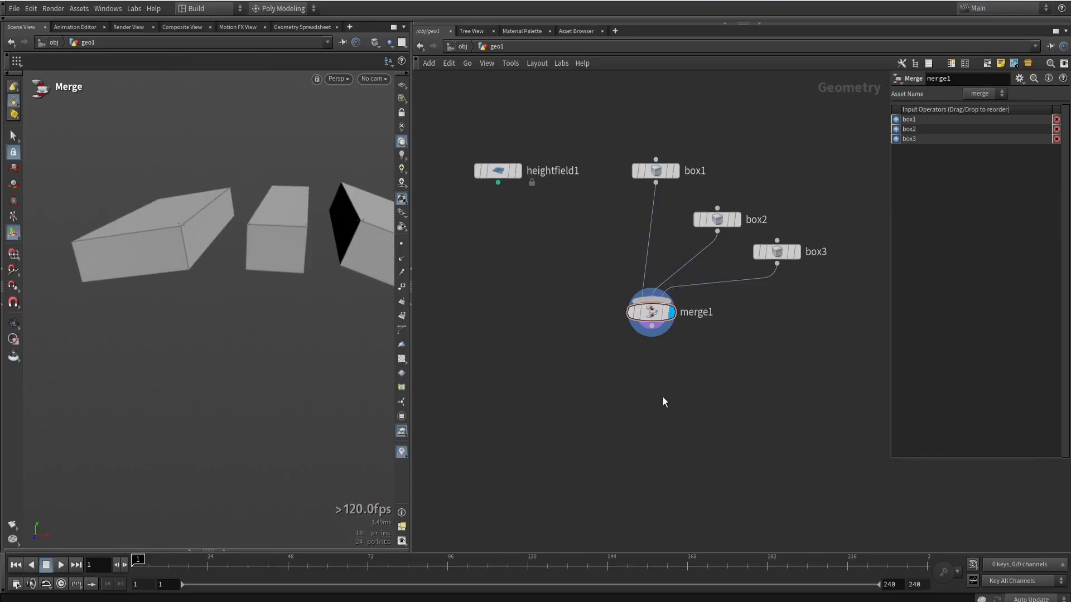
- Add heightfield_project1 fed by heightfield1 and merge1, placed below heightfield1
text(proje)
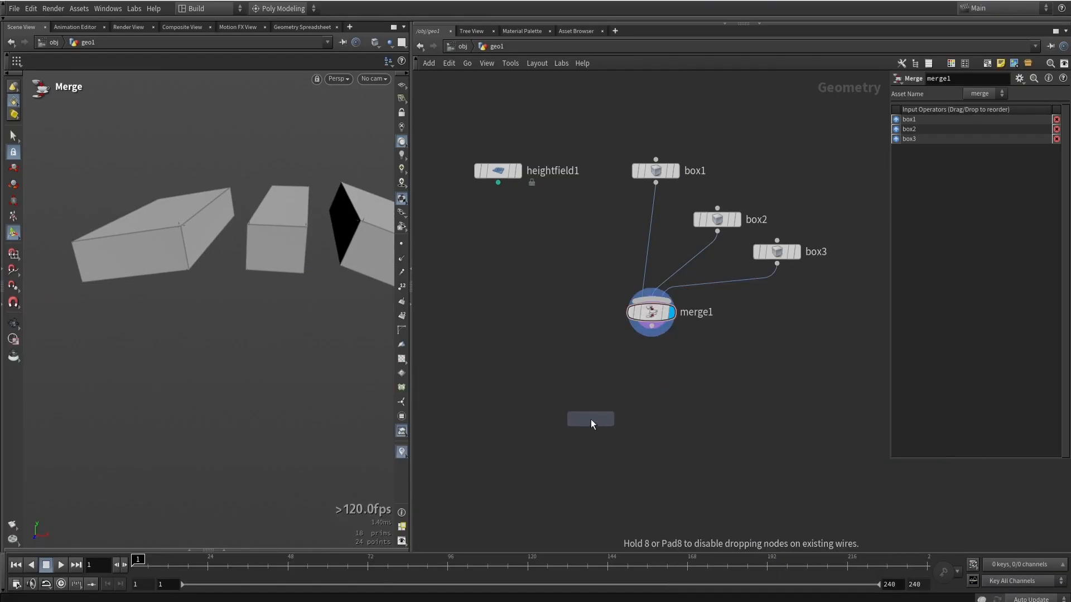
click(590, 419)
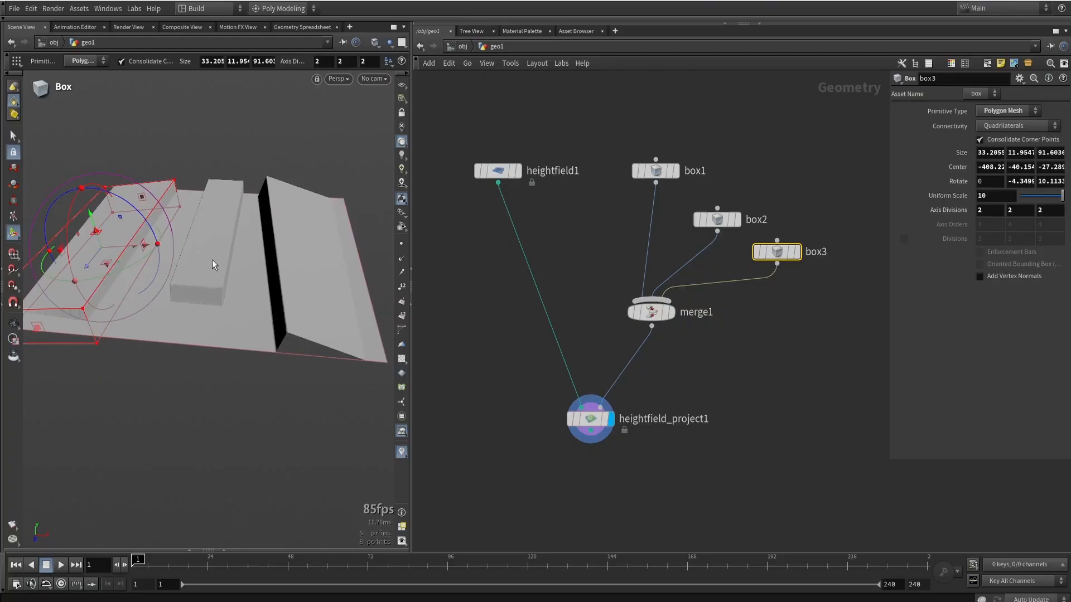
mouse_move(219, 213)
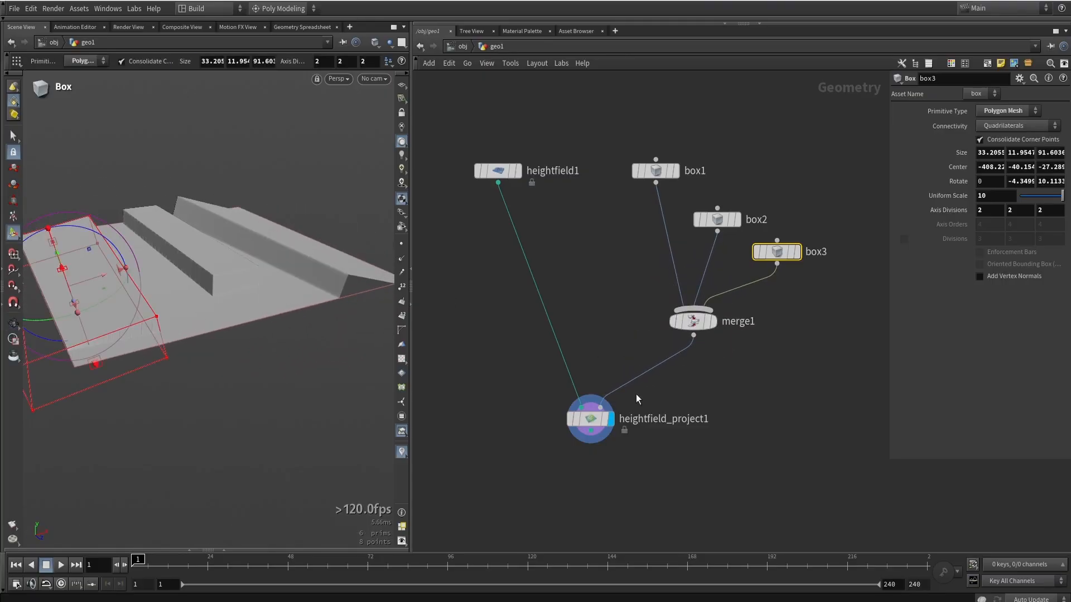
drag(589, 419, 497, 401)
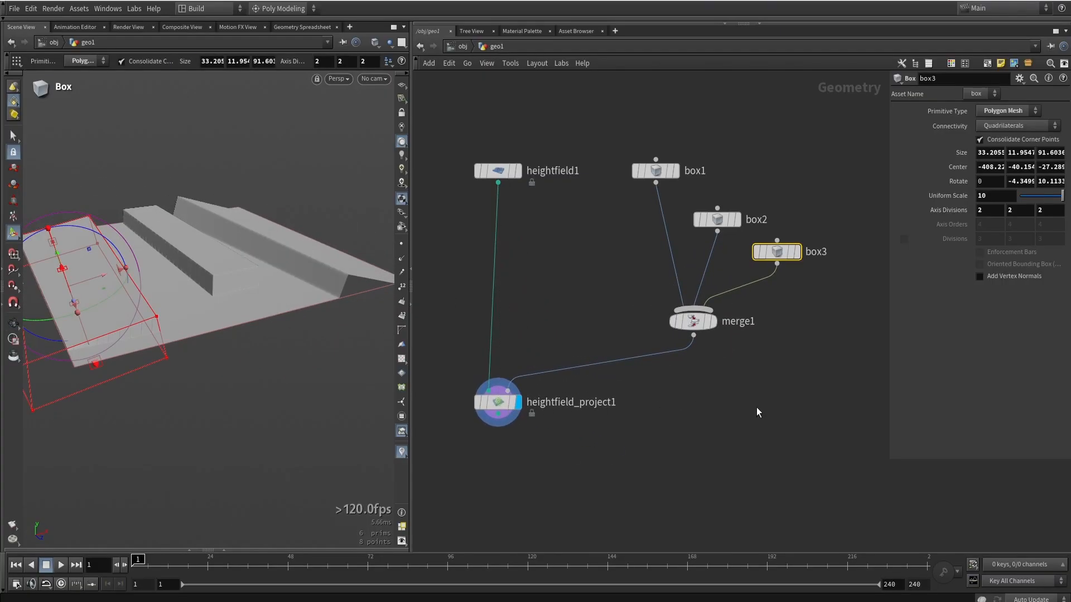
key(tab)
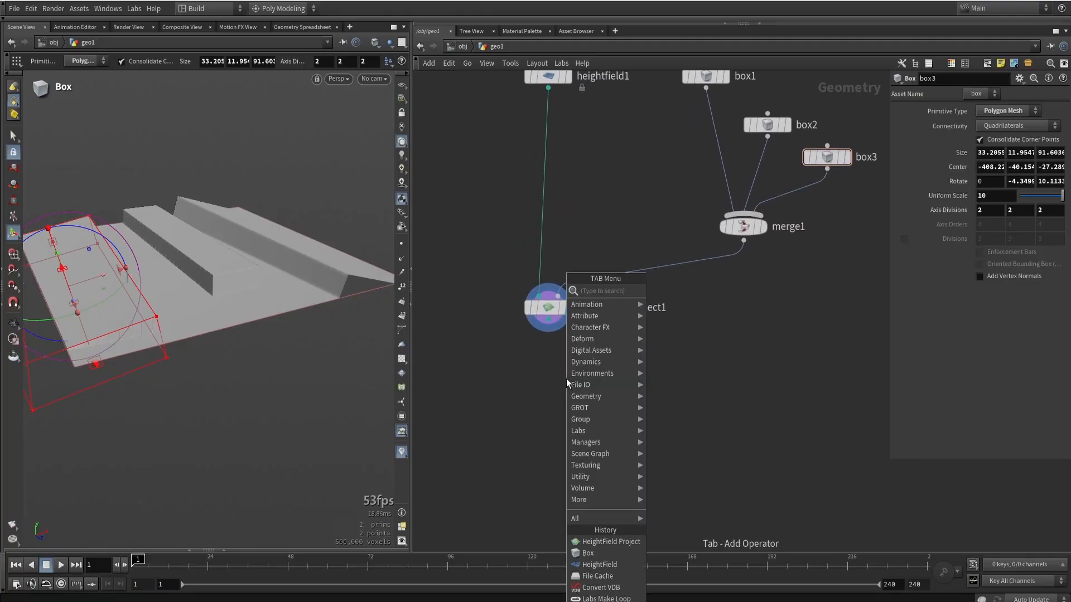
- Add heightfield_blur1 after the projection and raise its radius to 22
text(blu)
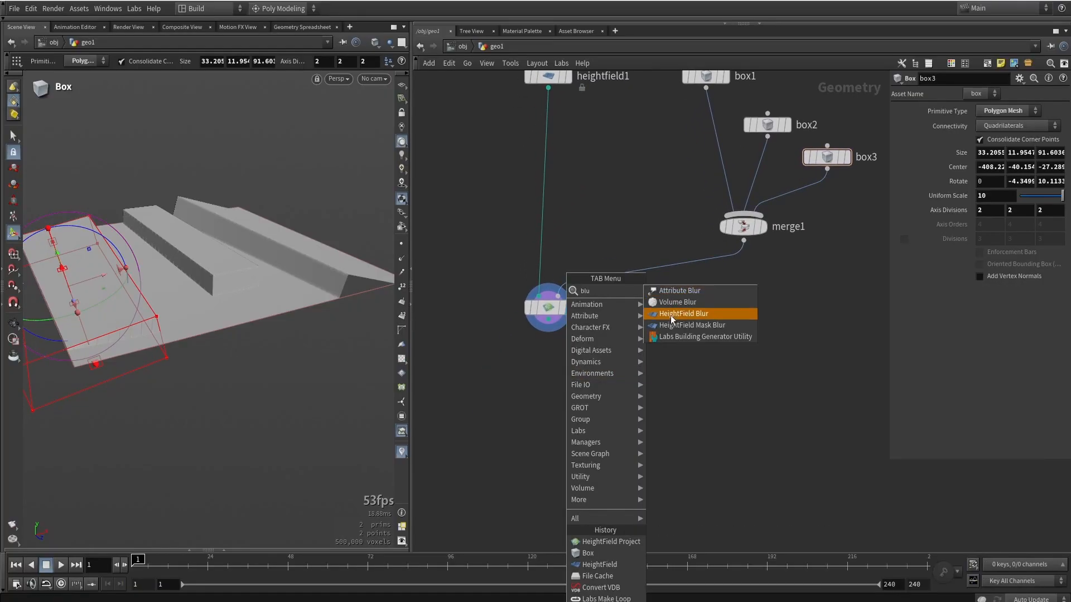
click(682, 313)
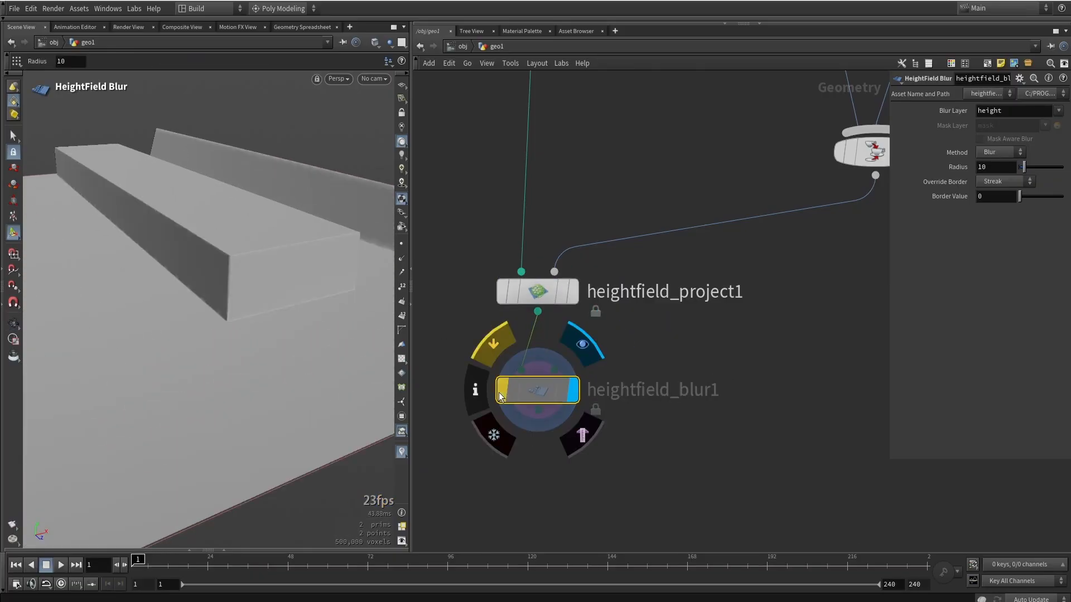
drag(1022, 167, 1028, 167)
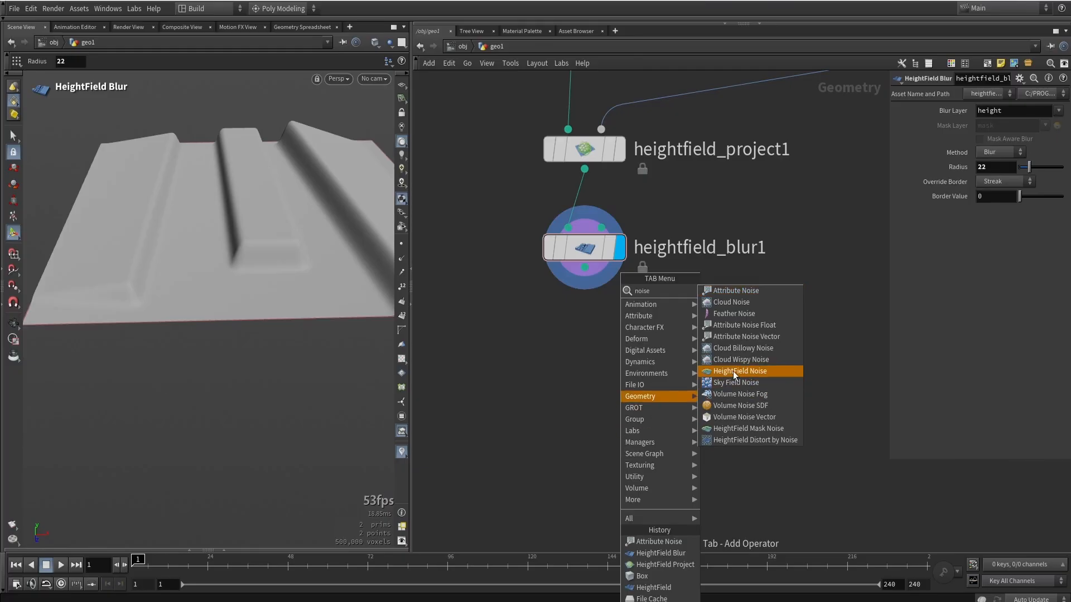
- Add heightfield_noise1 after the blur with amplitude 90 and orbit to inspect
click(739, 371)
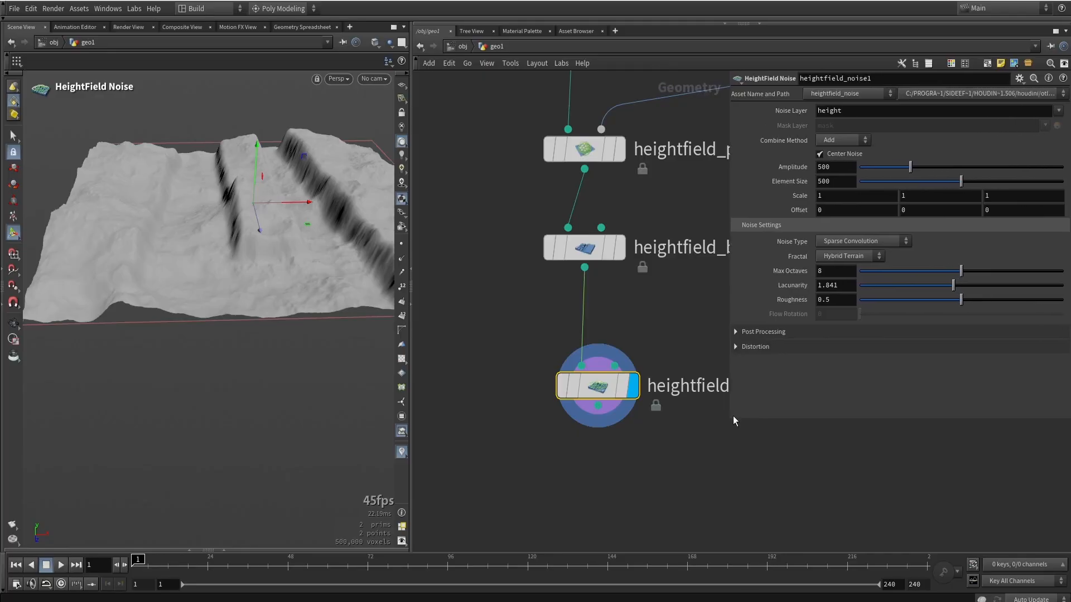
click(835, 166)
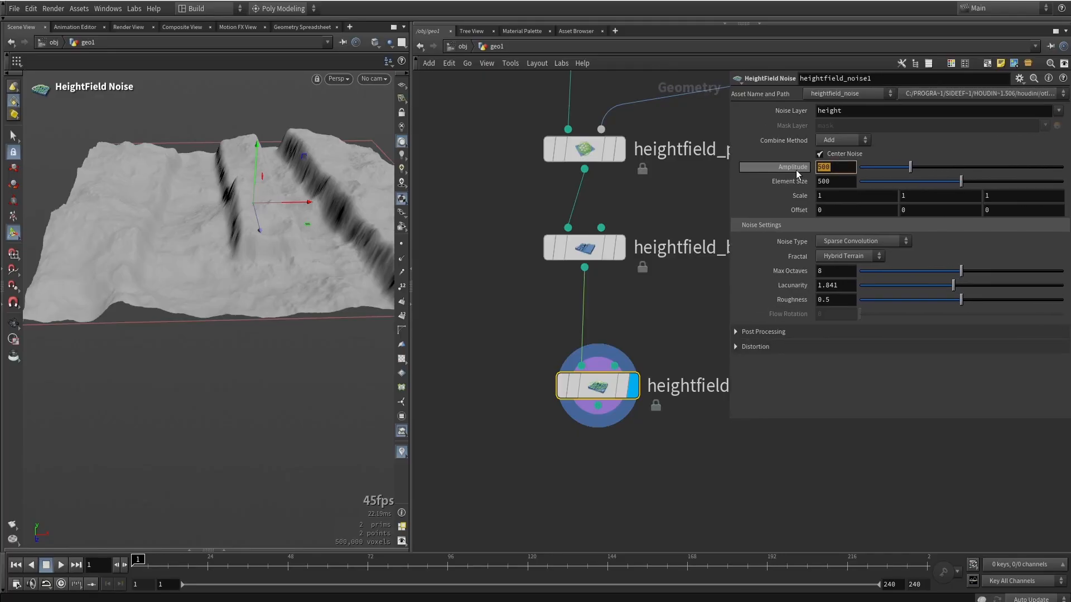
text(90)
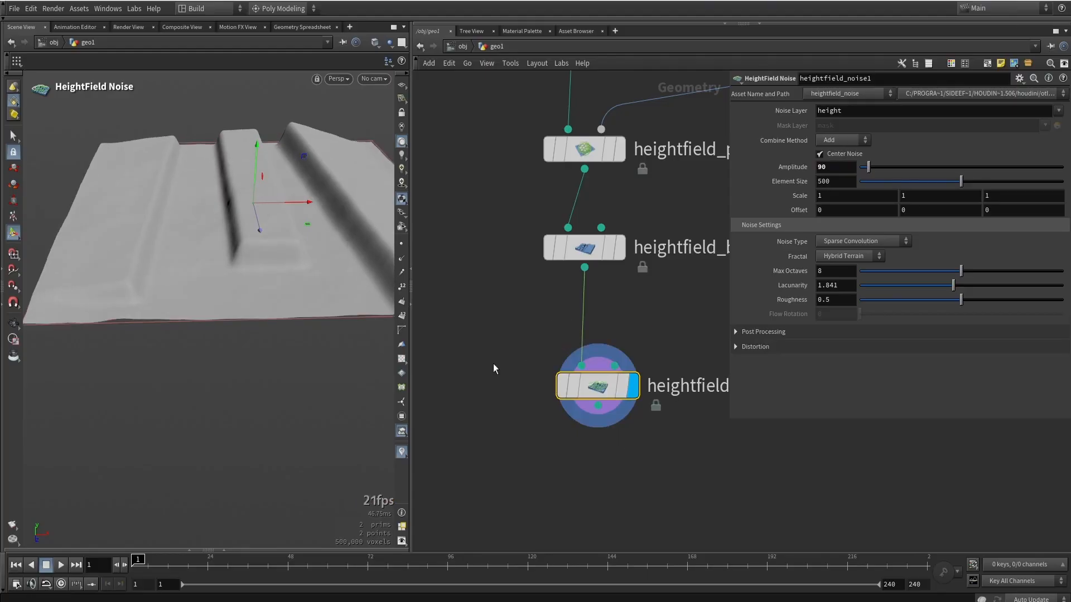
right_click(598, 384)
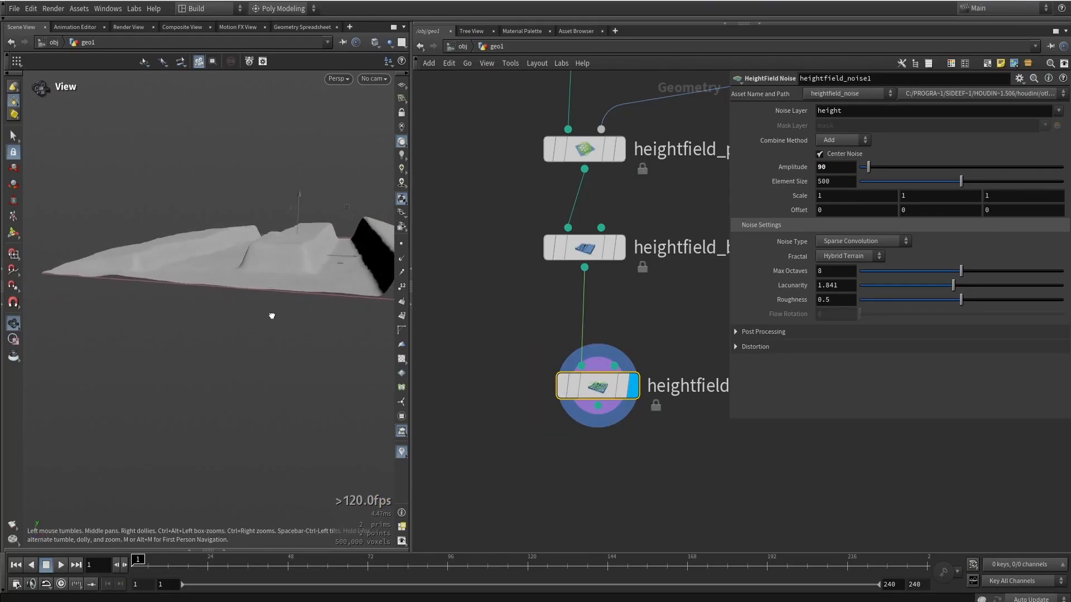
drag(272, 315, 151, 359)
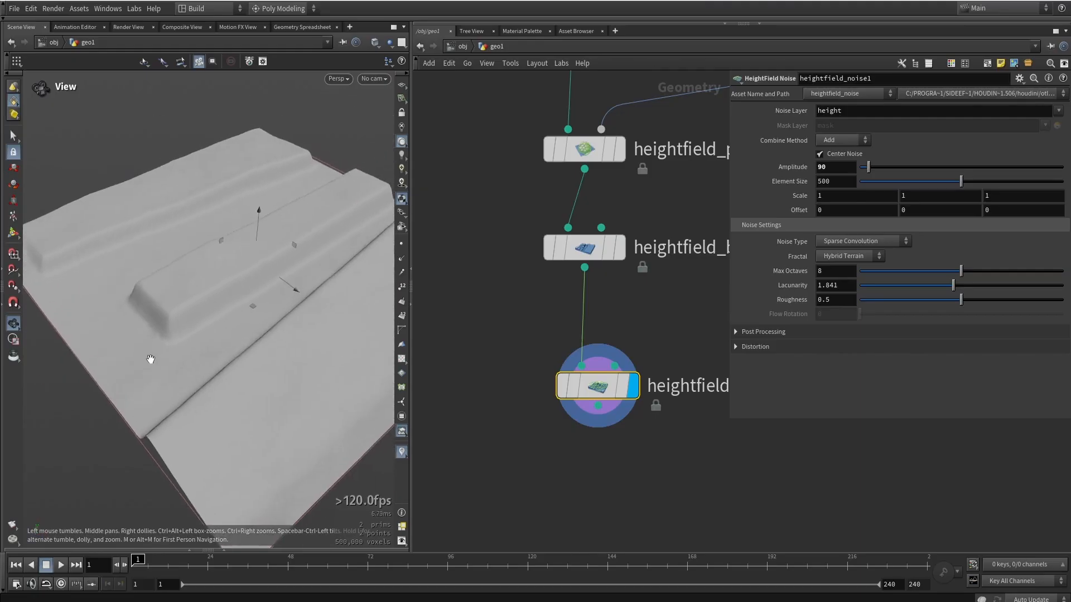
key(Tab)
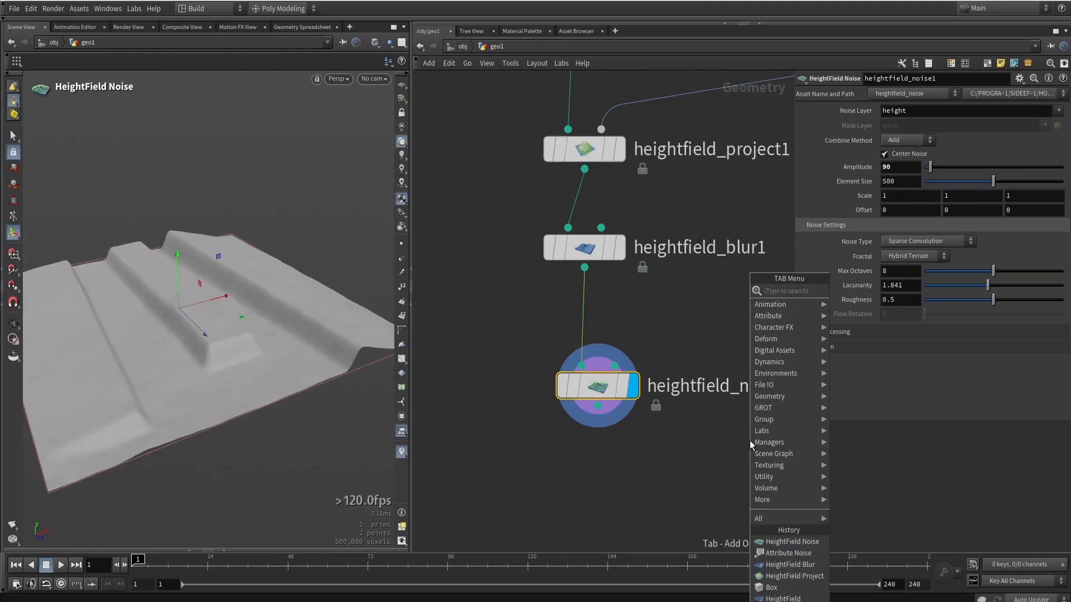
- Add heightfield_distort1 and tune element size, roughness and amplitude to about 105
text(dis)
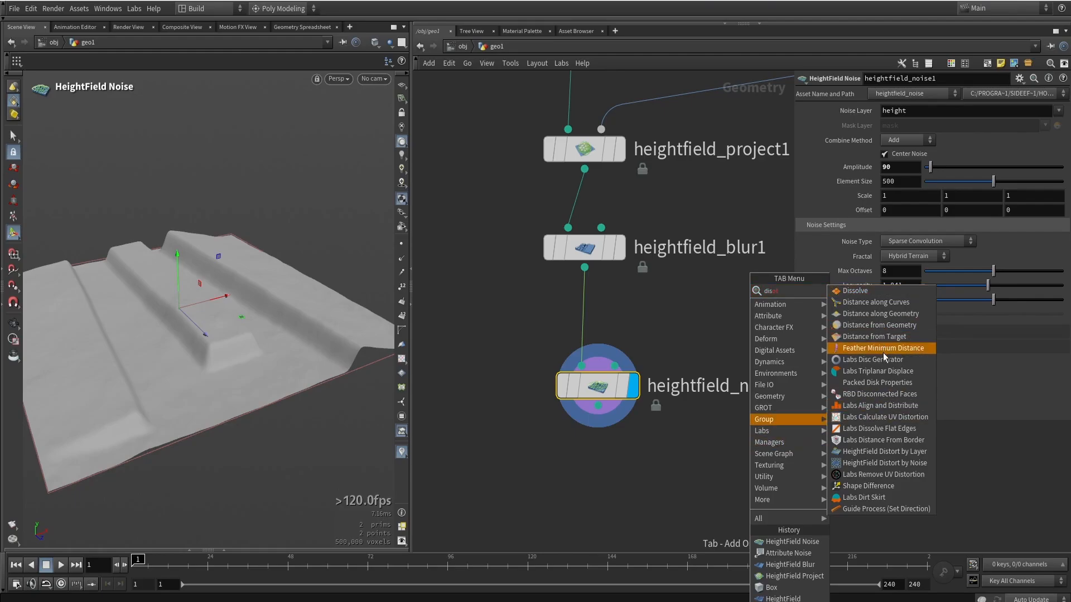
mouse_move(904, 468)
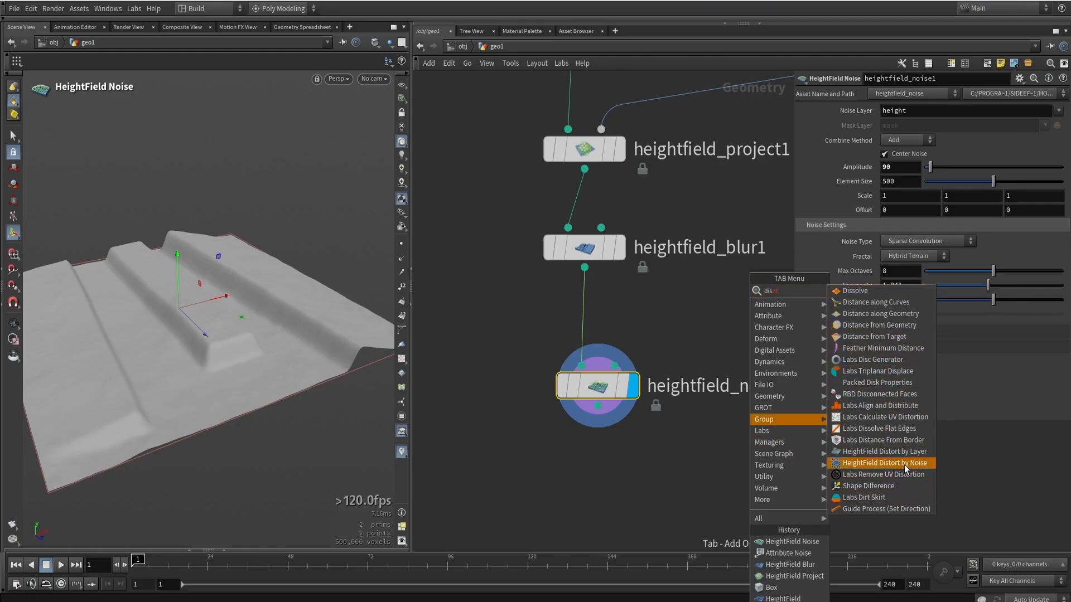
click(883, 463)
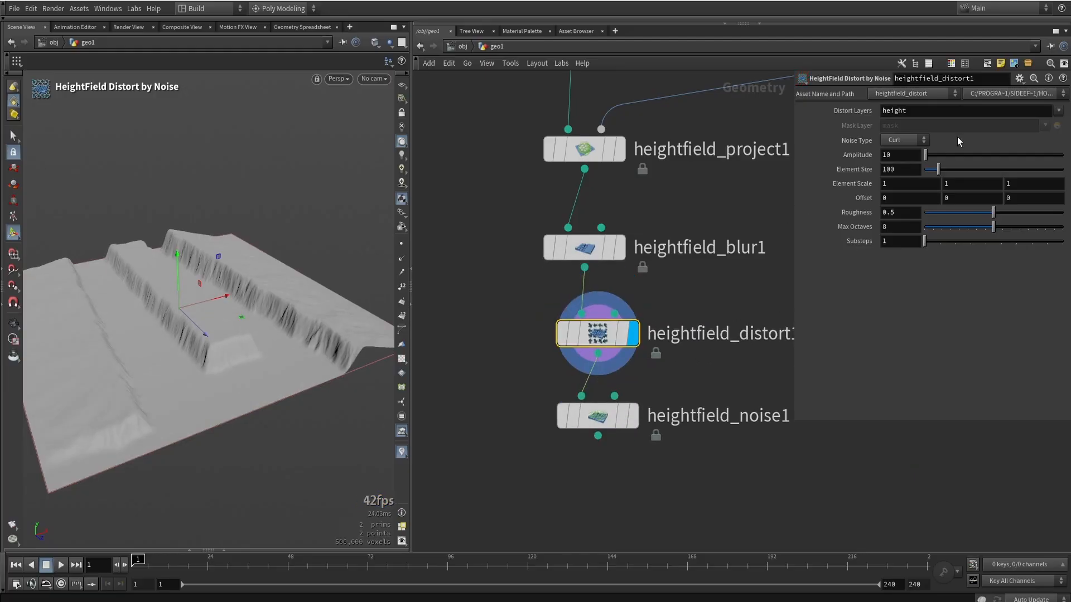
mouse_move(935, 164)
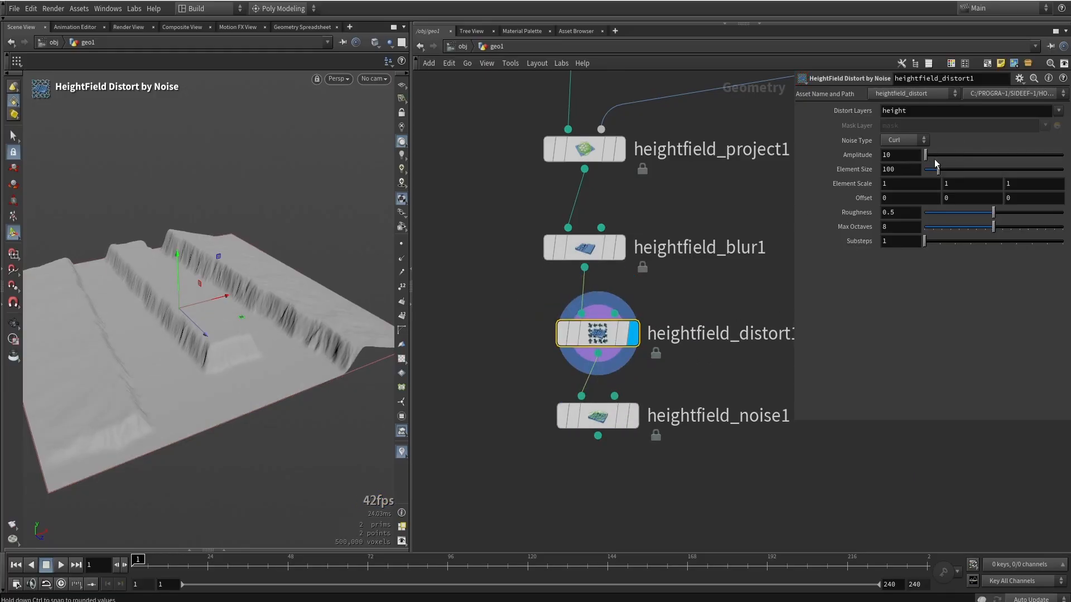
drag(927, 169, 941, 168)
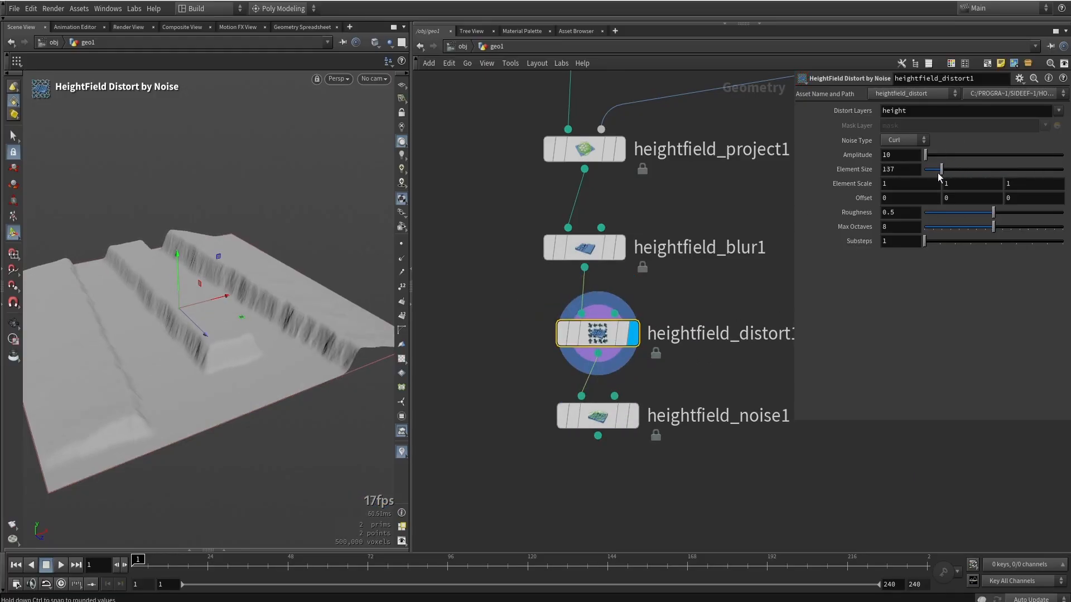
drag(937, 168, 1016, 168)
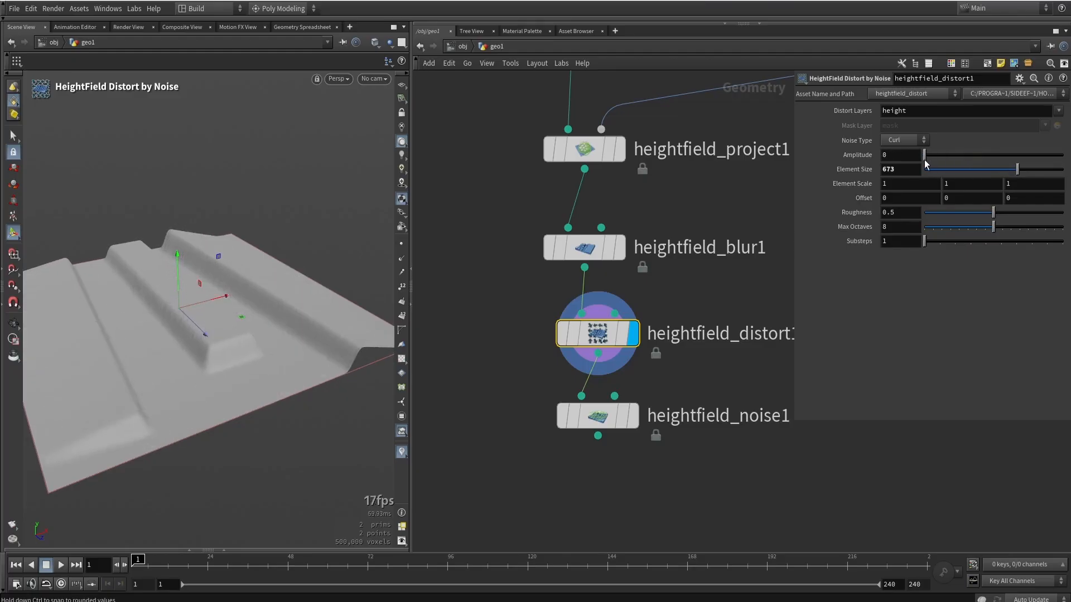
drag(928, 154, 932, 155)
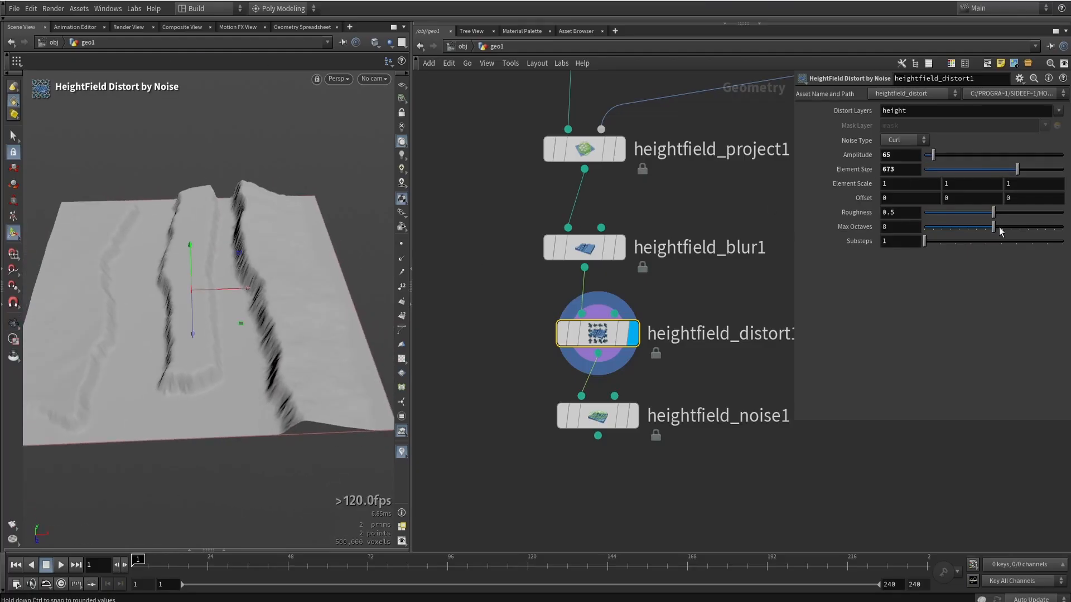
drag(993, 212, 960, 212)
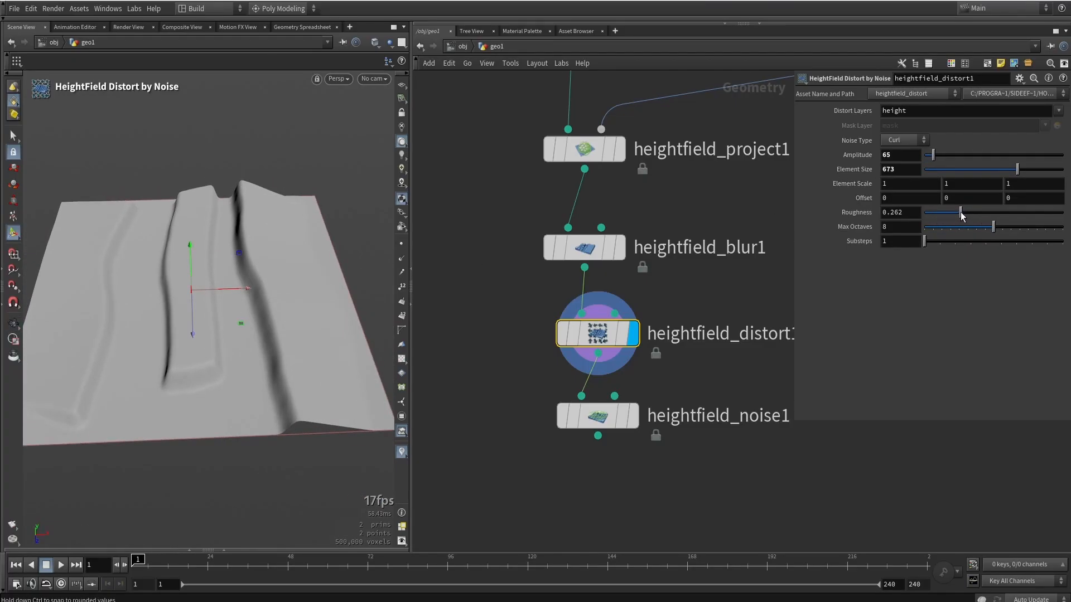
drag(956, 212, 959, 213)
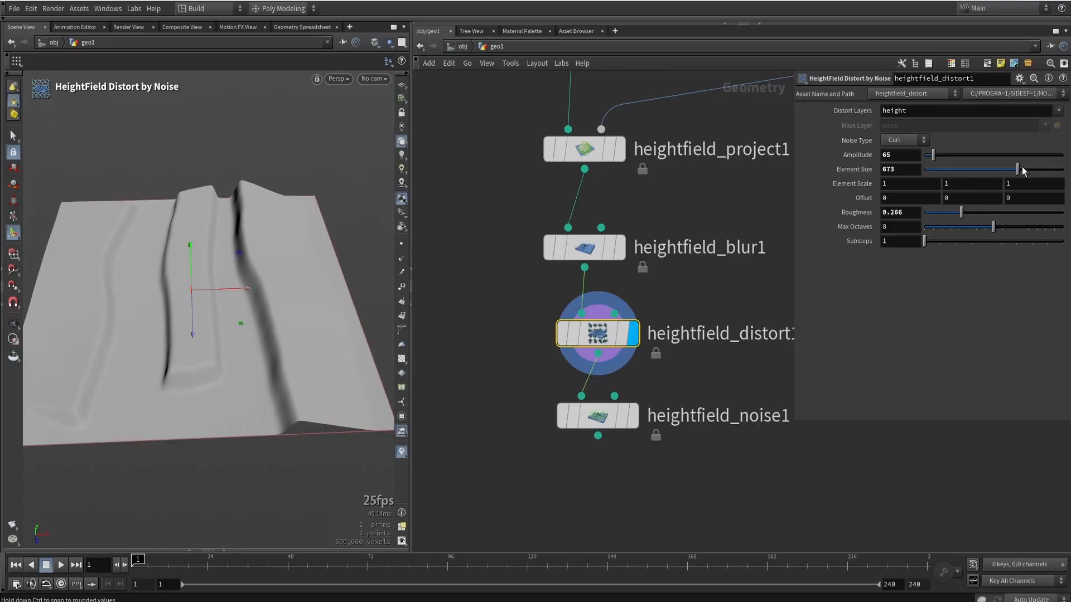
drag(929, 155, 947, 155)
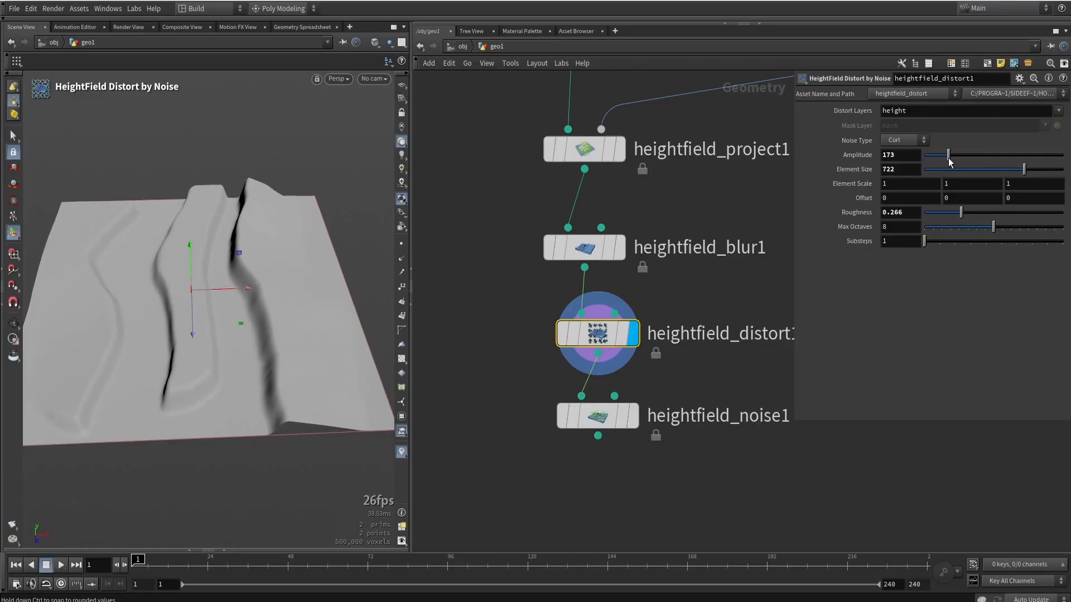
drag(949, 155, 931, 155)
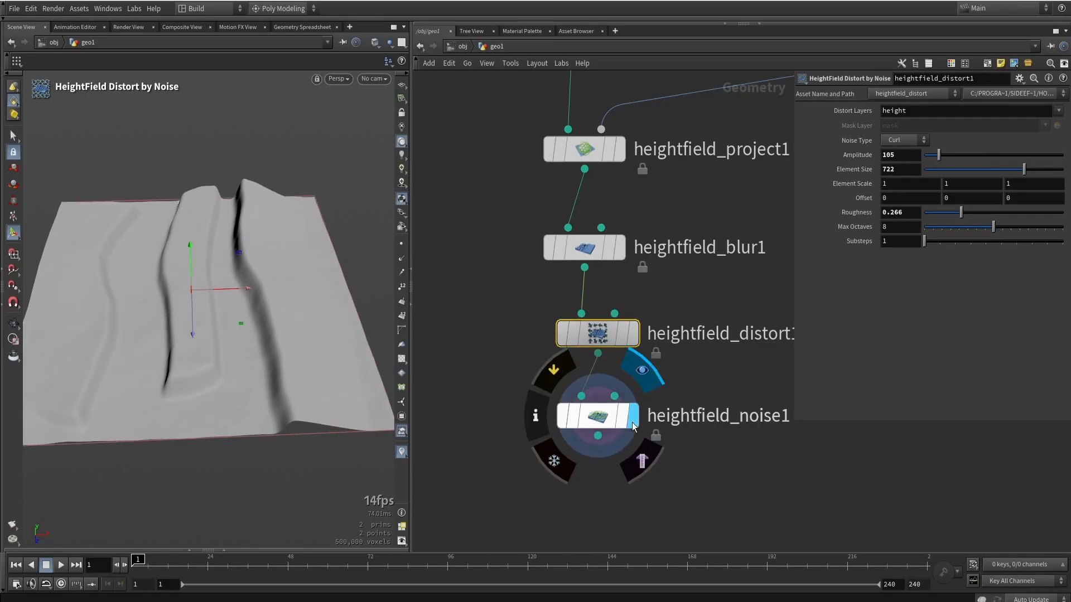
- Display heightfield_noise1 to view the distorted, noisy terrain and orbit around it
click(597, 415)
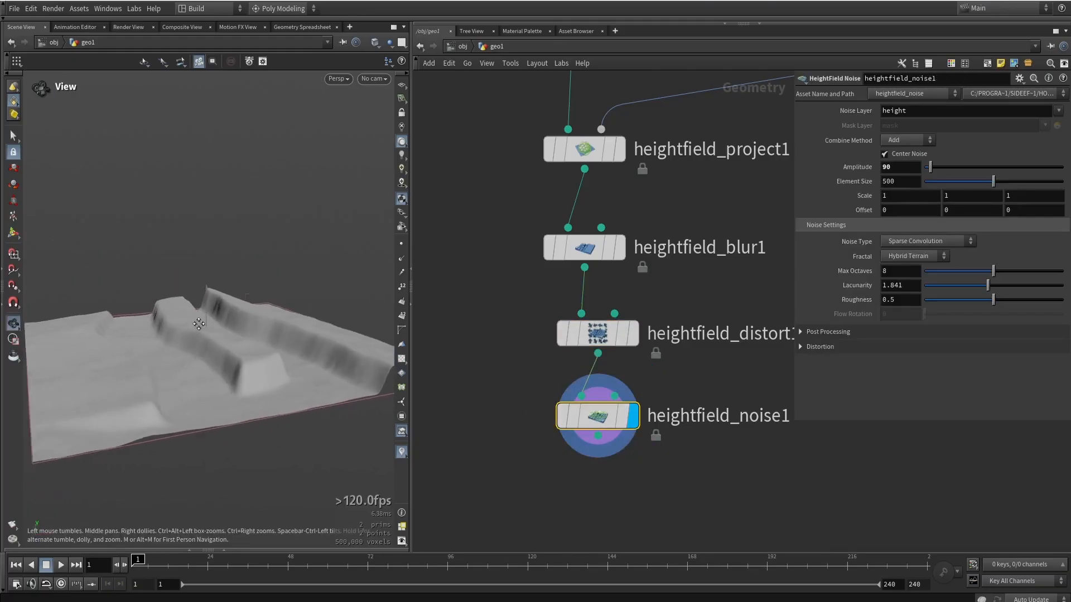
drag(198, 323, 295, 314)
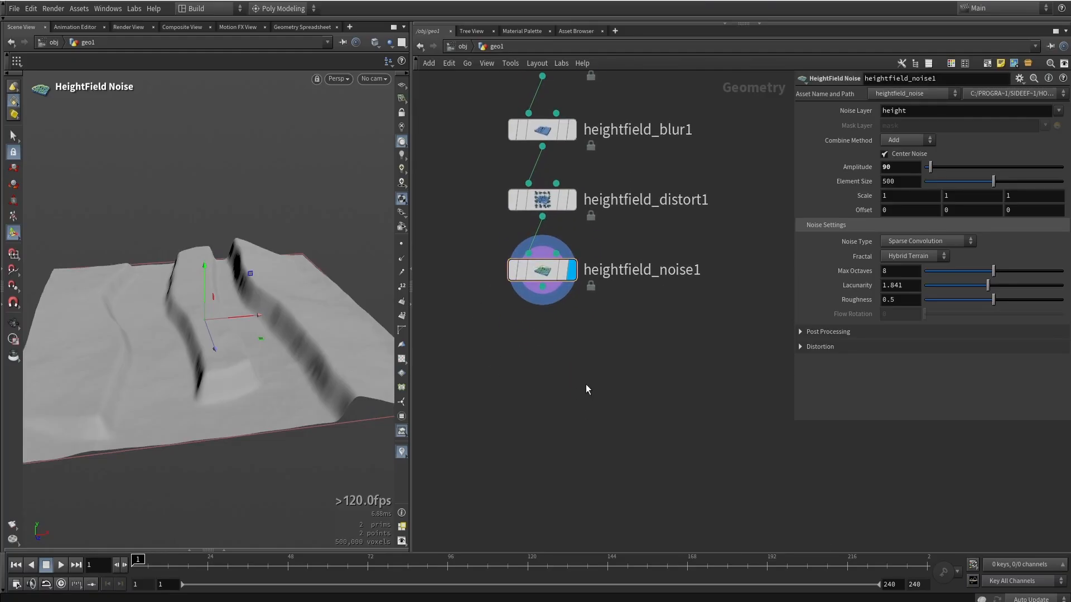
scroll(down, 3)
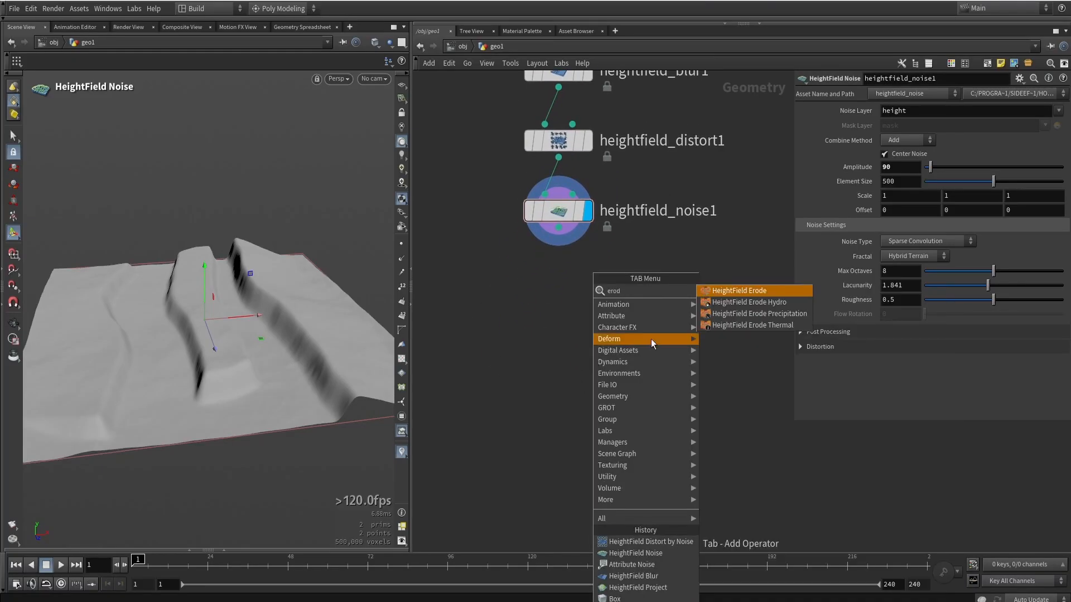
- Add heightfield_erode1 frozen at frame 20 with Visualize turned off
click(737, 290)
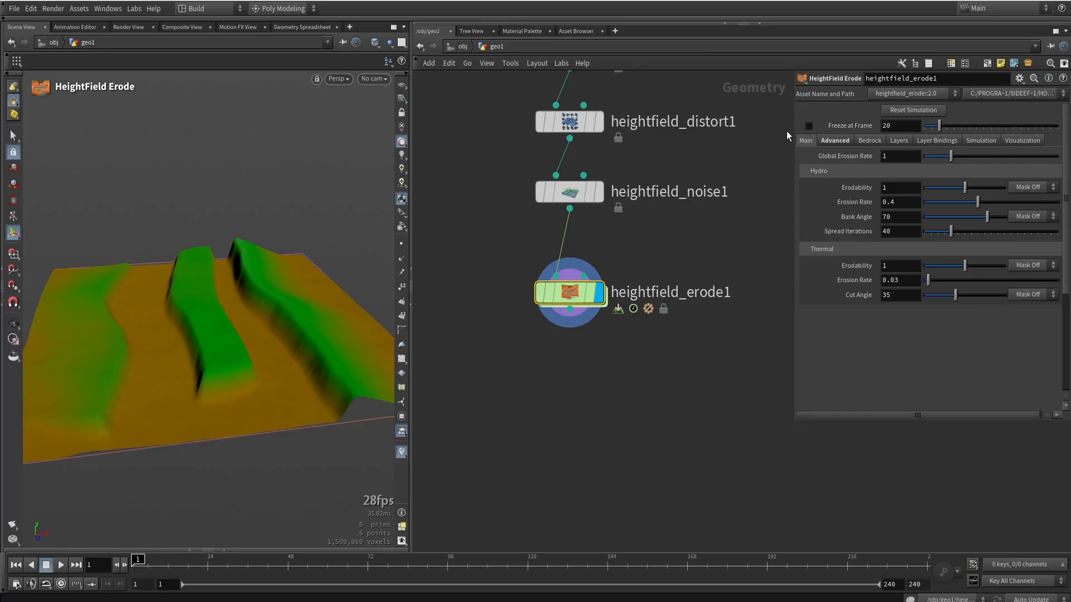
click(809, 125)
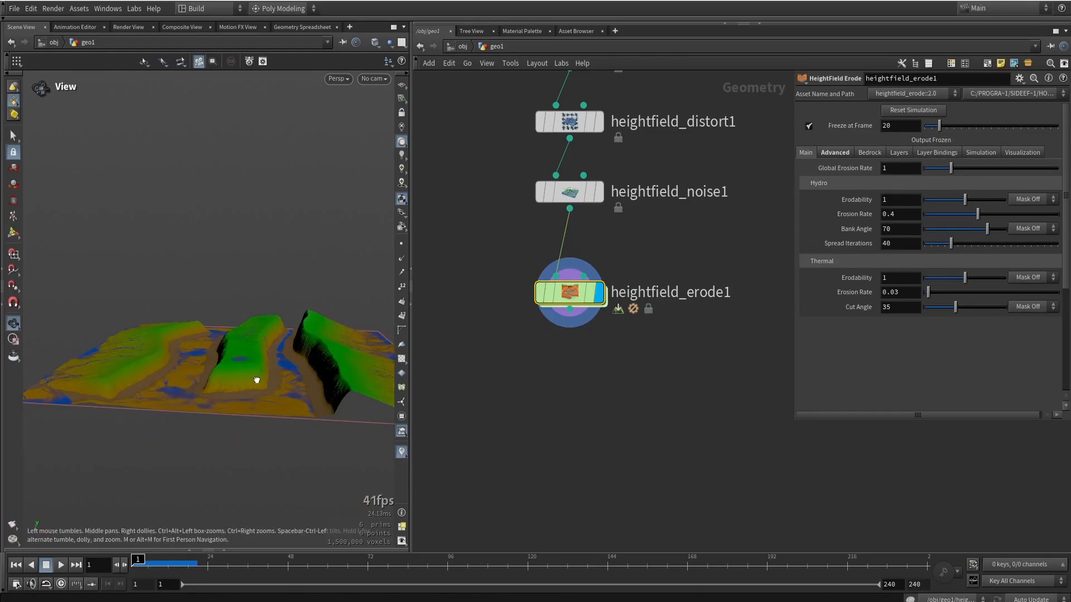
drag(256, 379, 294, 378)
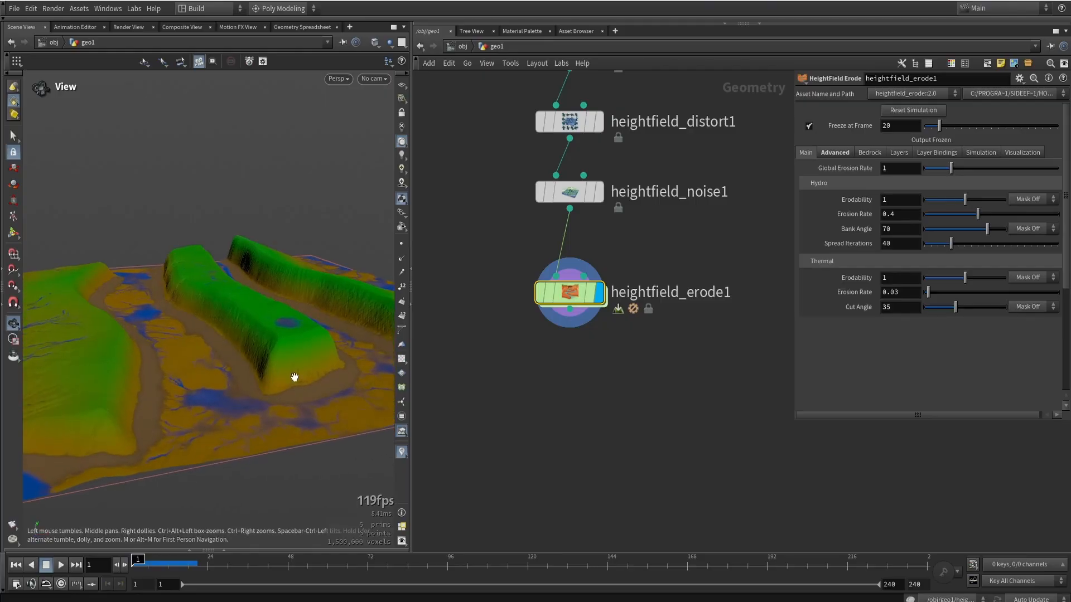
click(1023, 152)
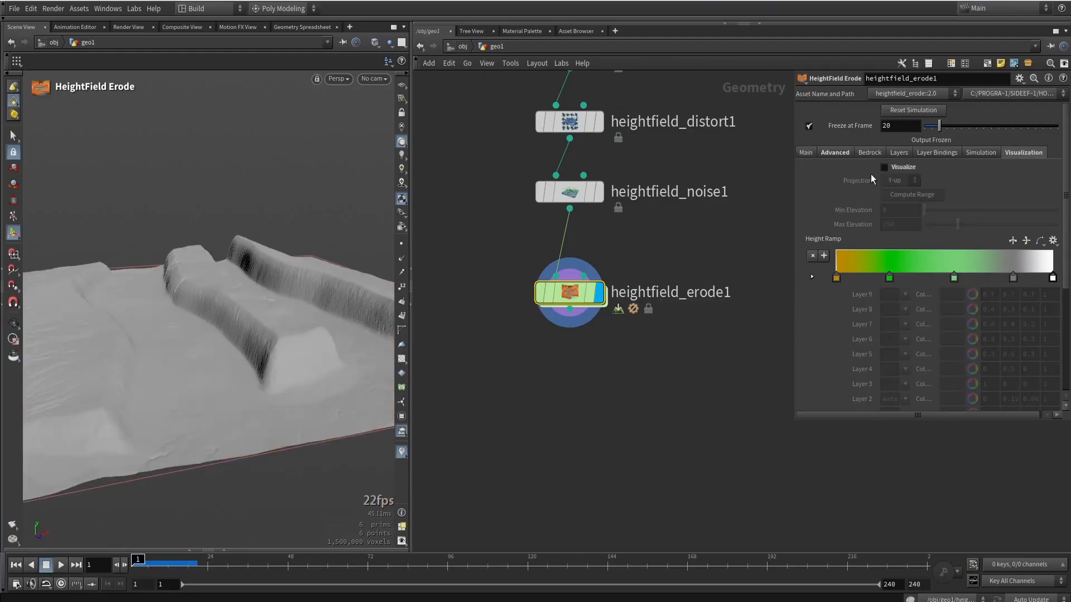
click(569, 293)
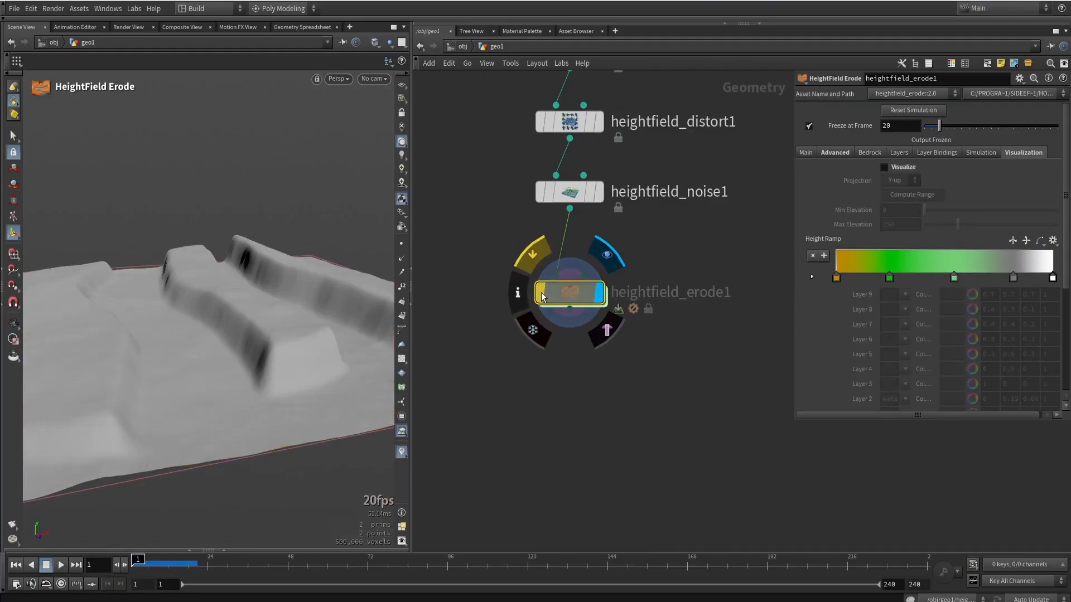
click(569, 293)
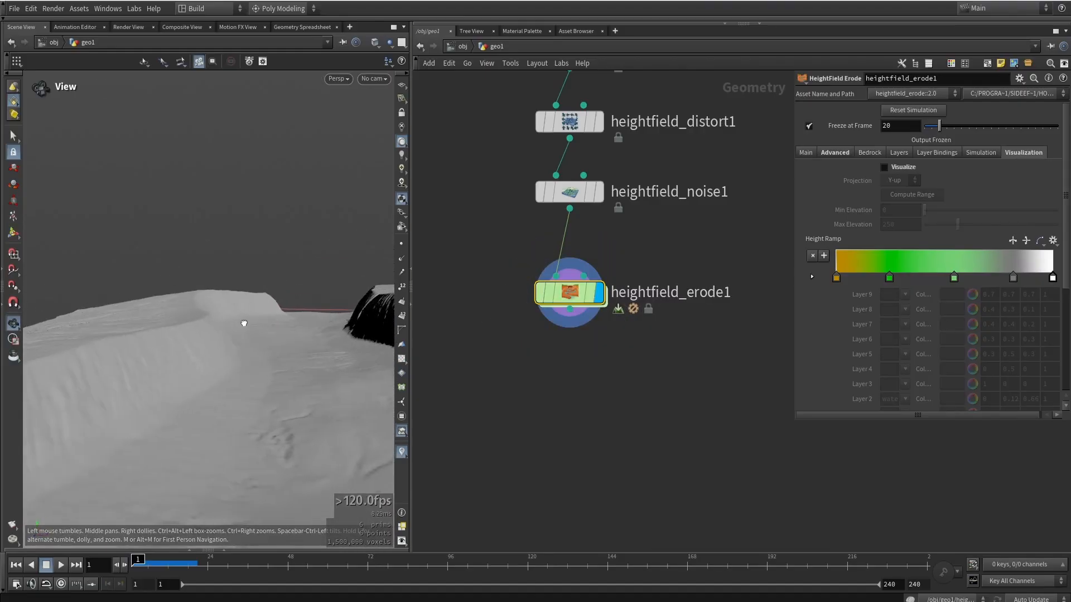
drag(244, 322, 259, 371)
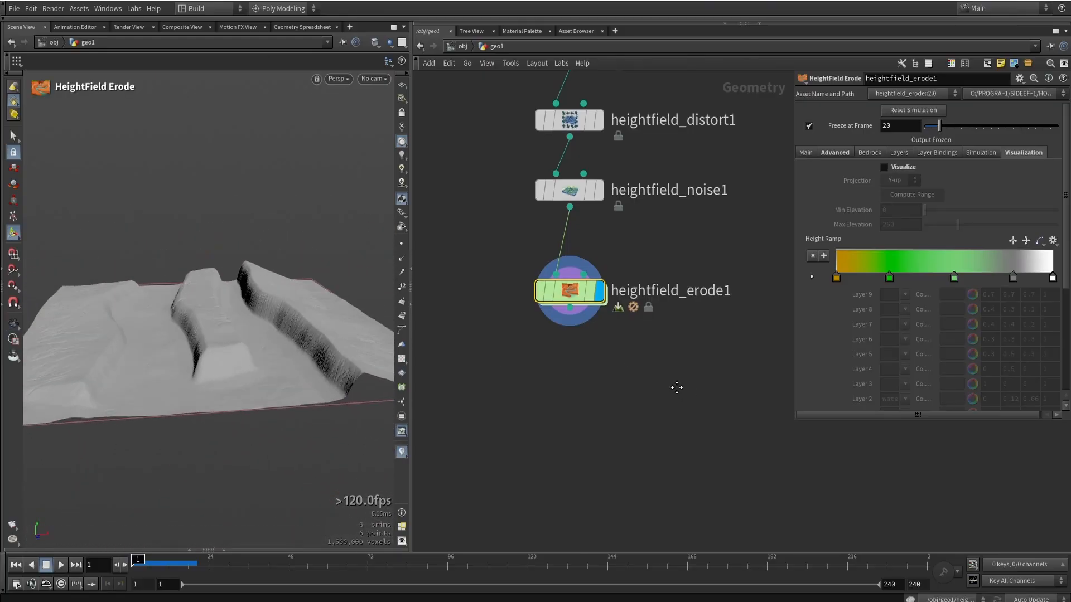
- Add heightfield_resample1 after the erode with resolution scale 2, checking 1000x1000 layers
key(tab)
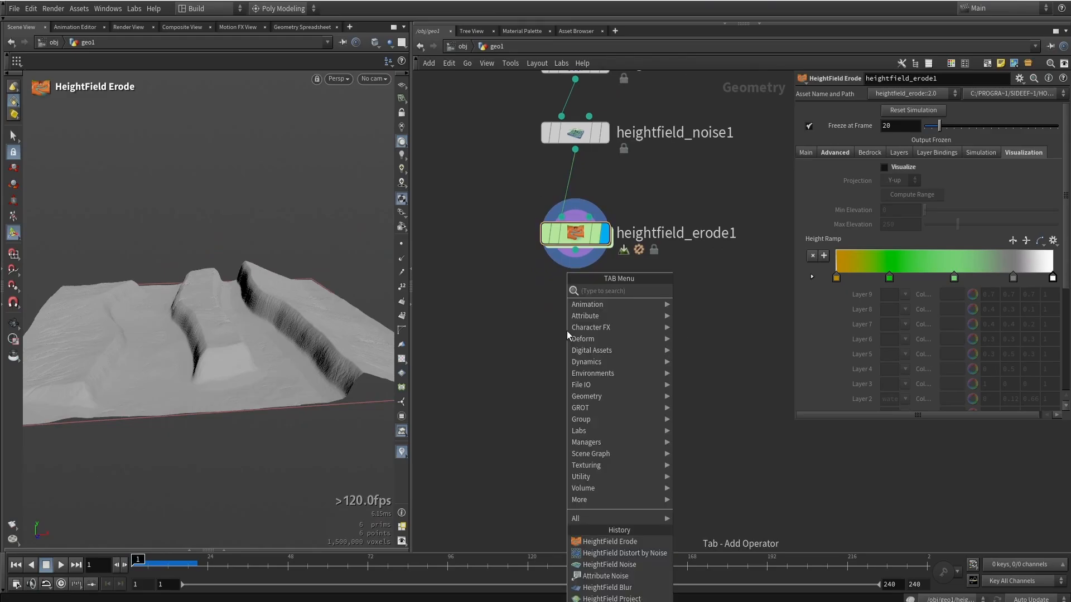
text(resam)
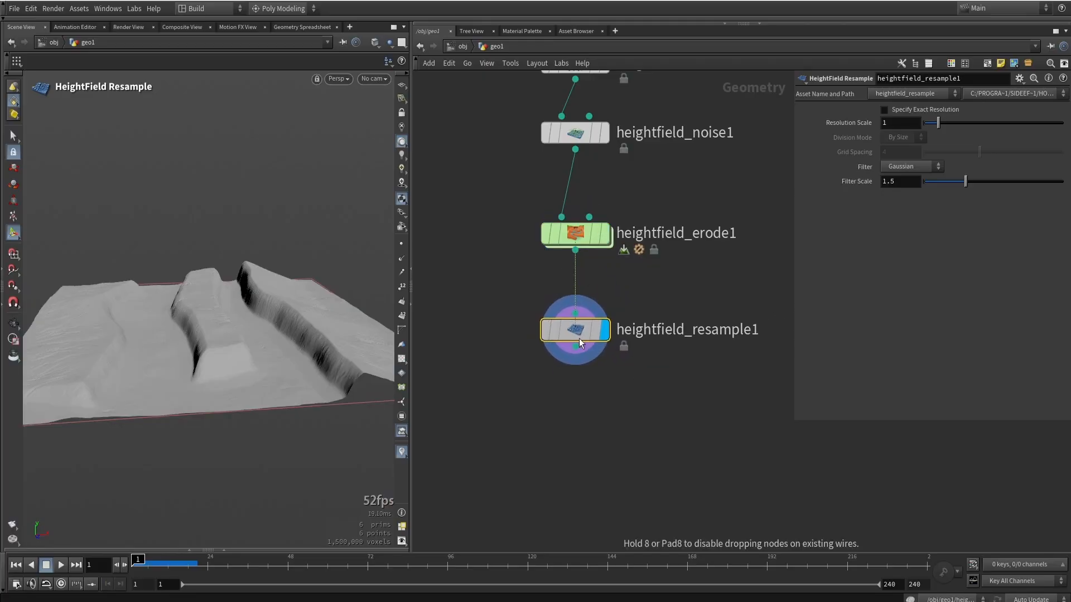
click(901, 122)
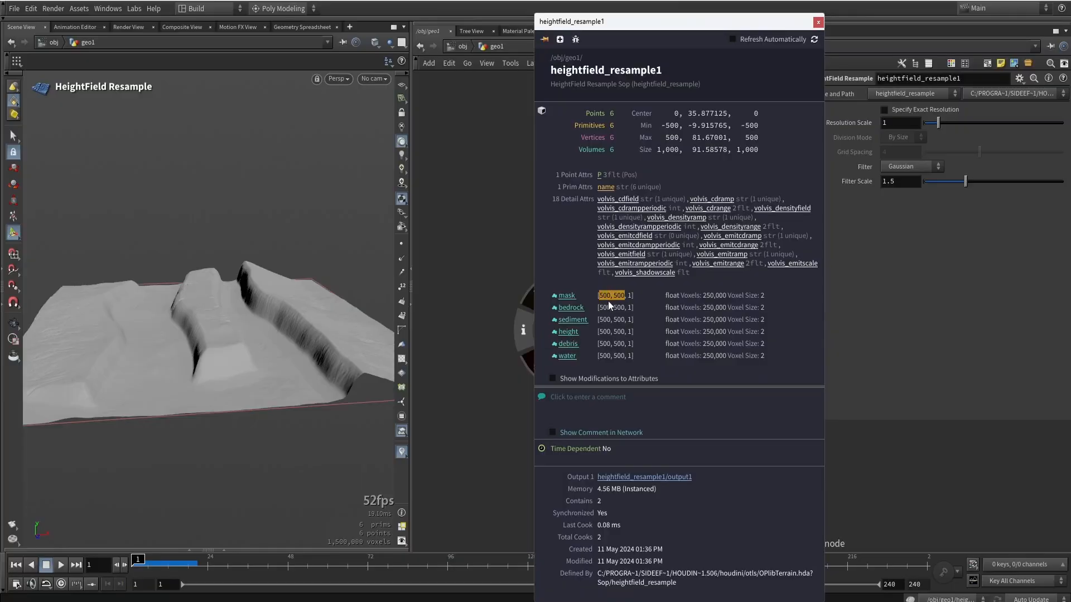
mouse_move(621, 308)
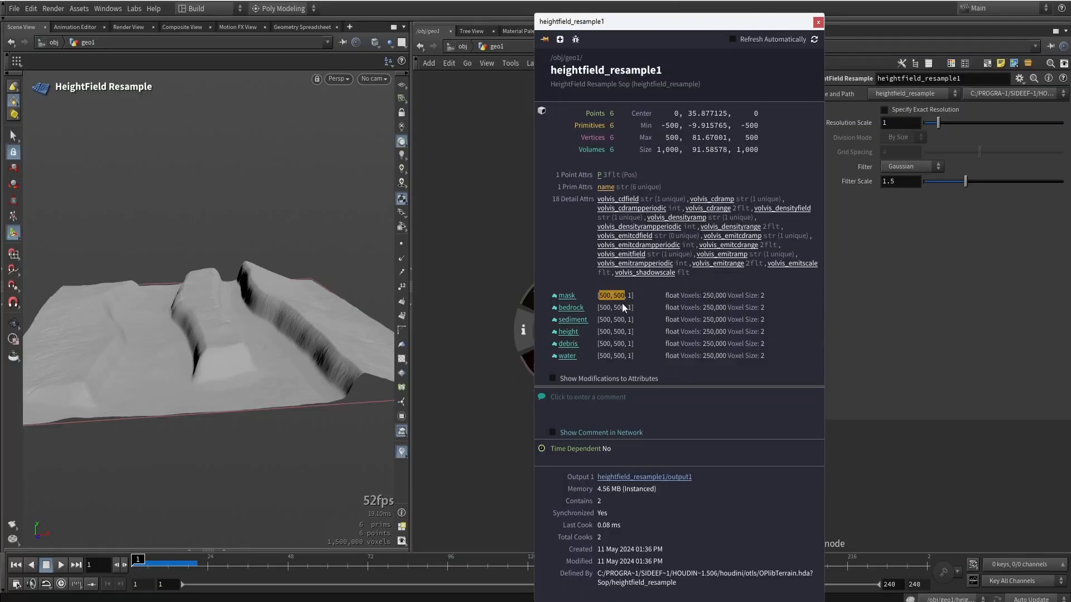
mouse_move(614, 308)
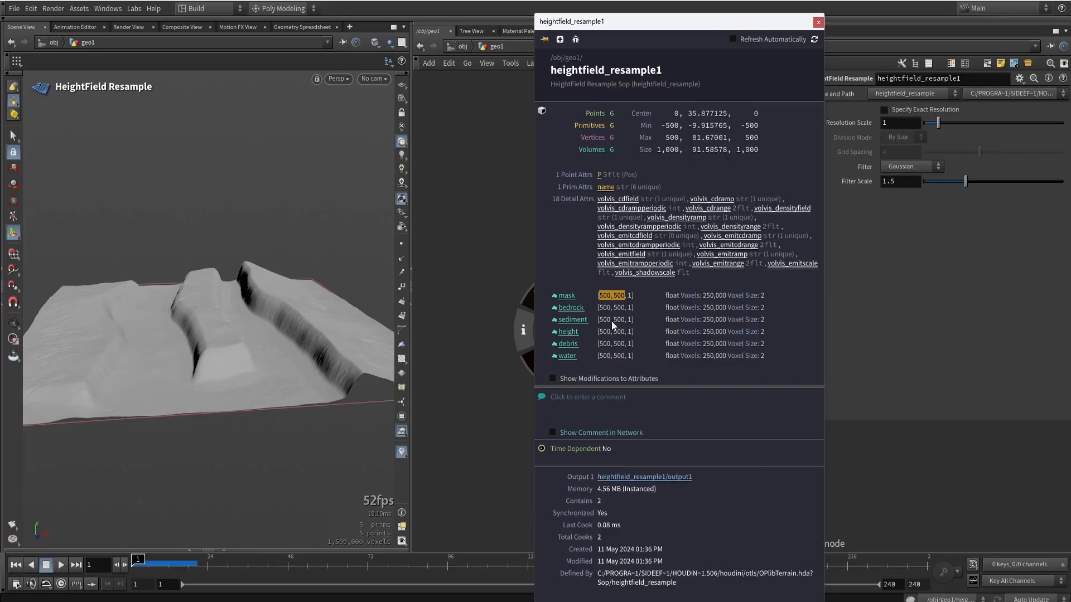
click(818, 21)
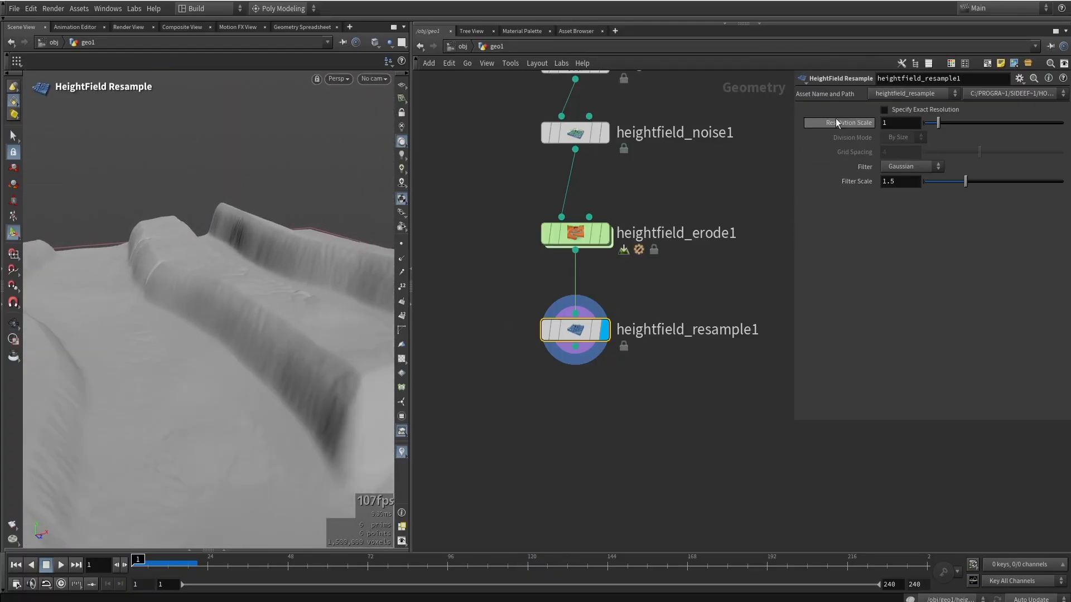
click(901, 122)
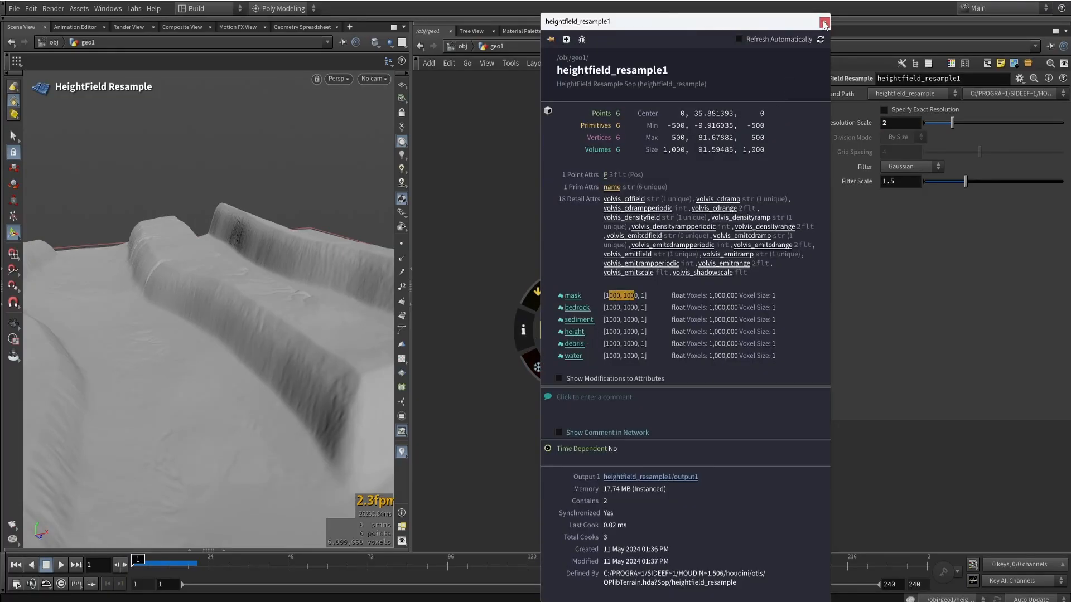
click(825, 21)
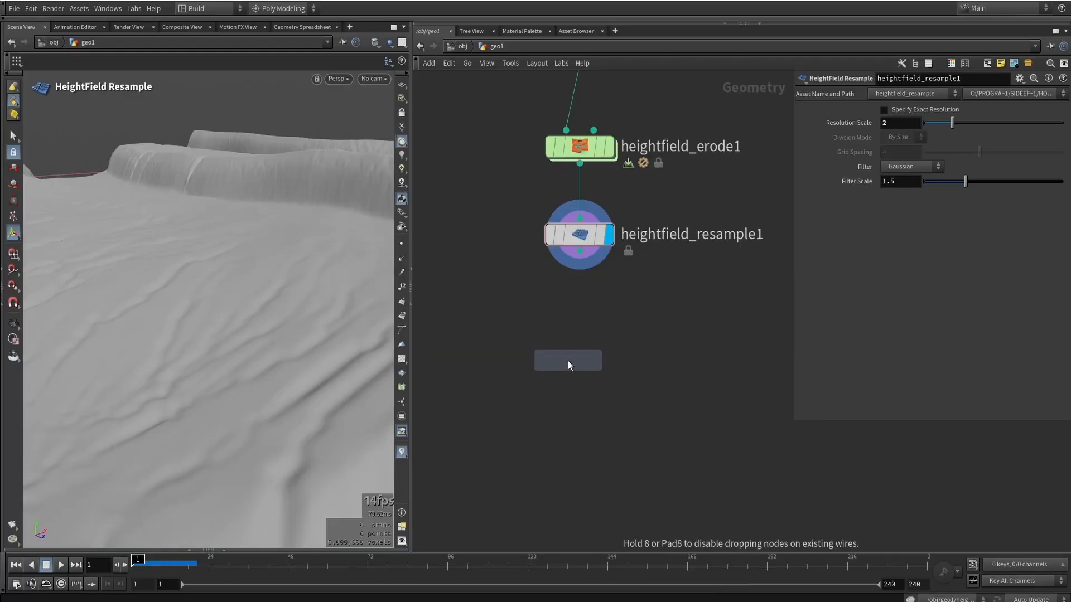
- Add heightfield_noise2 with amplitude 20, element size 190 and lattice warp 0.274
click(567, 360)
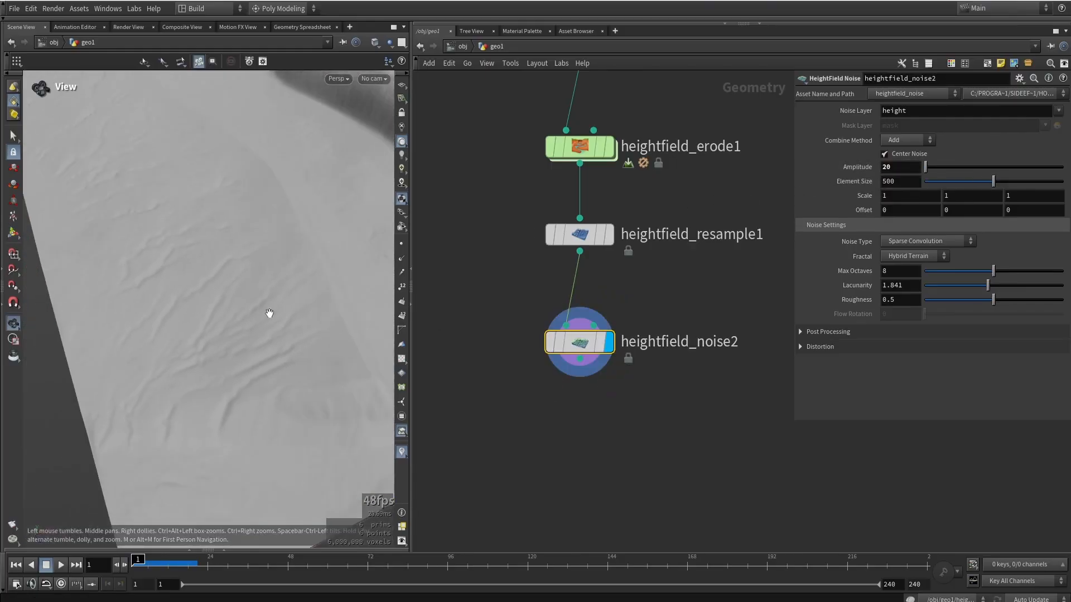
drag(991, 181, 926, 181)
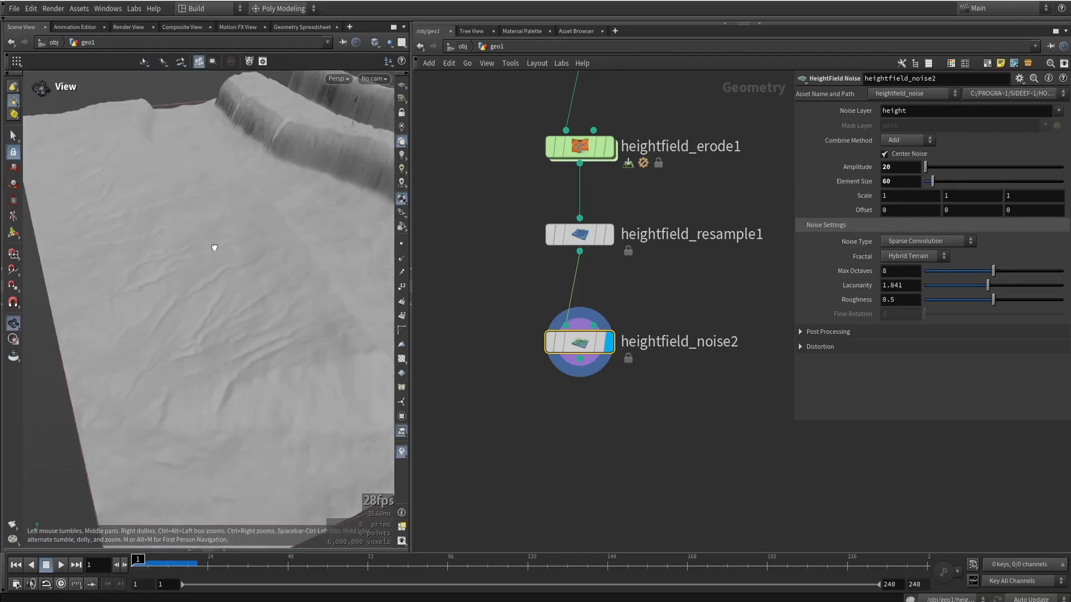
drag(929, 181, 946, 181)
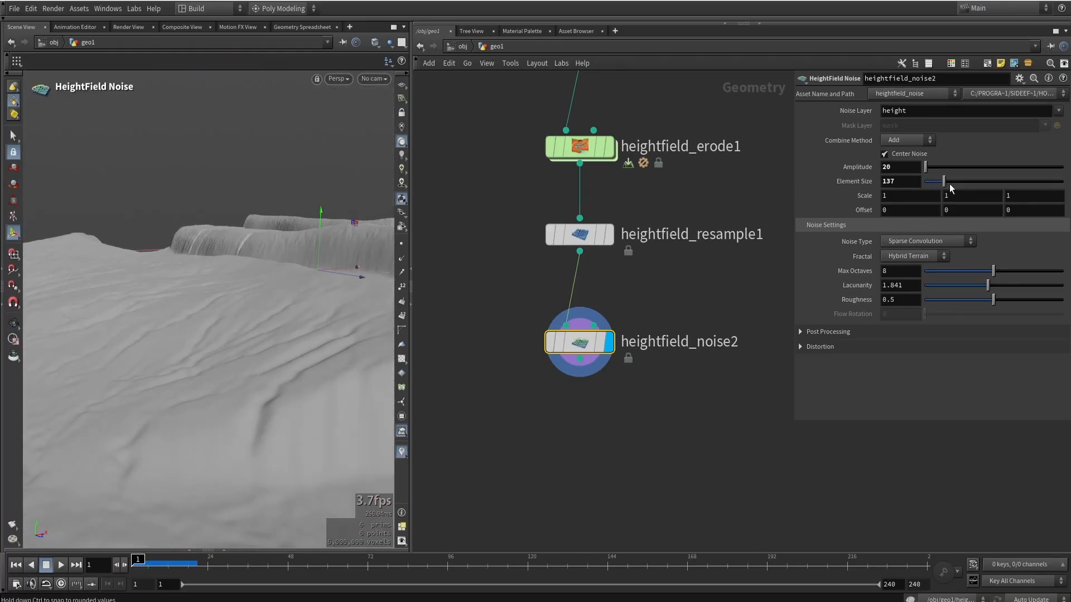
drag(945, 181, 949, 180)
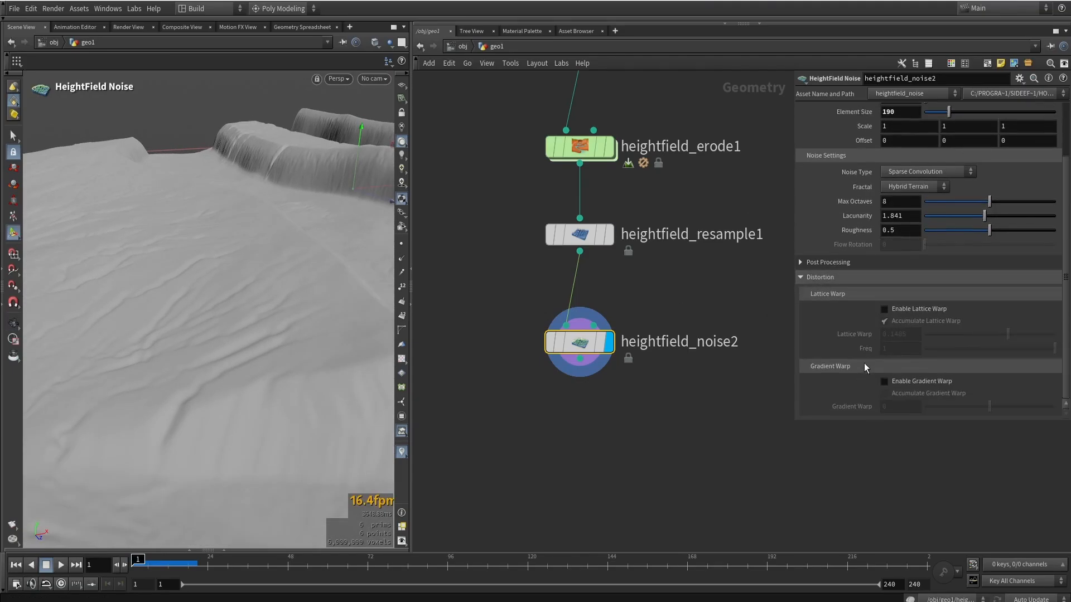
click(884, 309)
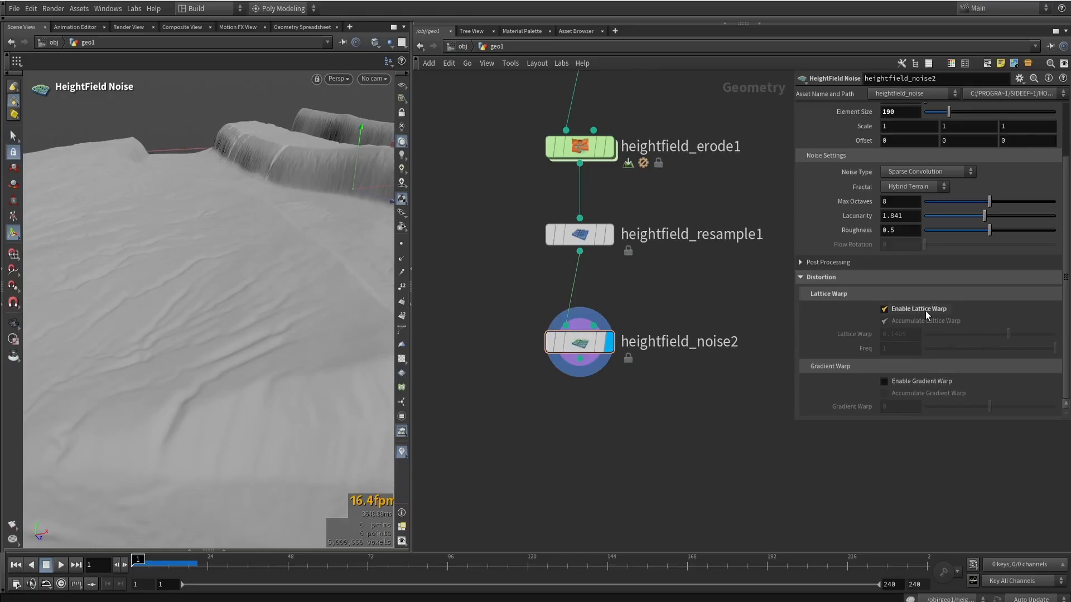
click(884, 322)
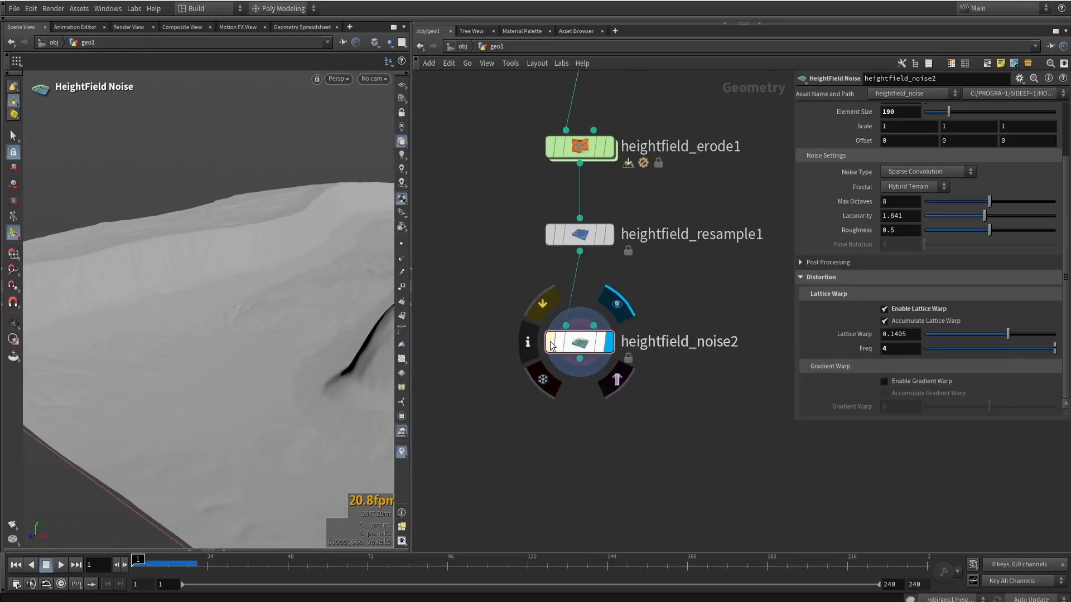
drag(1004, 335, 1024, 334)
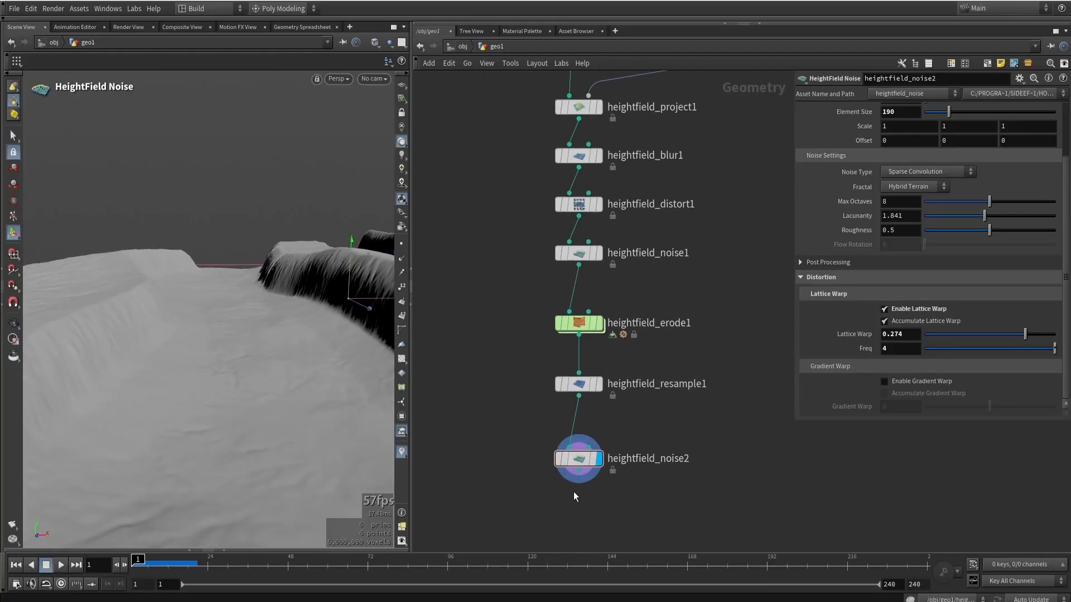
- Add a heightfield_slump1 node after the second noise
click(578, 107)
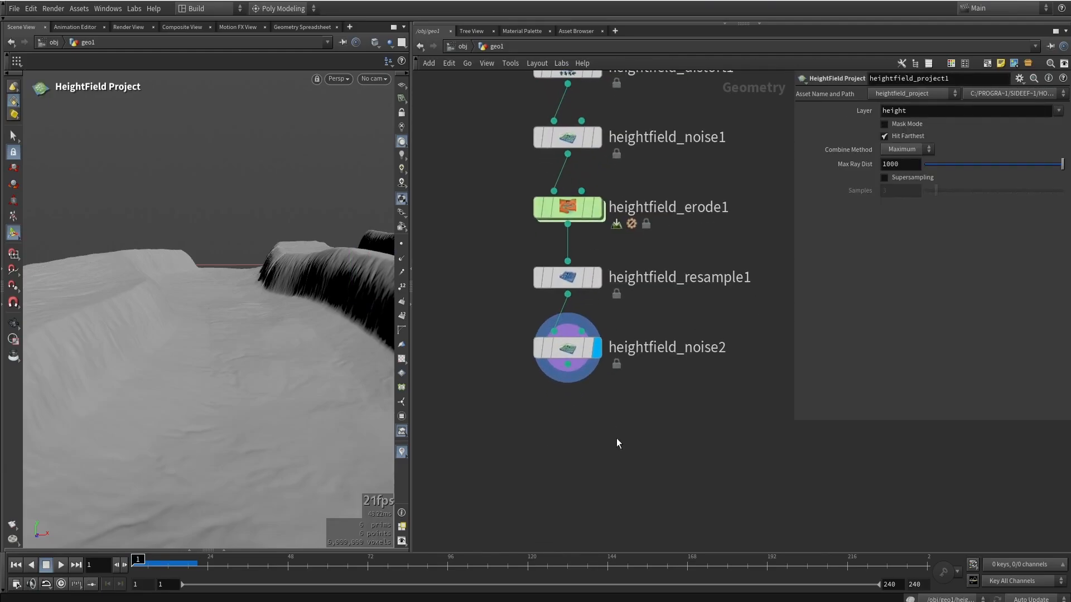
key(tab)
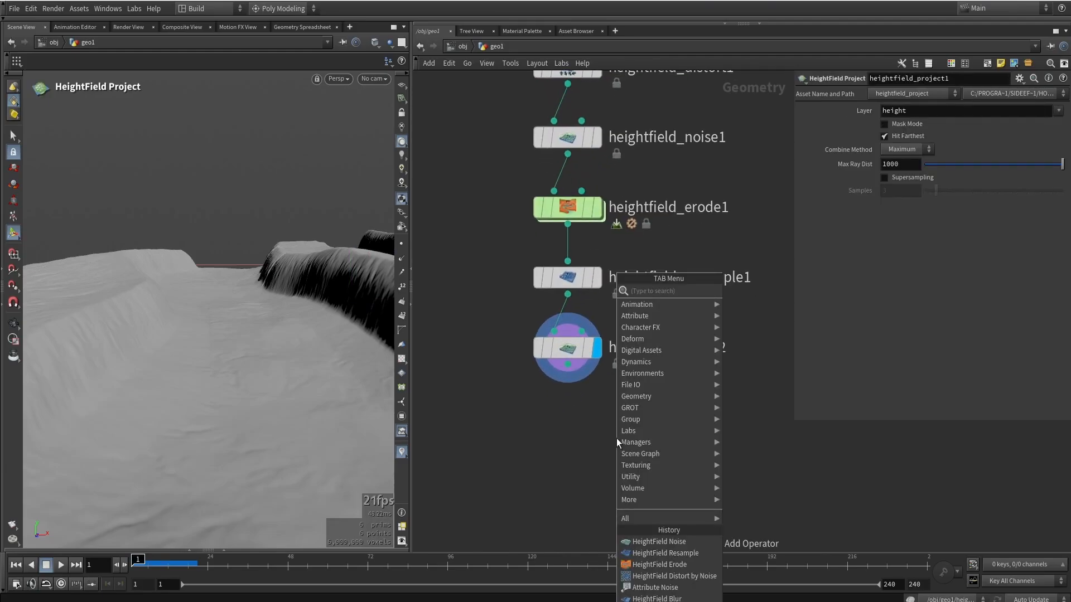
text(slum)
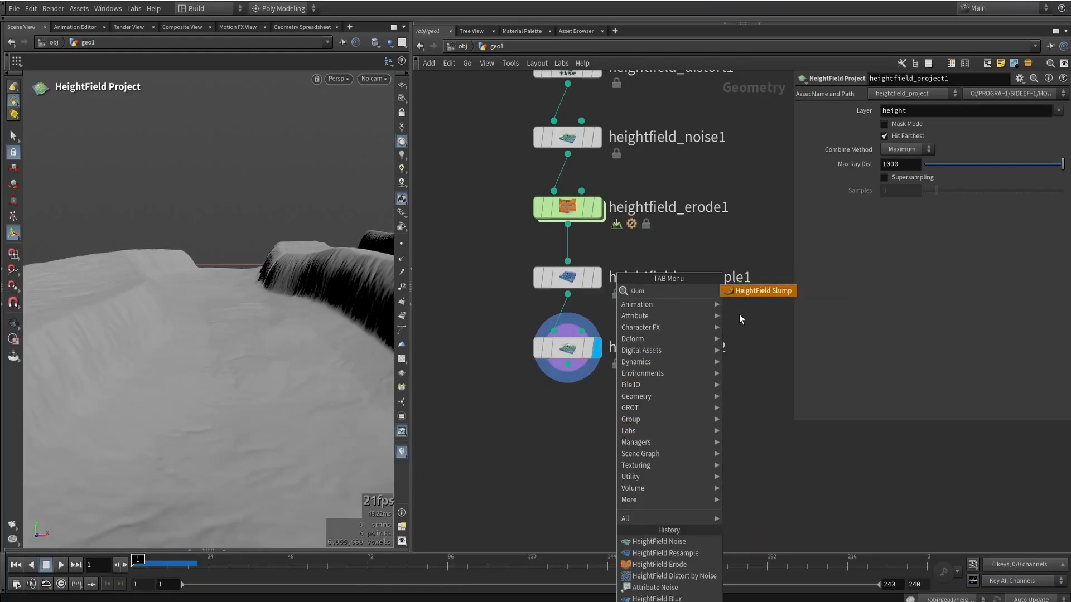
click(758, 290)
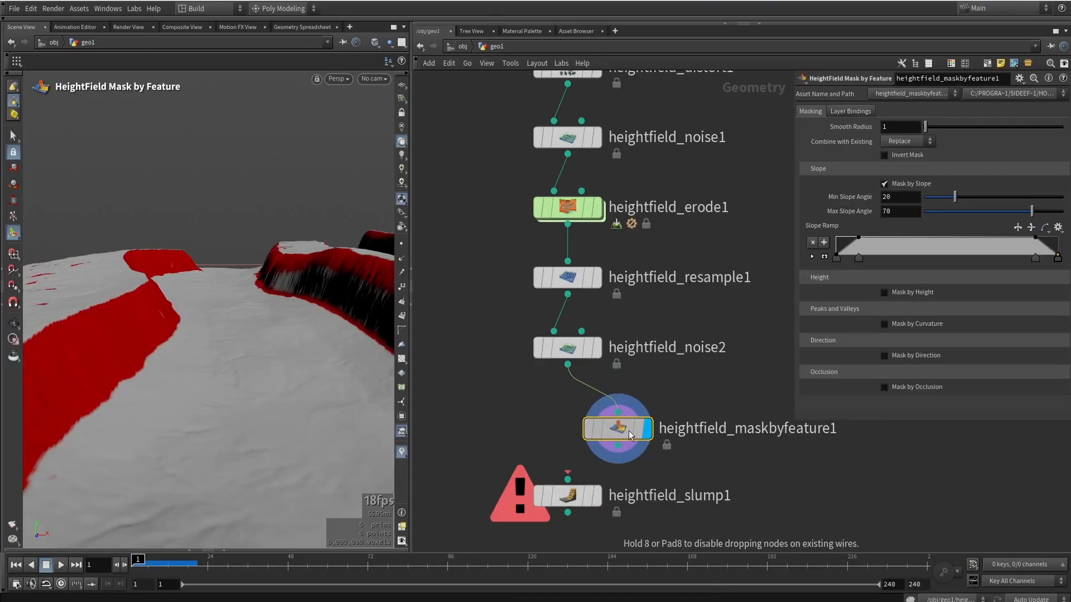
- Insert heightfield_maskbyfeature1 before the slump, with inverted slope mask from about 13.4 to 90
click(885, 155)
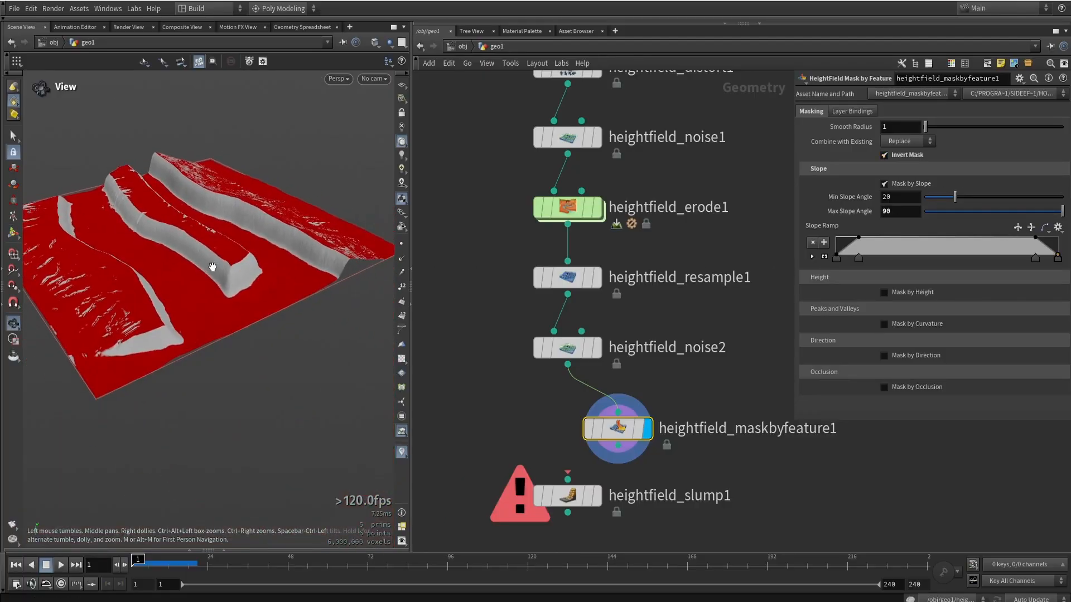
drag(952, 197, 994, 197)
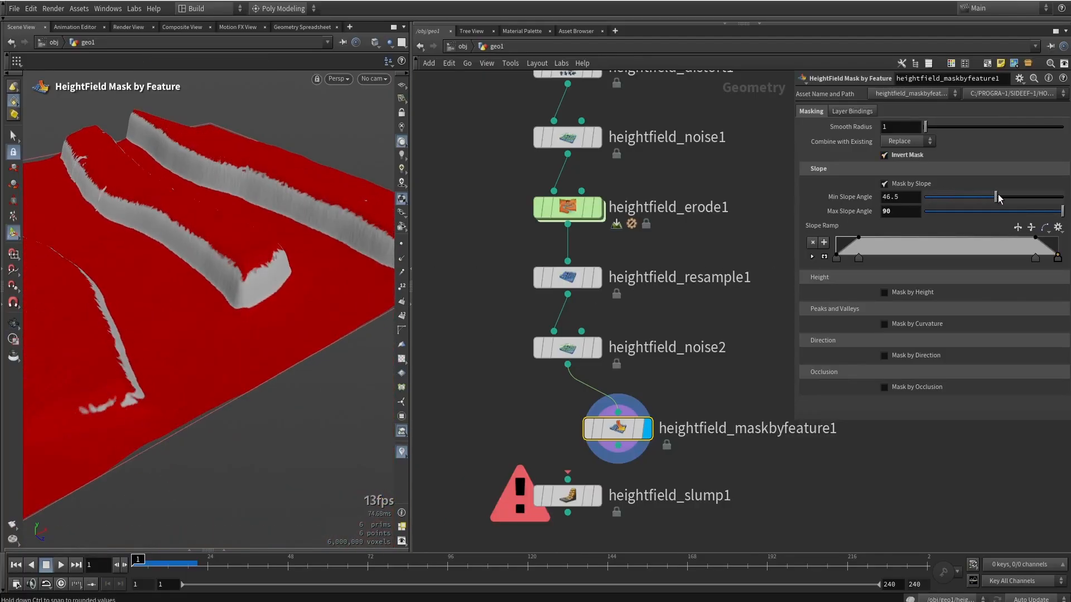
drag(994, 197, 929, 198)
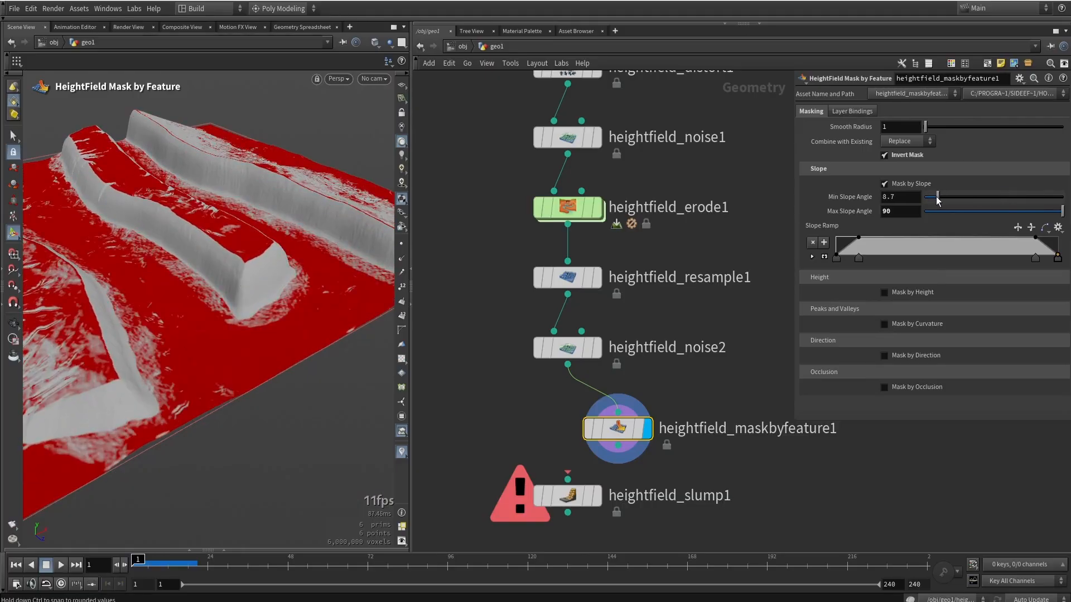
drag(936, 198, 947, 198)
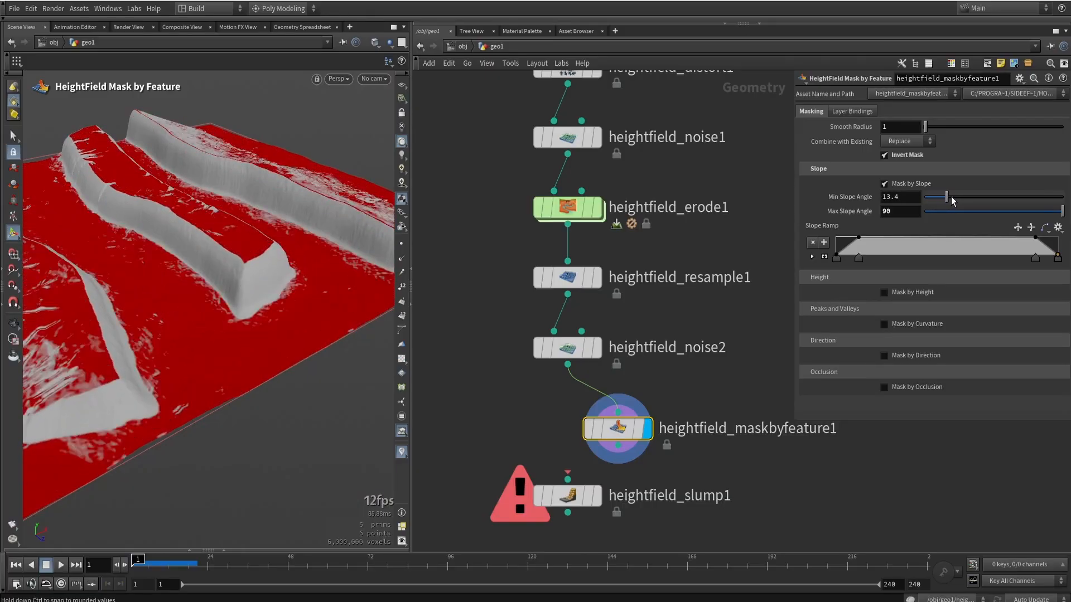
drag(946, 198, 937, 197)
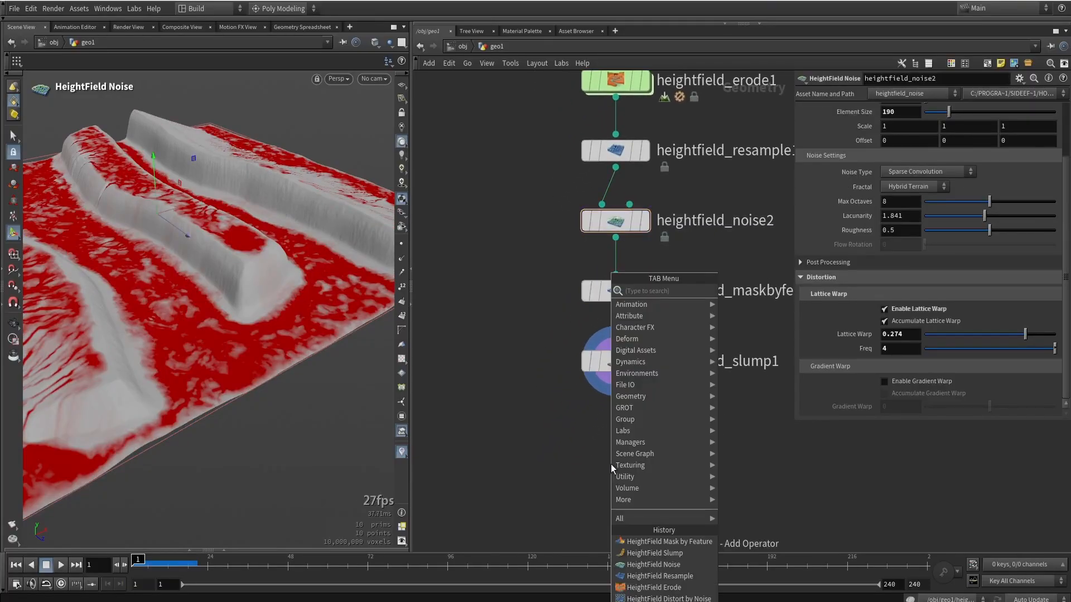
- Add HeightField Layer Clear after heightfield_slump1 to reset mask to 0, then orbit the terrain
text(clear)
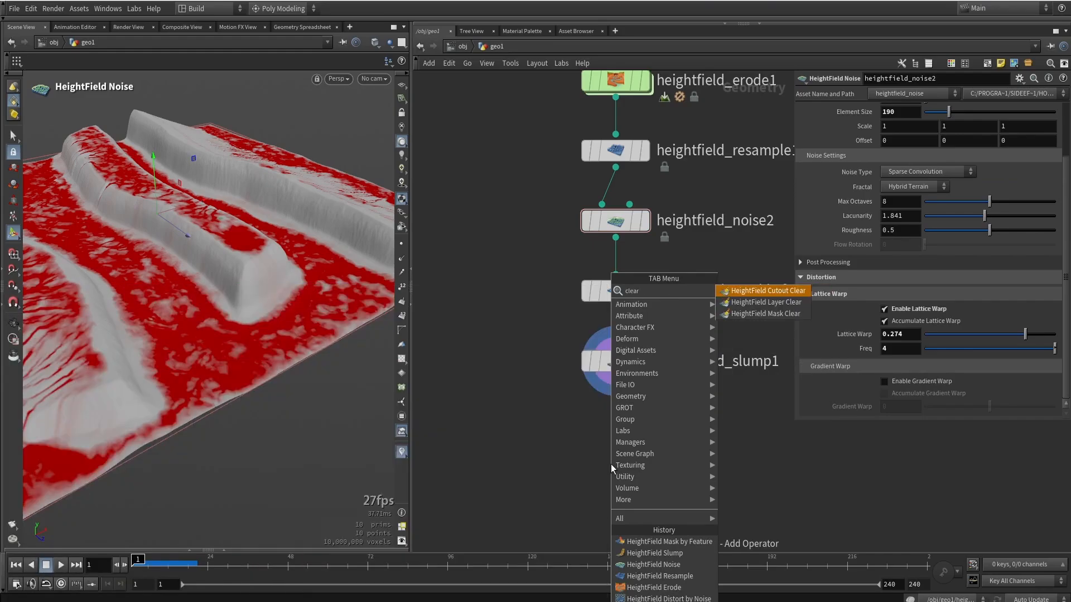
click(764, 302)
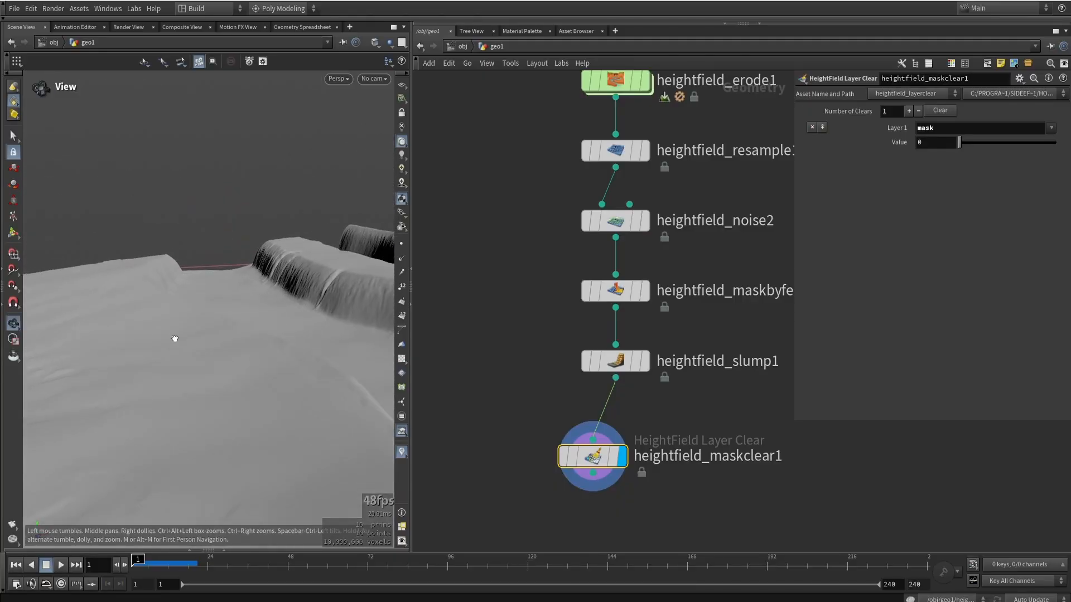
drag(174, 340, 273, 302)
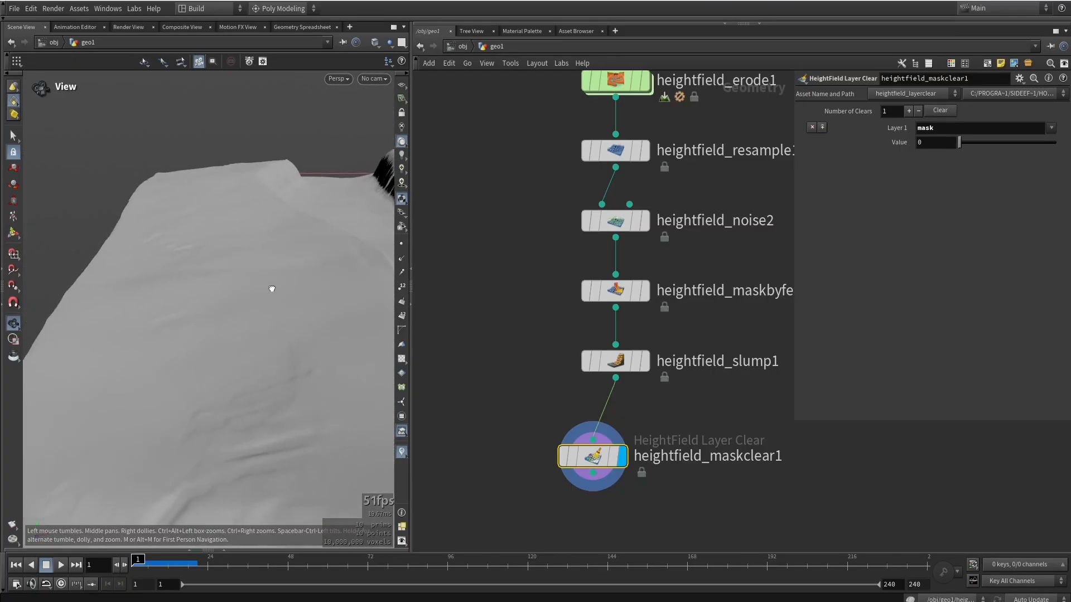
drag(272, 288, 197, 232)
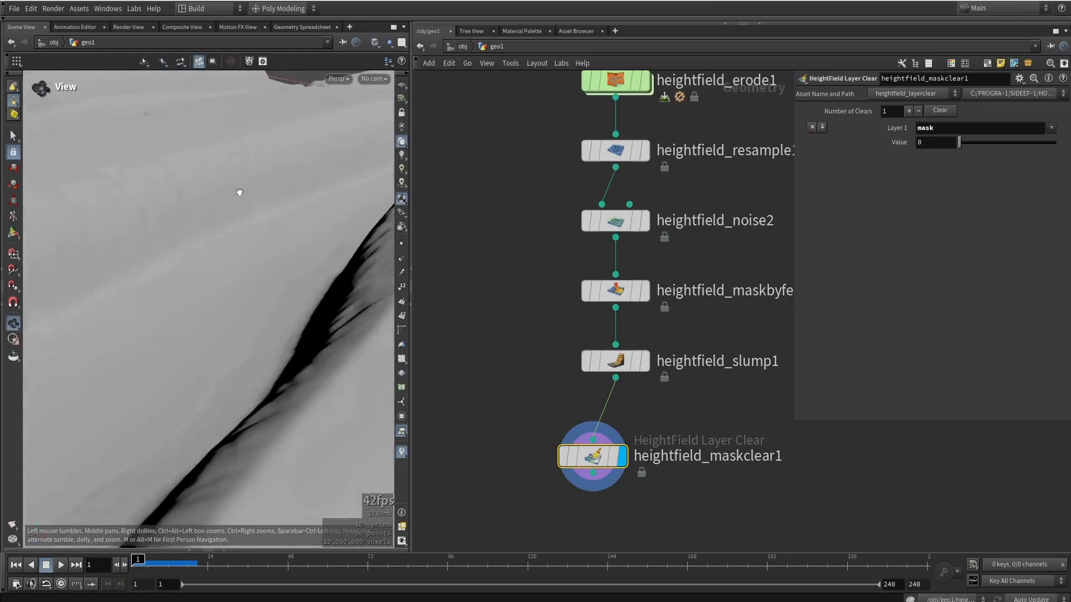
drag(239, 192, 183, 208)
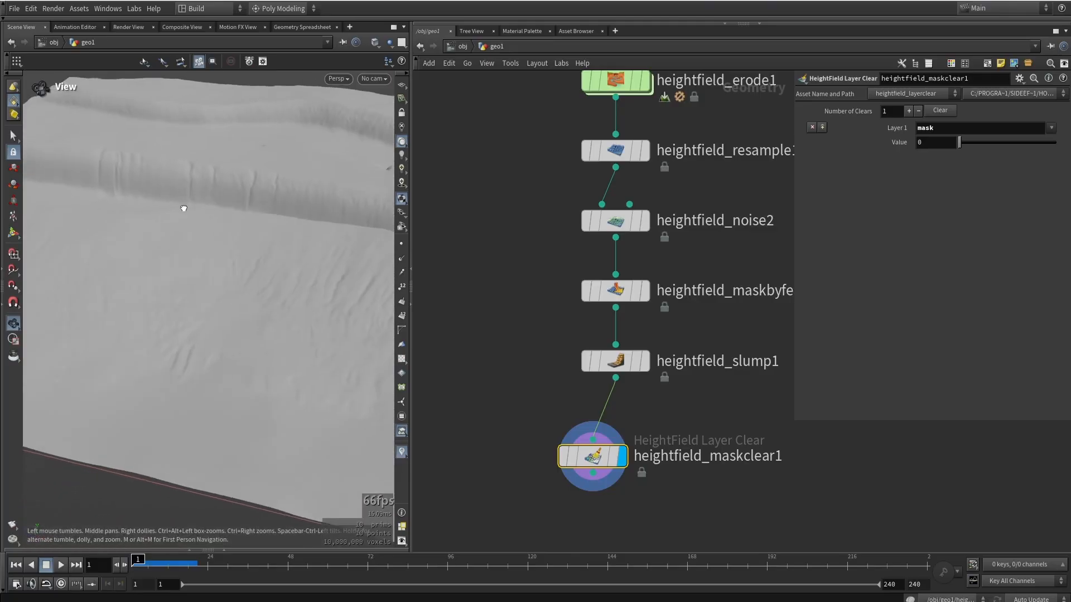
drag(183, 208, 248, 286)
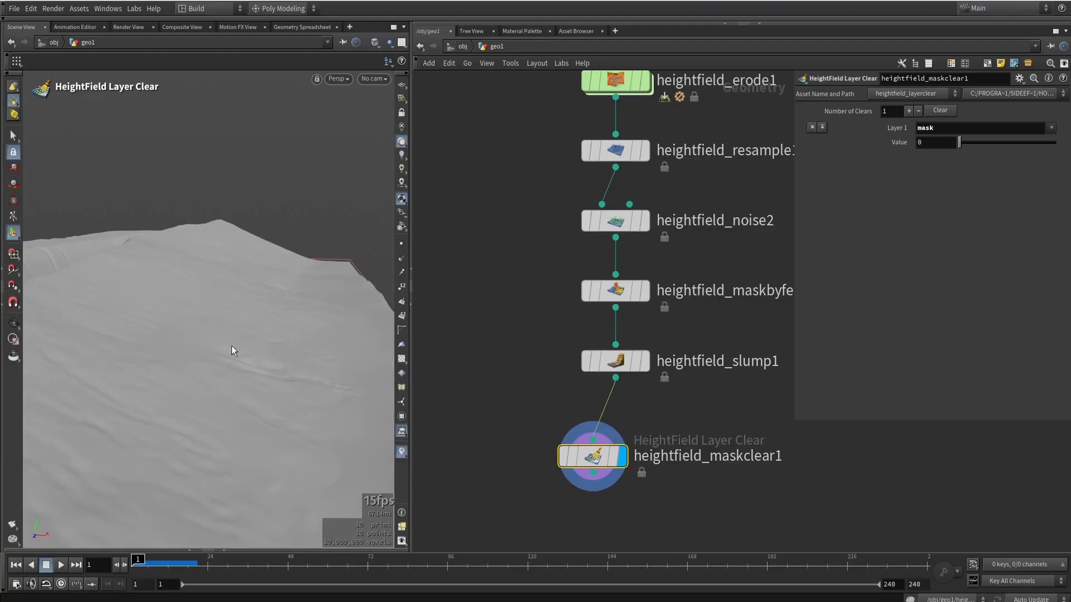
mouse_move(559, 360)
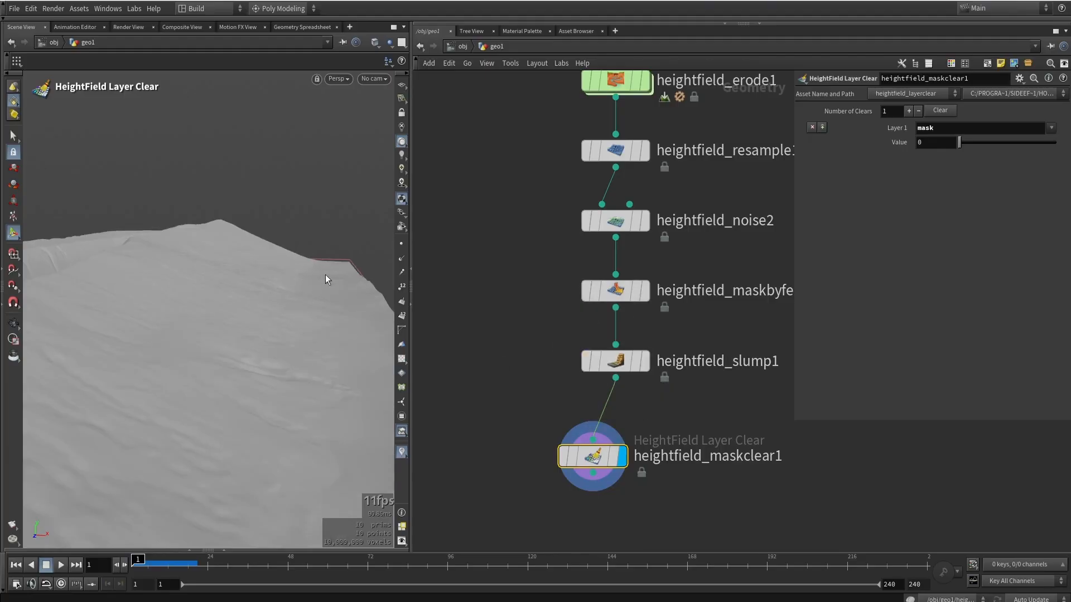
drag(328, 274, 338, 262)
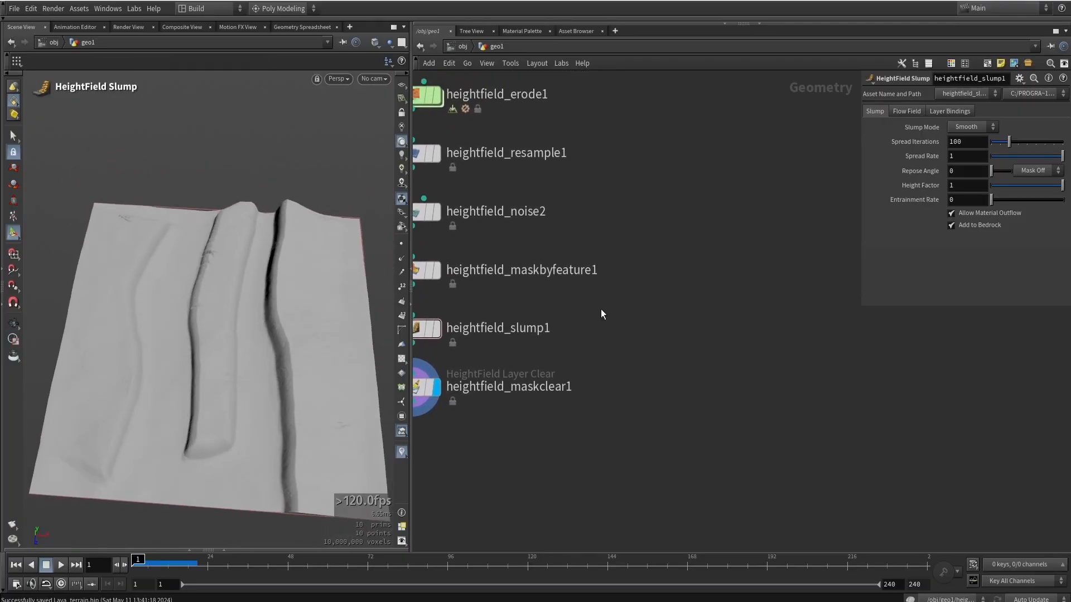
- Add a Curve node and place points tracing the terrain's two channels
key(Tab)
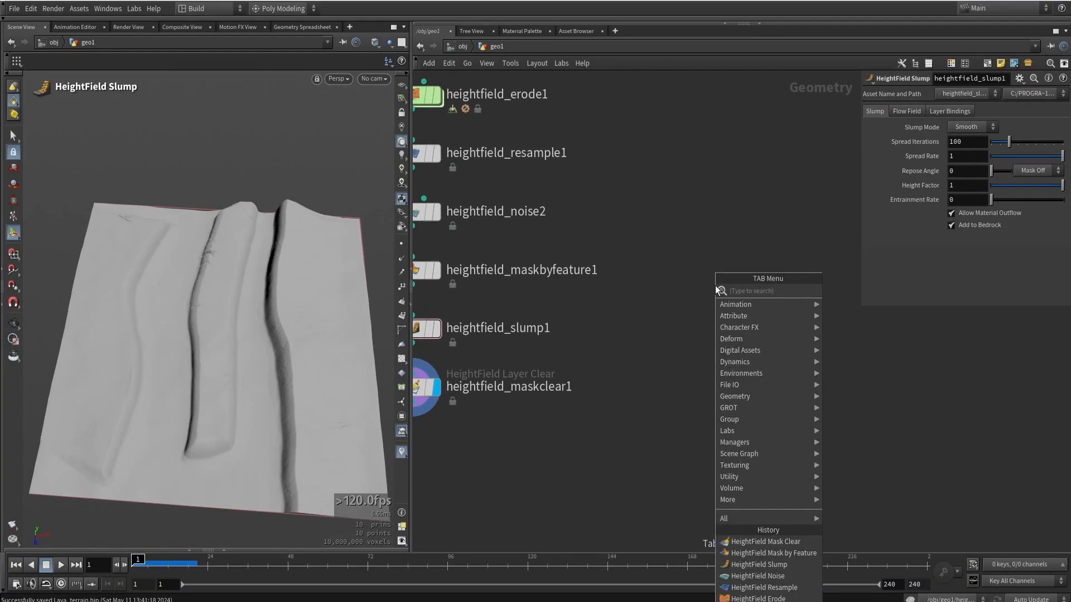
text(curve)
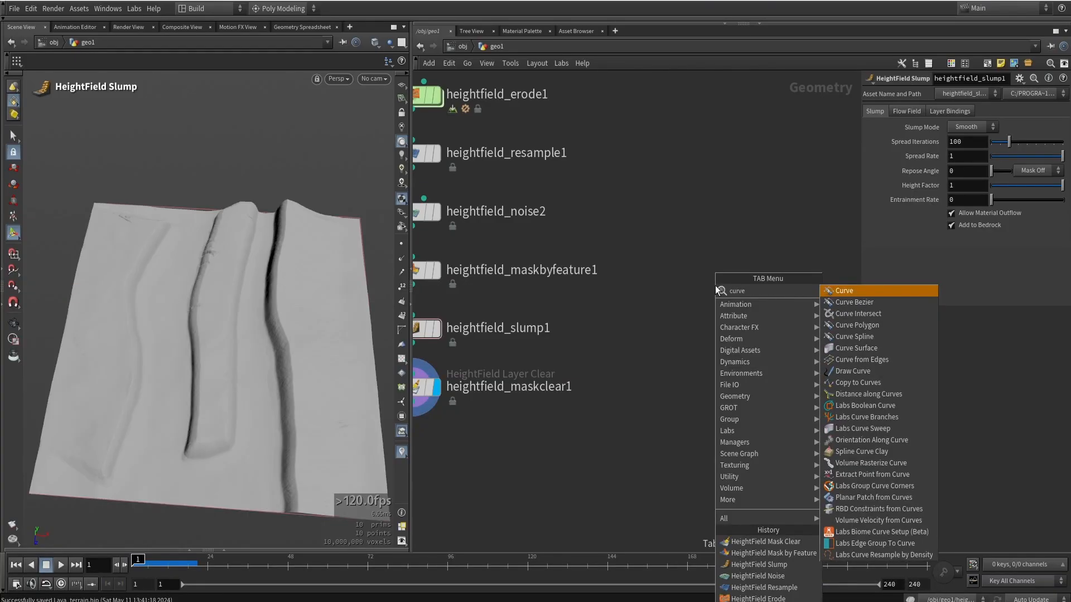
mouse_move(881, 325)
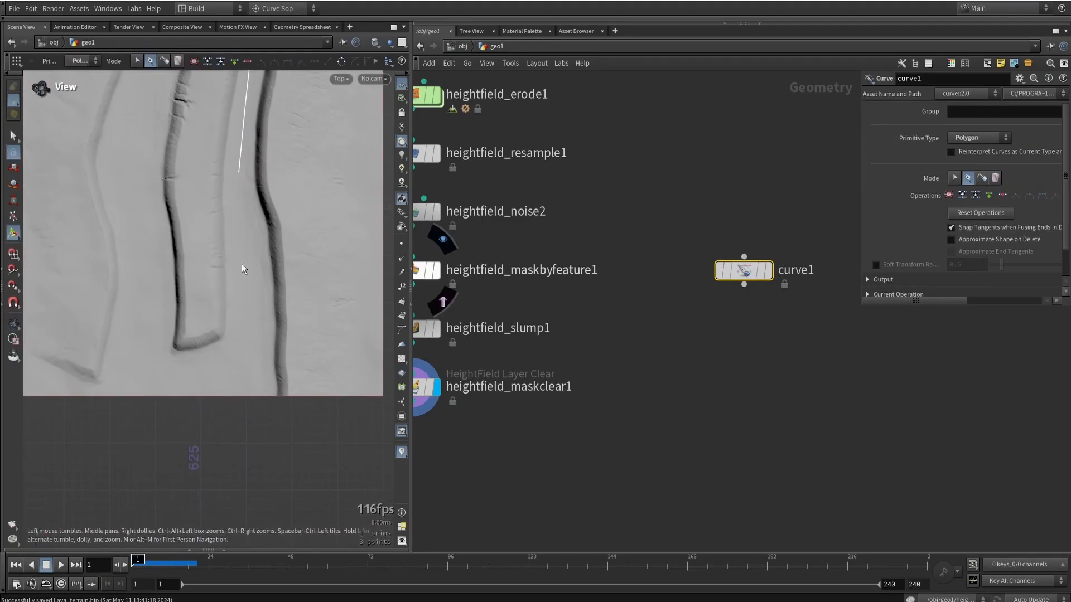
click(243, 426)
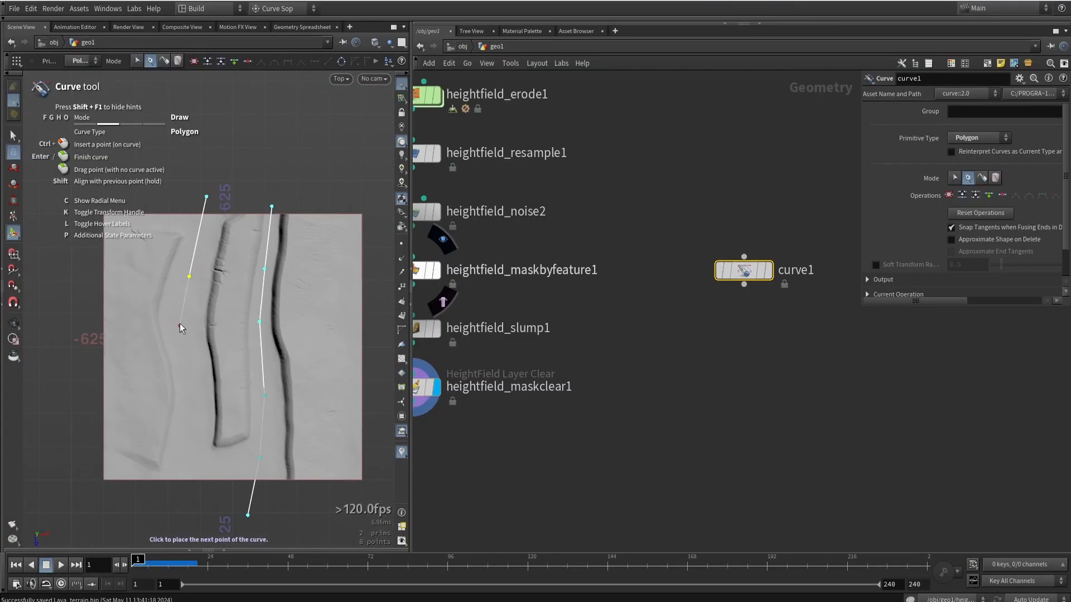
click(181, 513)
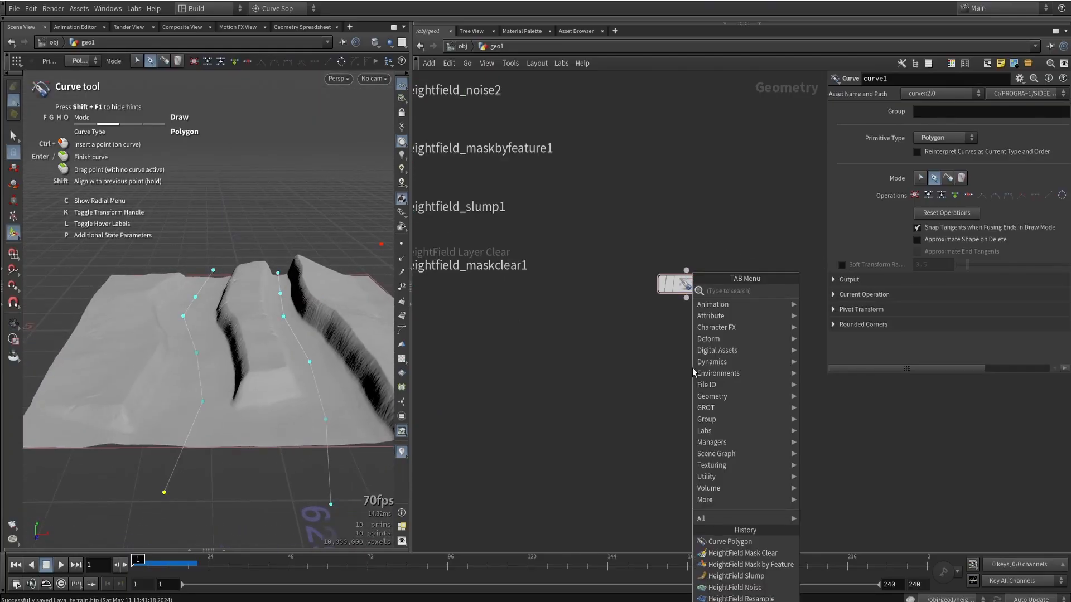
- Add Resample below curve1 using Subdivision Curves with length 5, keeping the terrain displayed
text(resa)
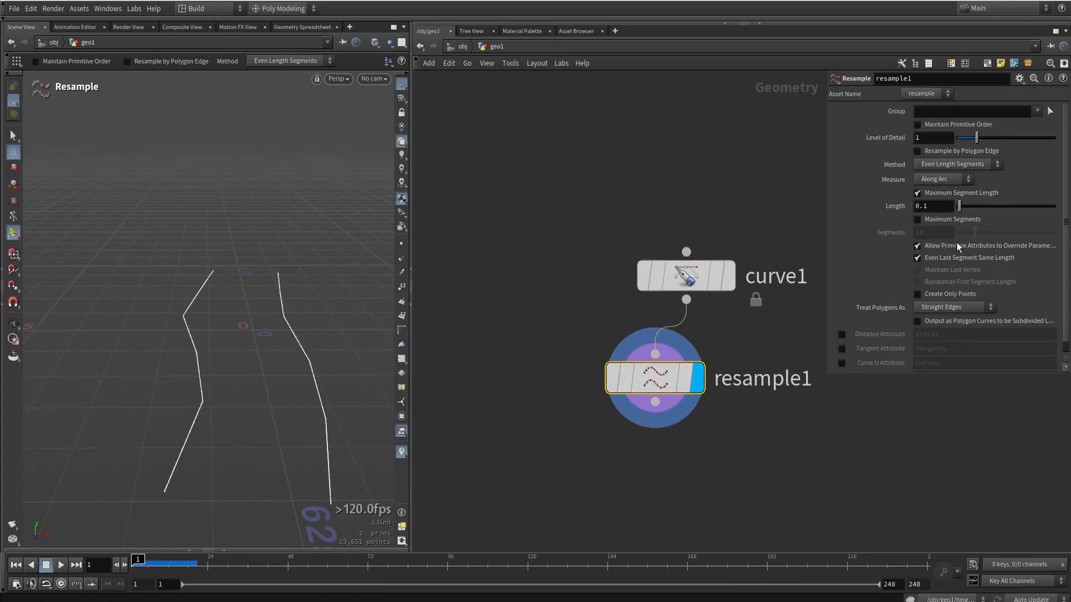
click(952, 306)
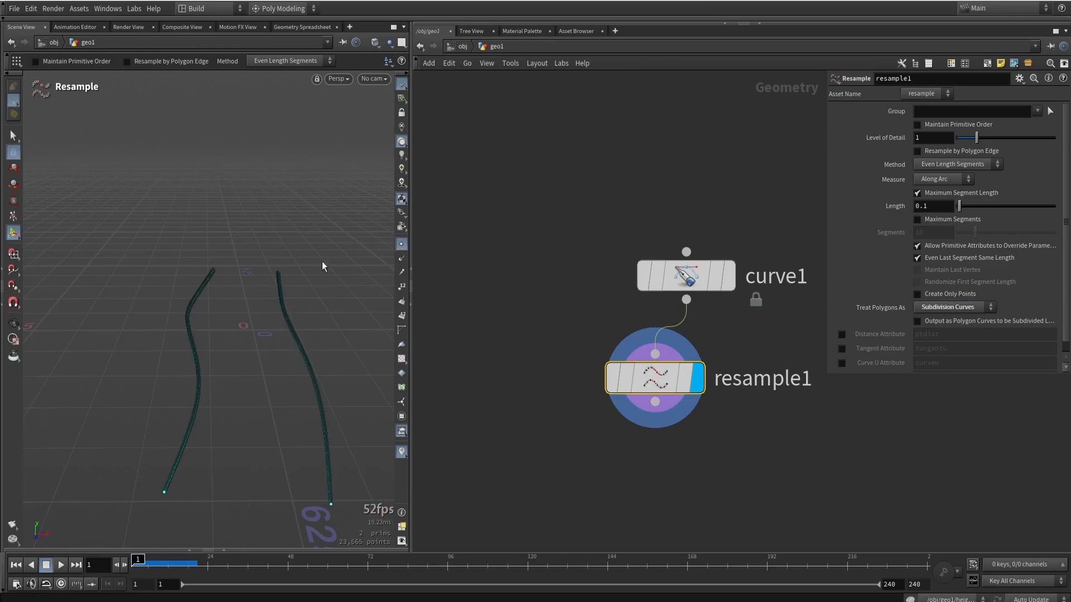
drag(959, 206, 1045, 206)
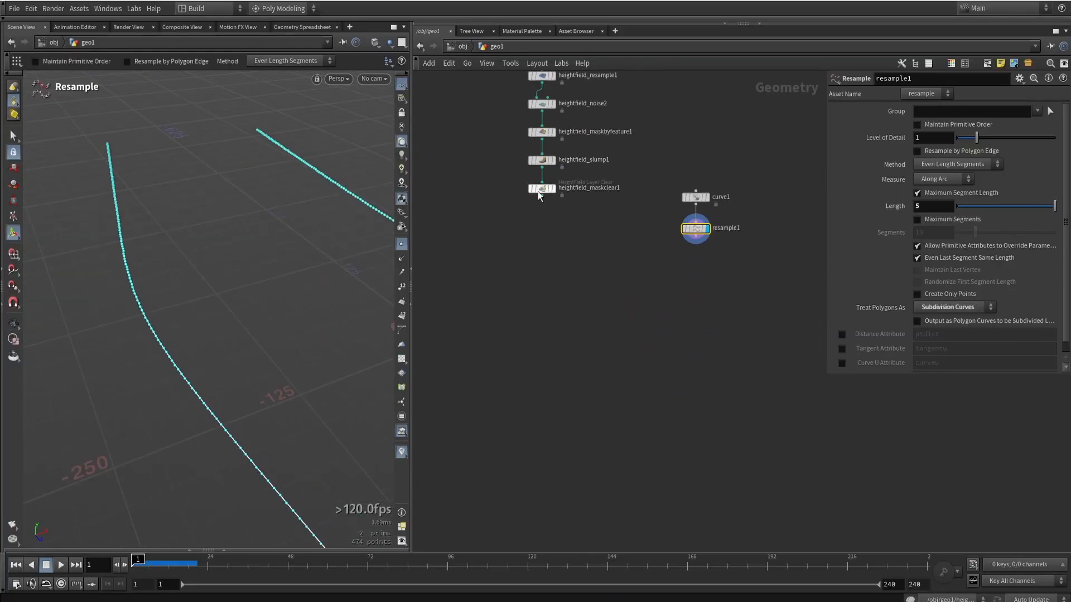
click(543, 188)
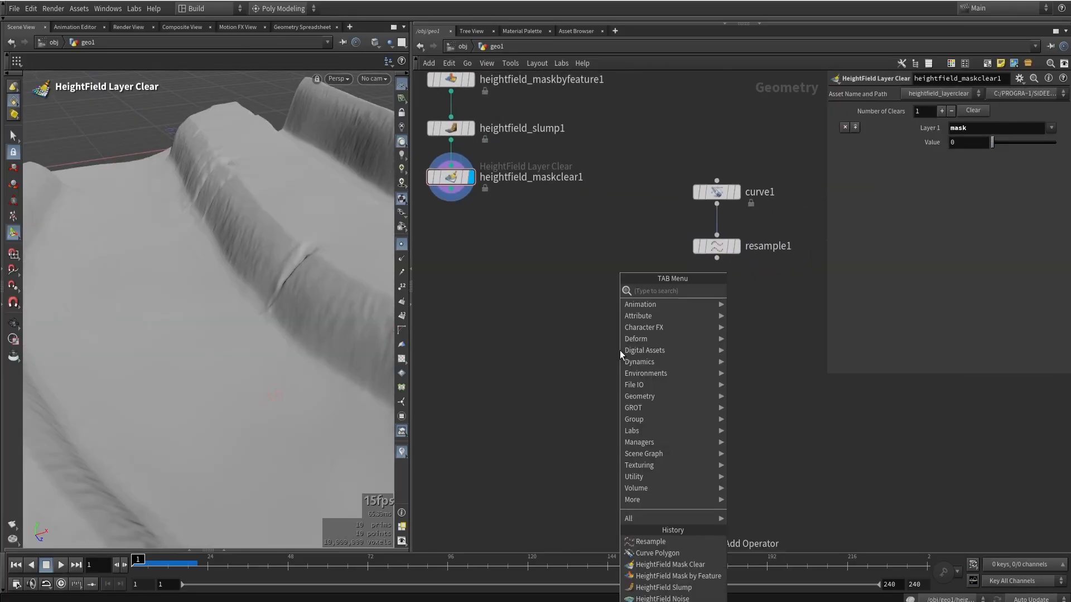
- Add HeightField Mask by Geometry, connect resample1 as mask geometry, and template the curves
text(mask by)
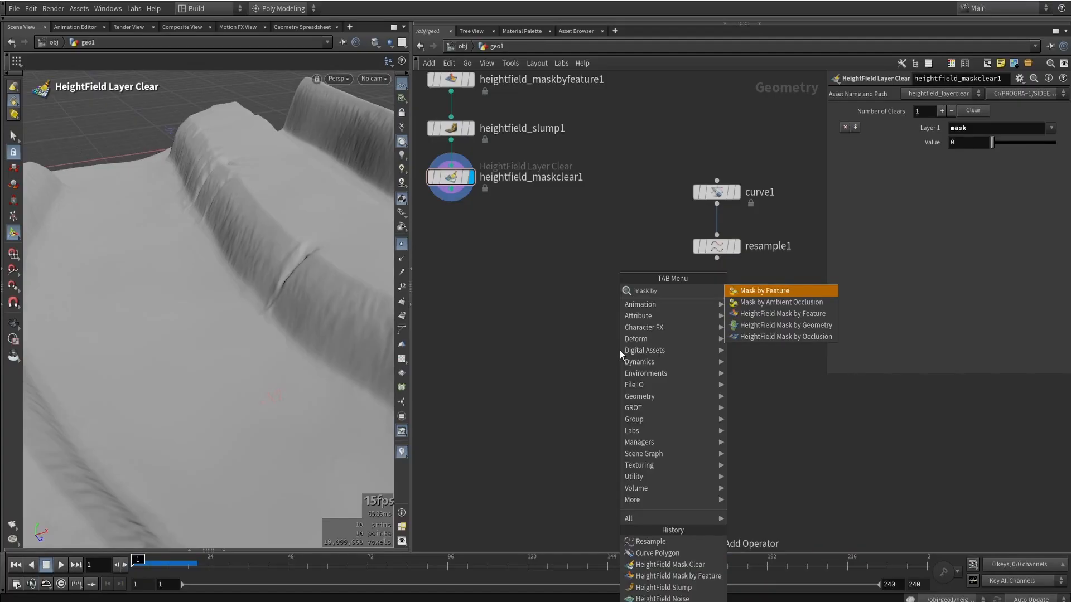
click(785, 325)
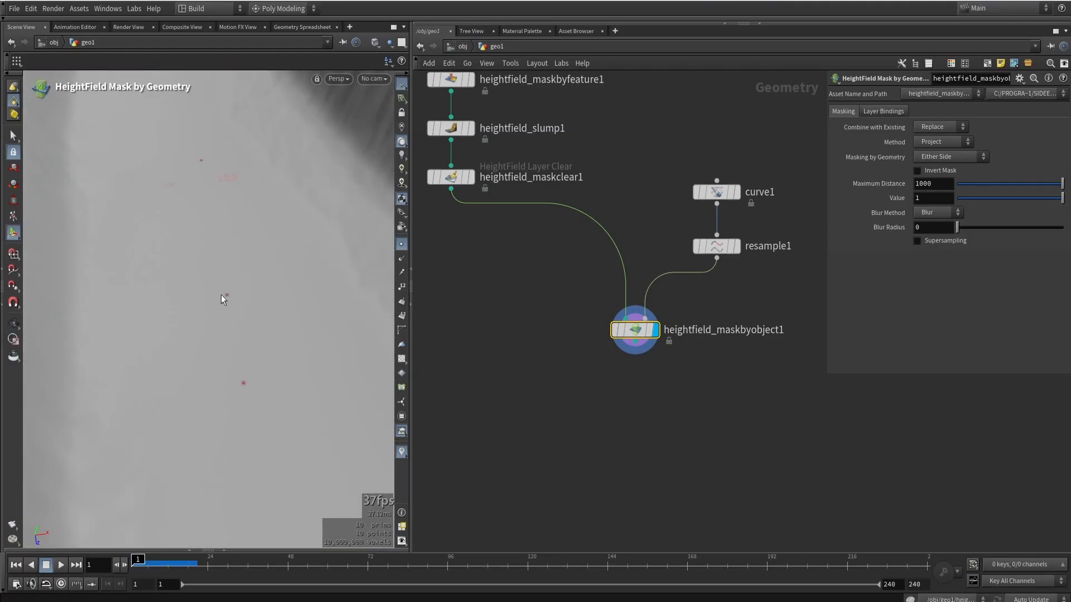
click(716, 246)
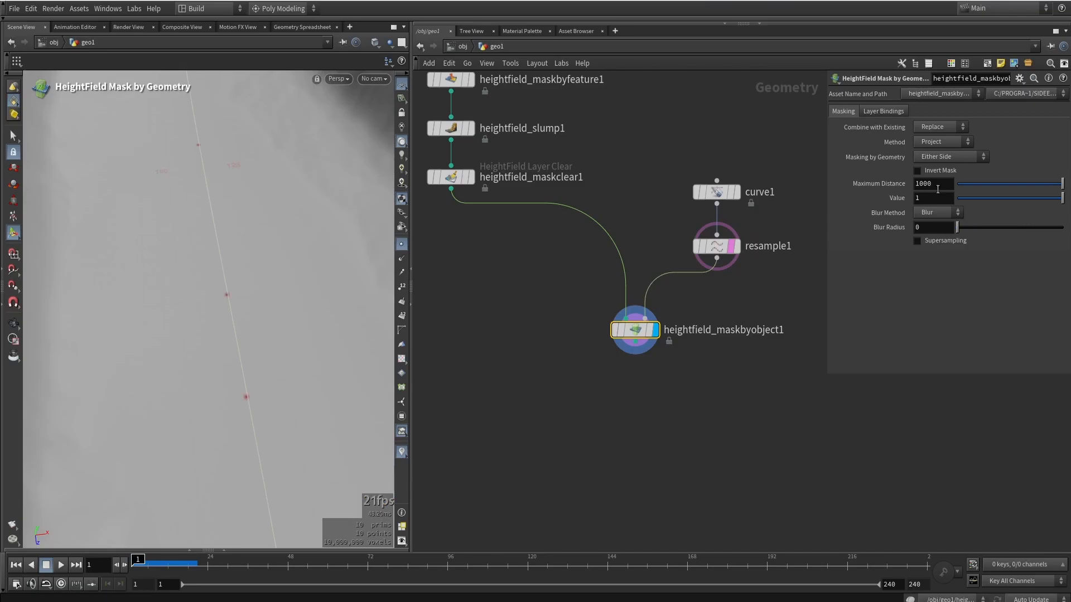
click(950, 157)
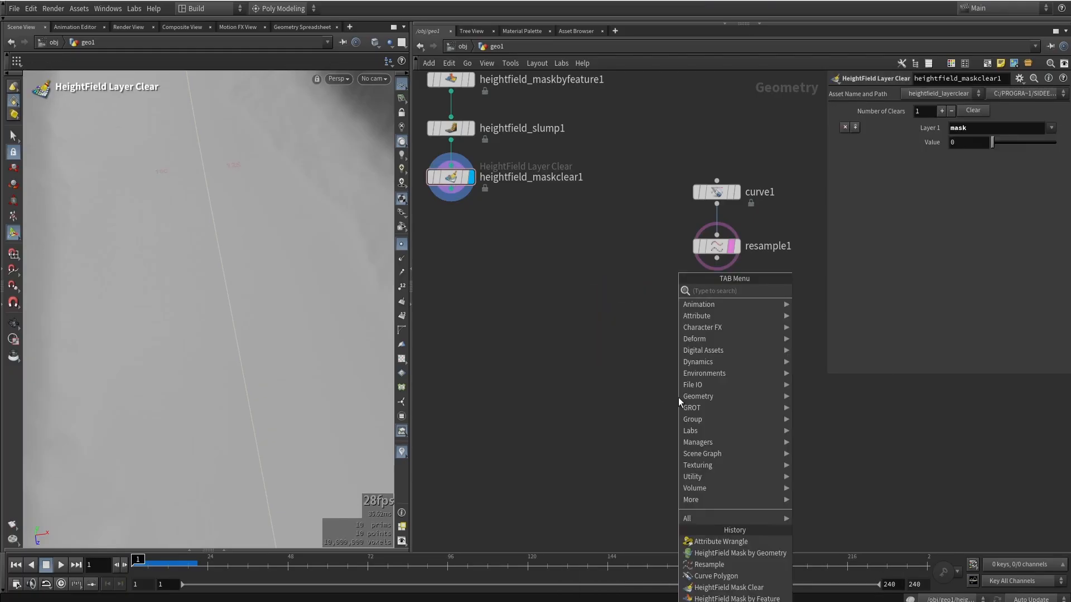
- Add a Volume Wrangle, position it in the network, and name it mask_by_curve
text(vol)
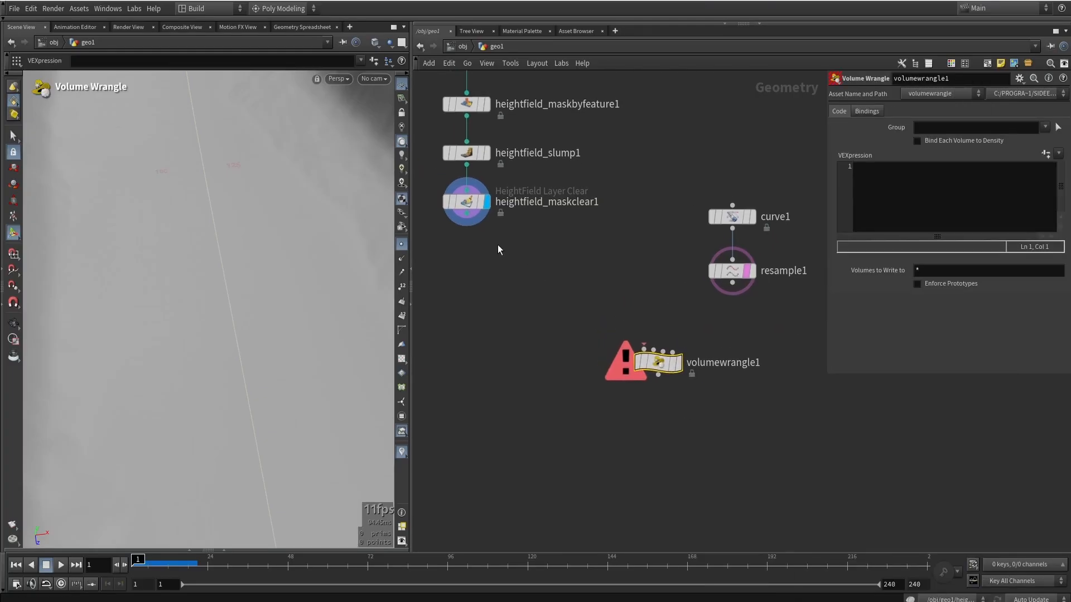
drag(466, 220, 643, 349)
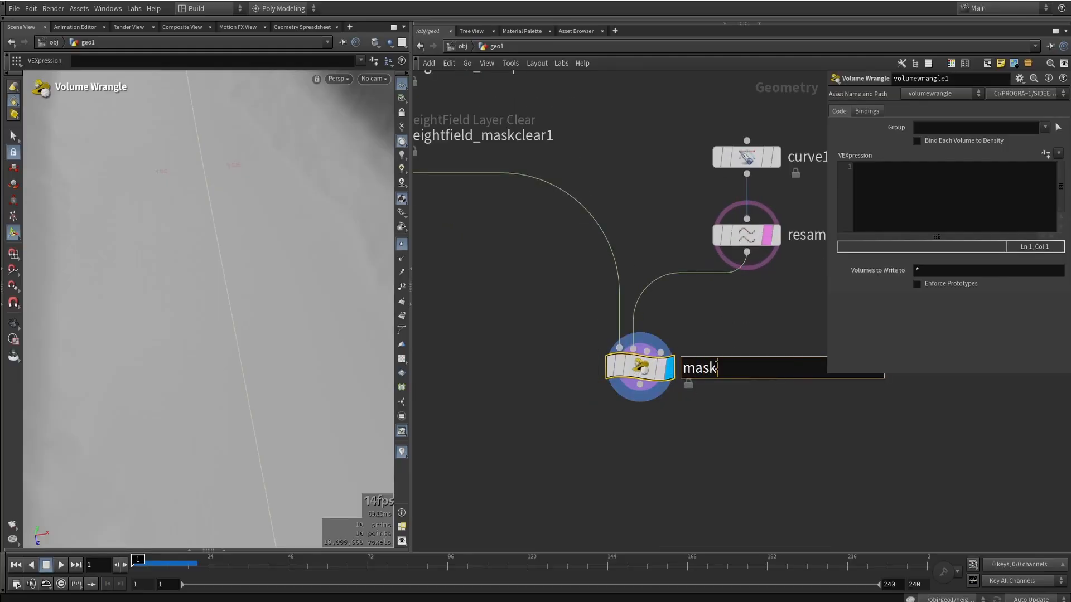
text(mask_by_curve)
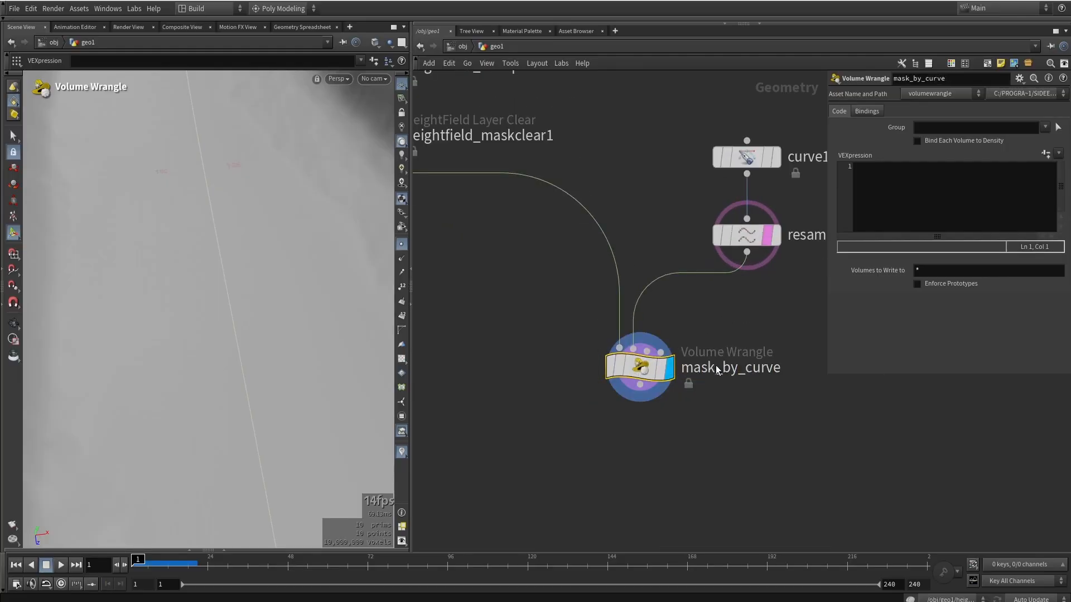
drag(639, 365, 635, 420)
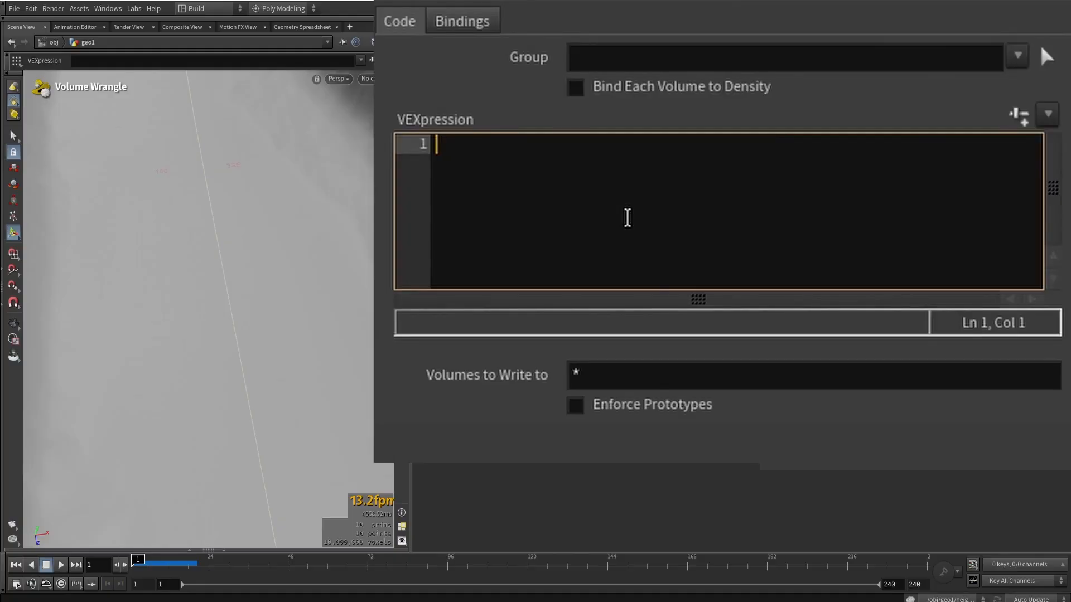
- Write int npt = nearpoint(1, v@P); in the wrangle's VEXpression
text(int)
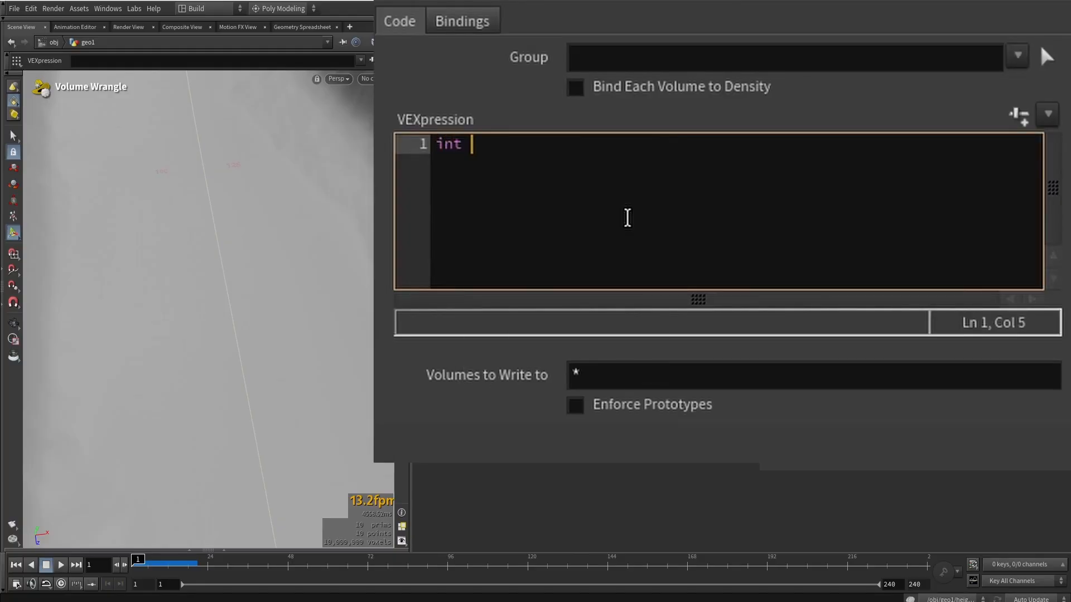
text(n pt)
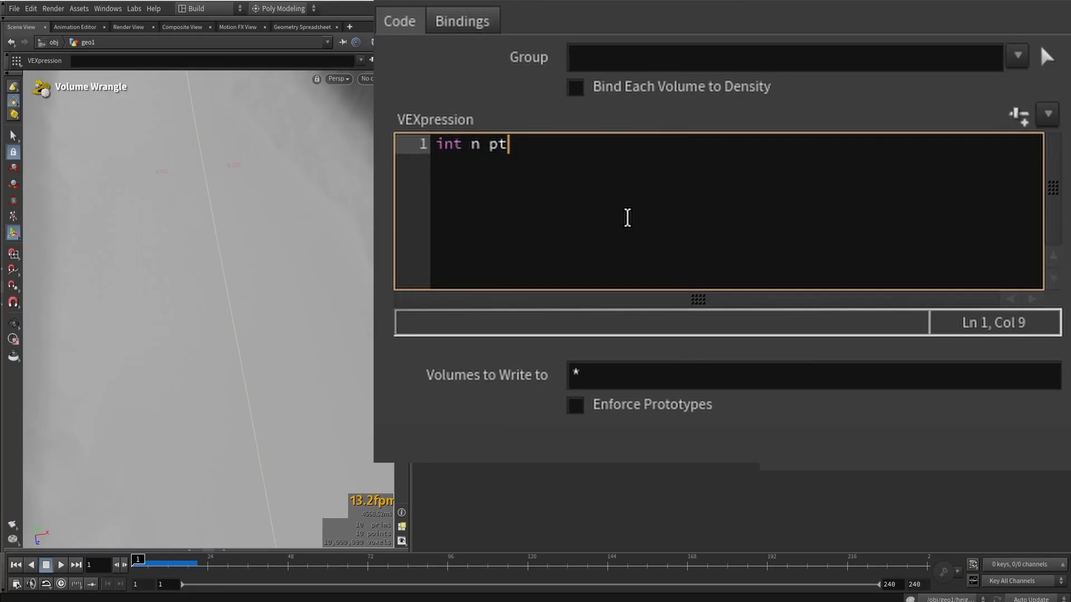
key(BackSpace)
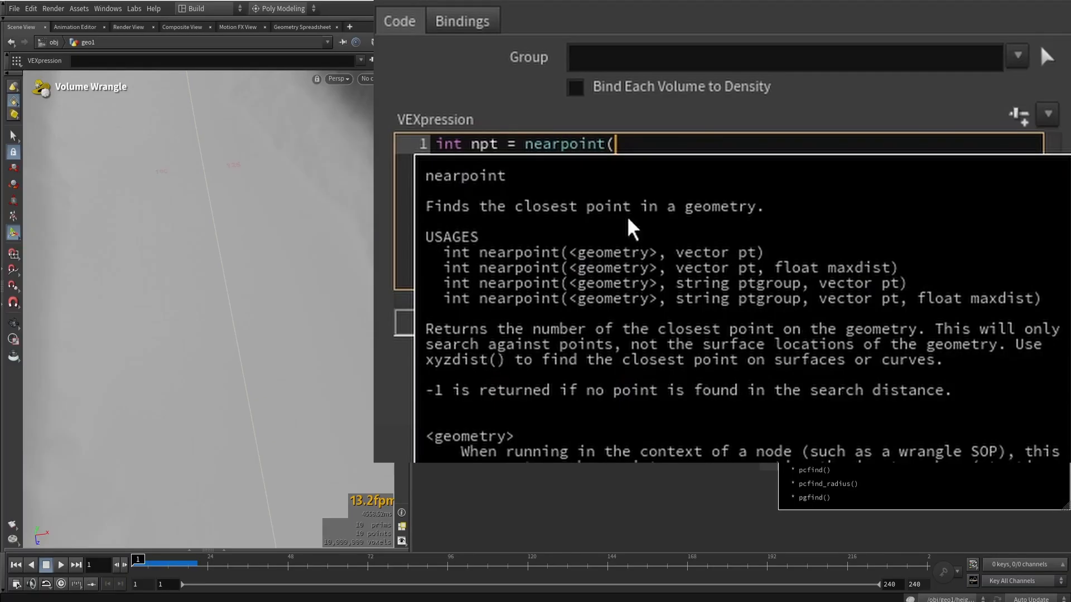
click(668, 149)
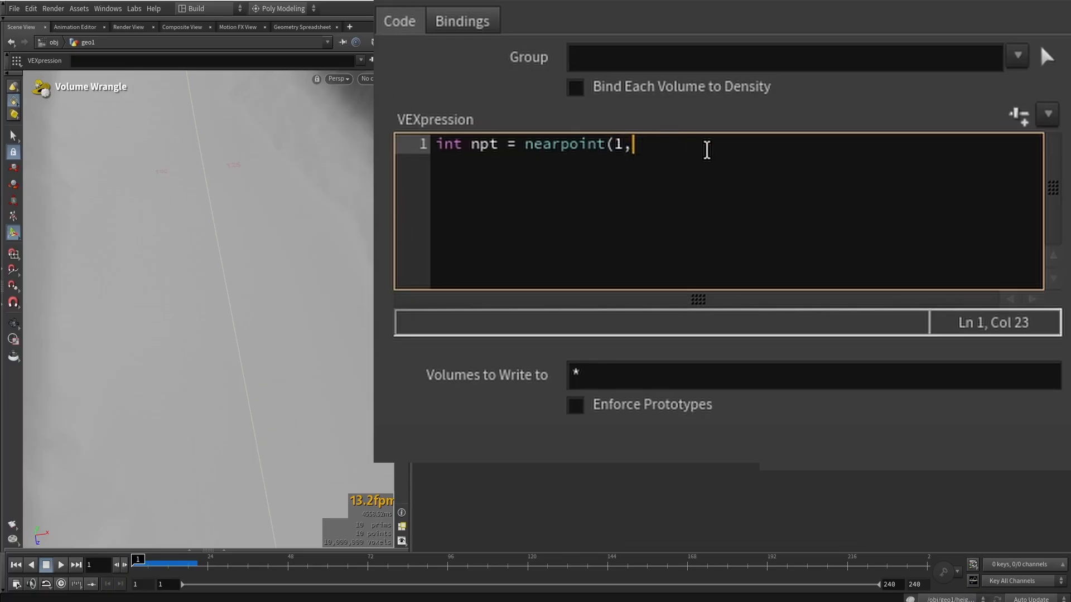
text(" ")
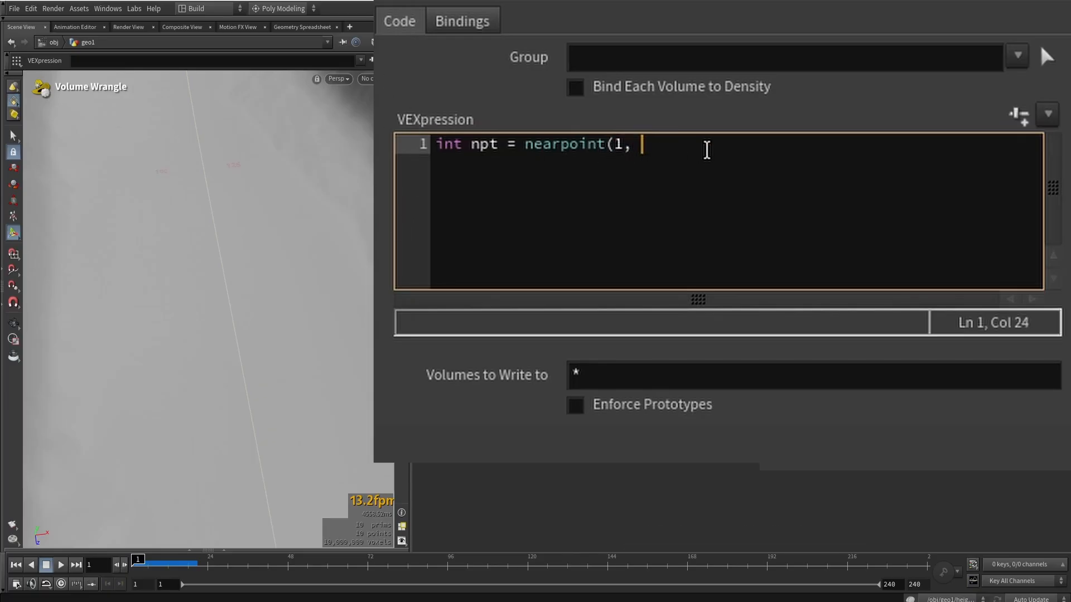
text(v@)
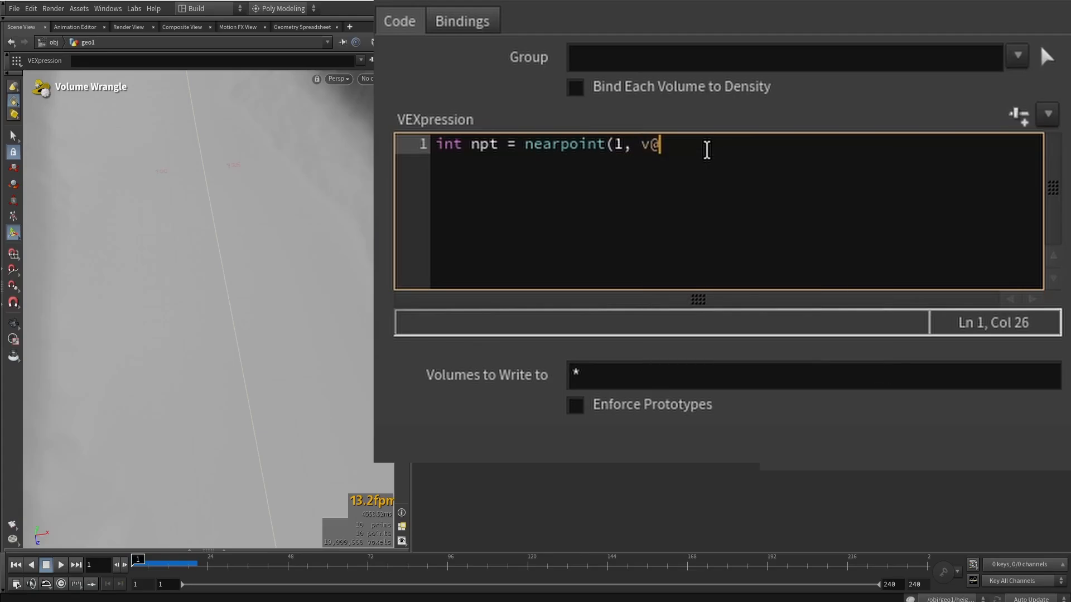
text(P );)
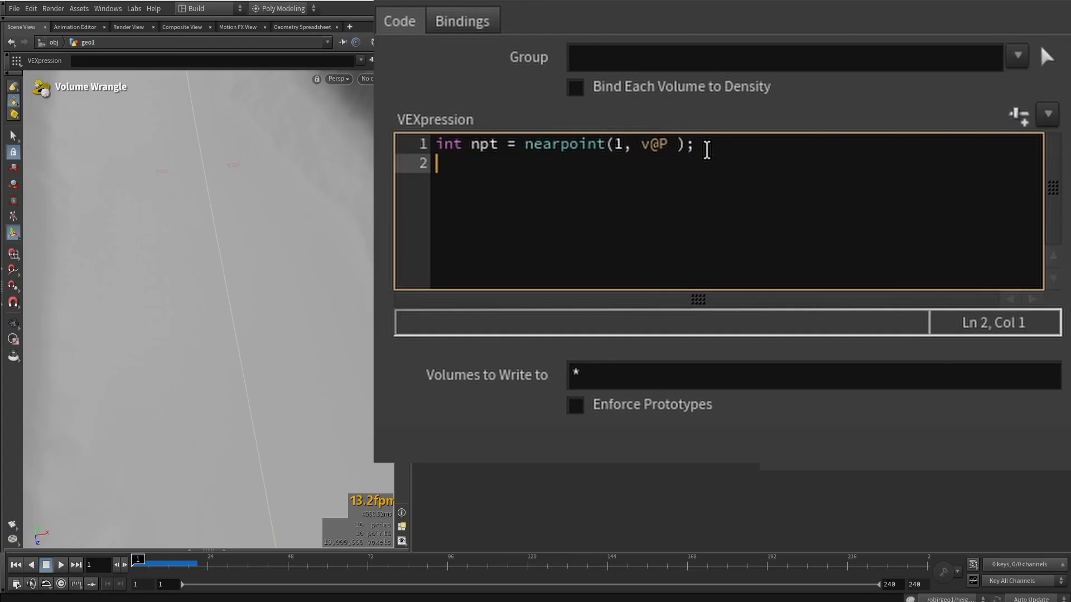
- Add vector npos = point(1, "P", npt); to read the nearest point's position
text(vector n)
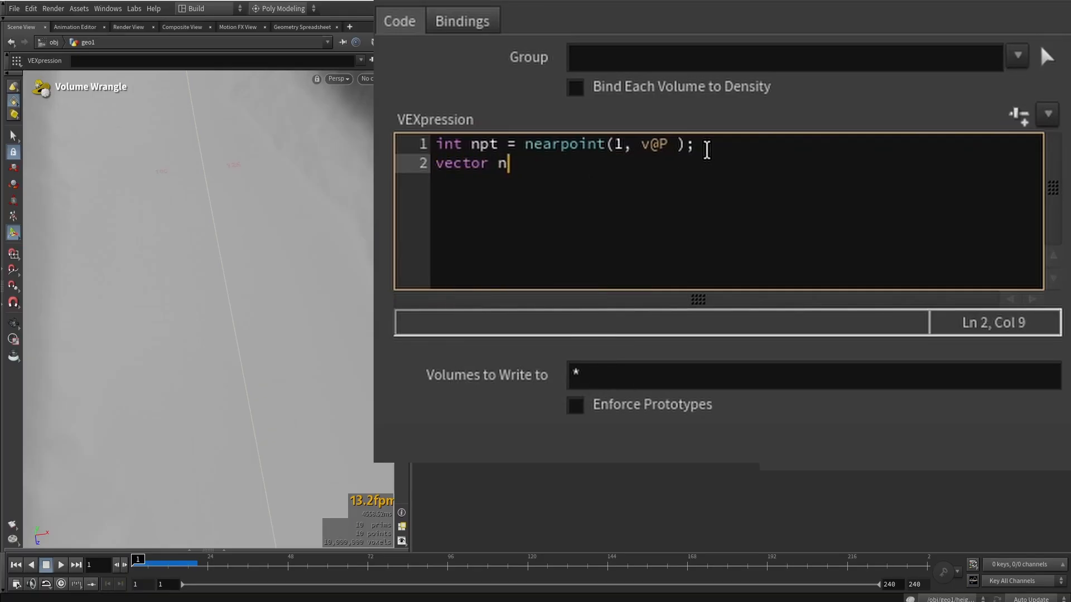
text(pos =)
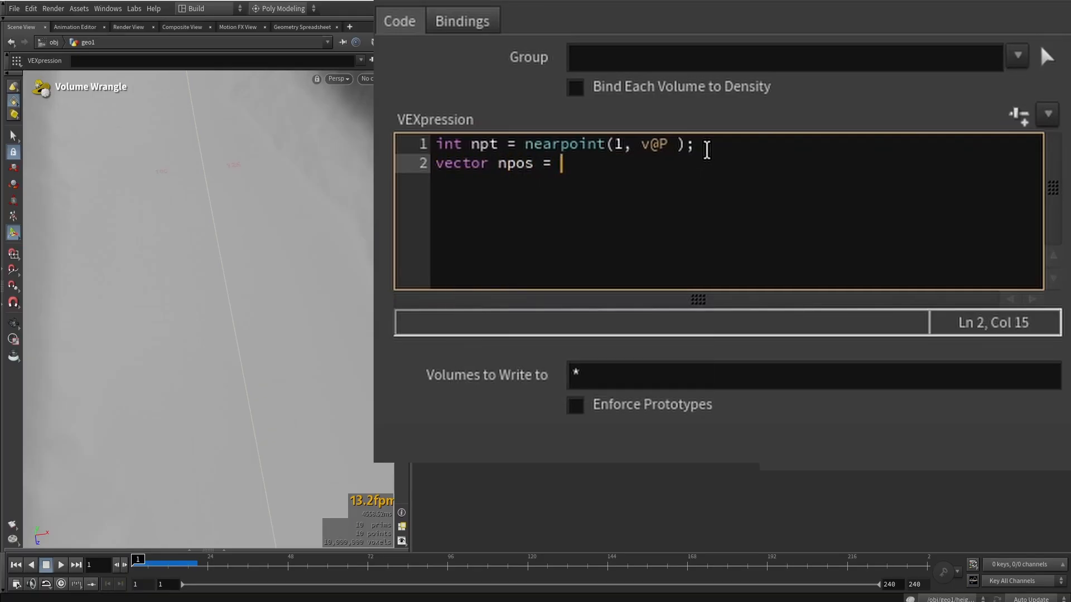
text(point()
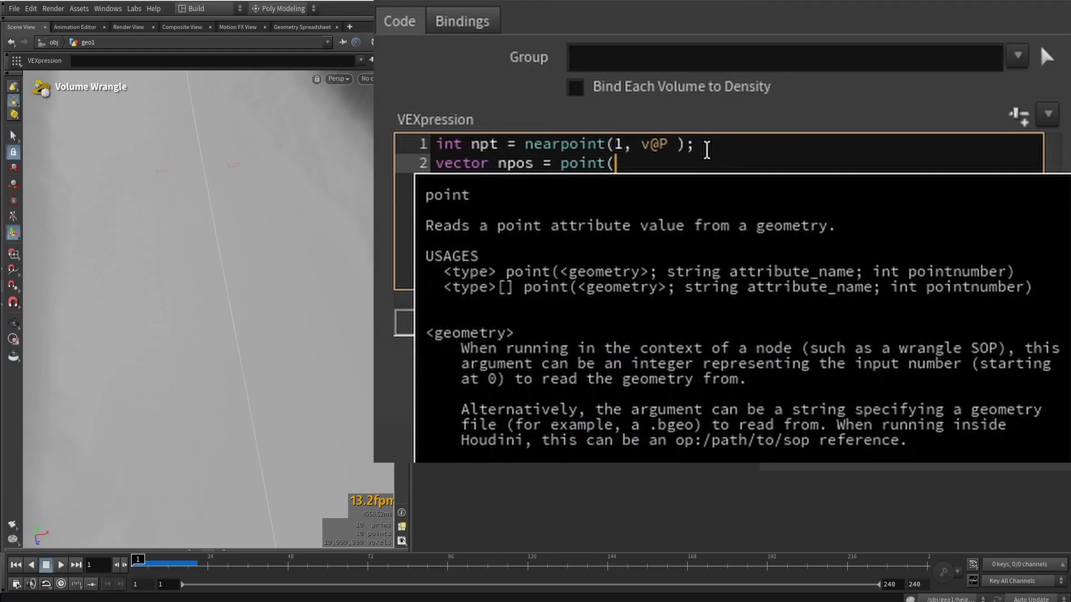
text(1,)
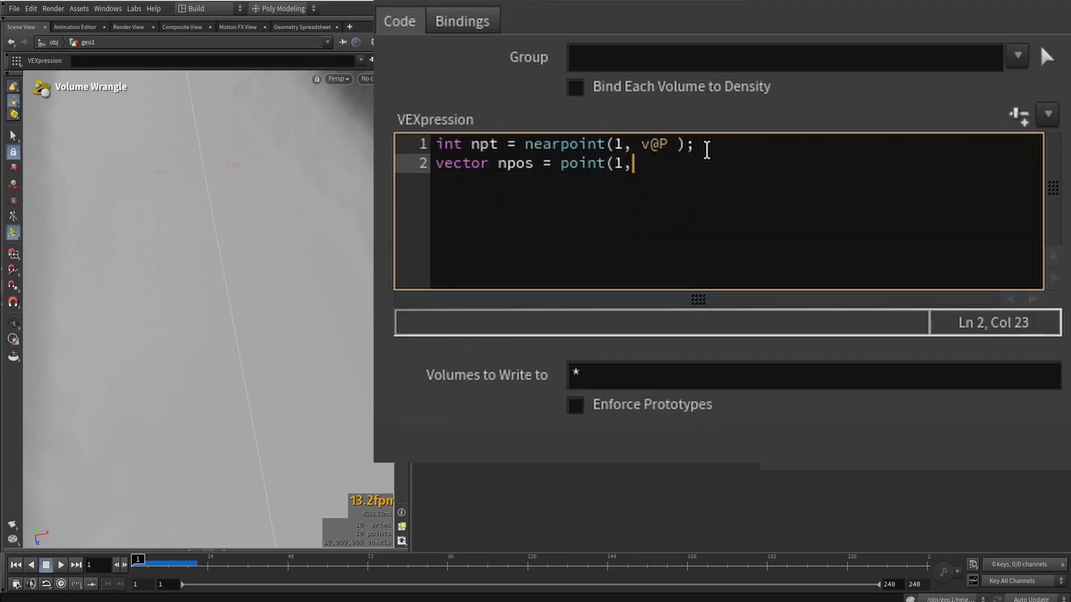
text("P")
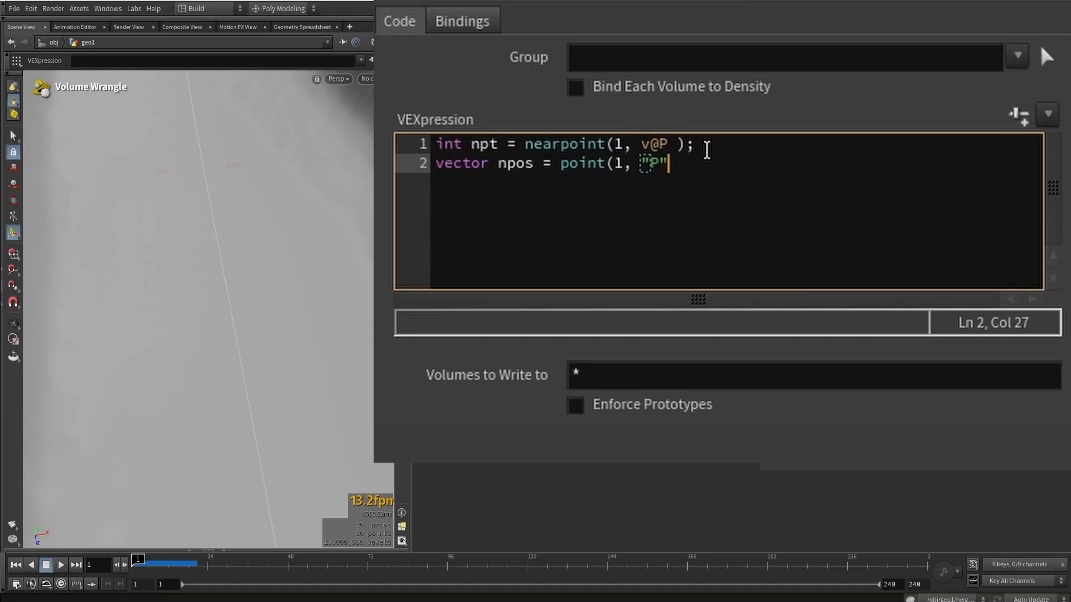
text(, npt)
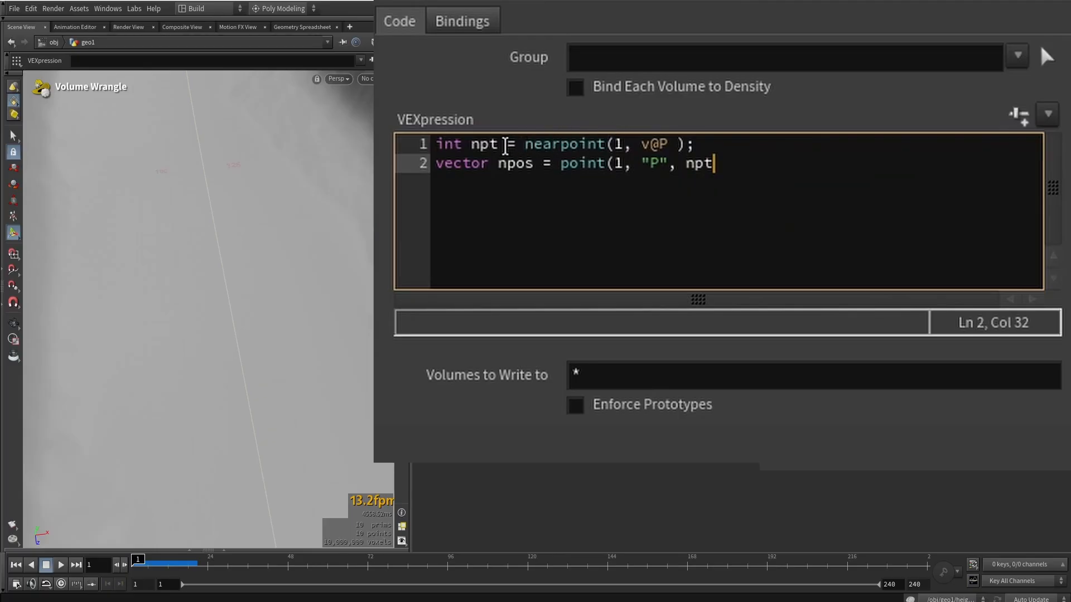
text();)
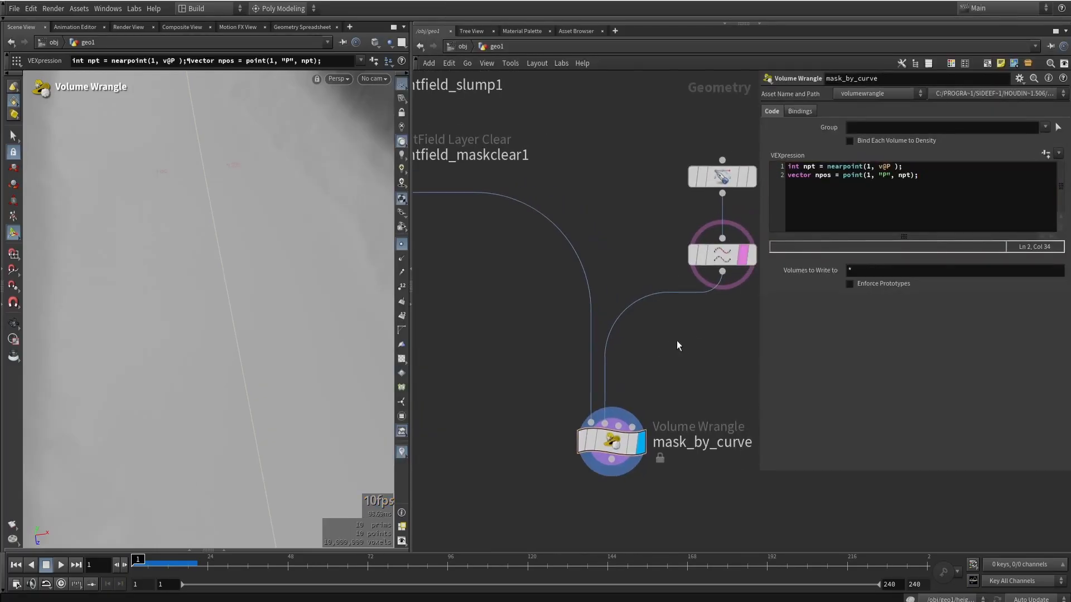
- Select resample1 to view its curves and point positions over the terrain
click(721, 255)
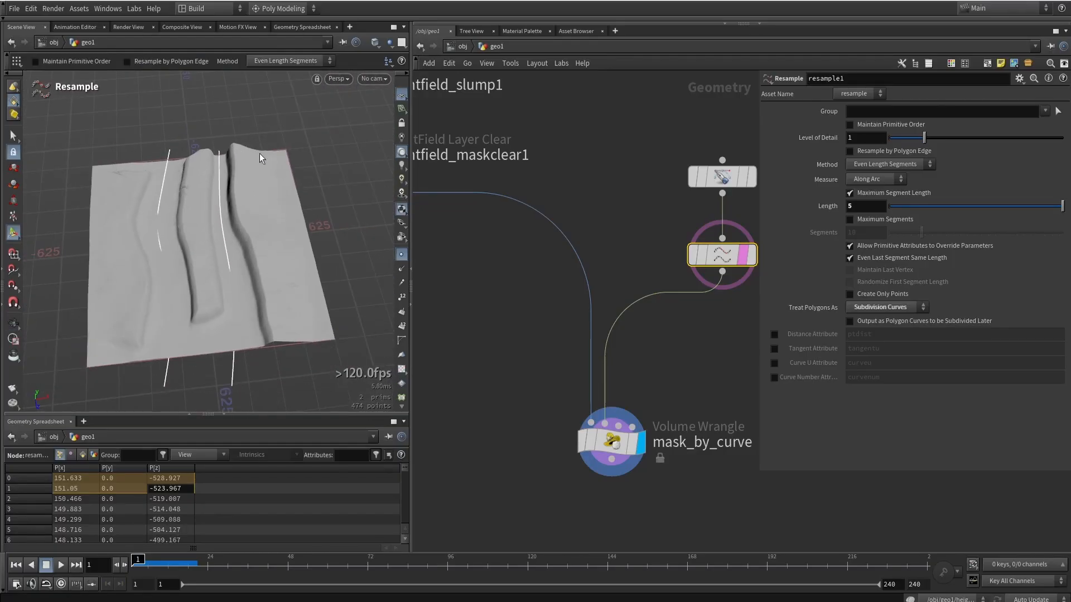
mouse_move(694, 368)
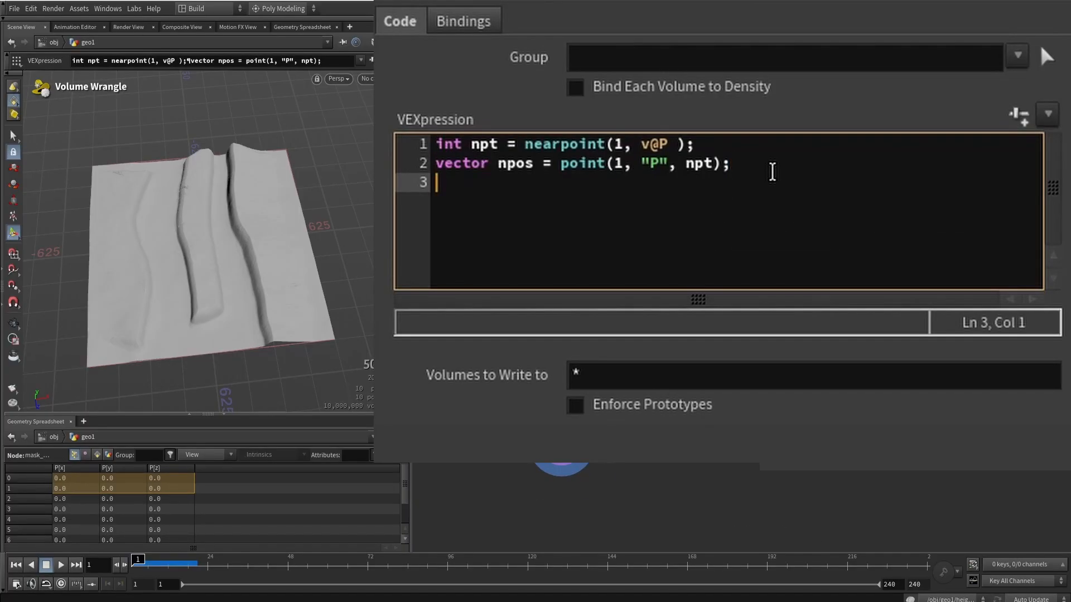
- Add float dis = distance(@P, npos); to measure voxel distance to the curve
text(float)
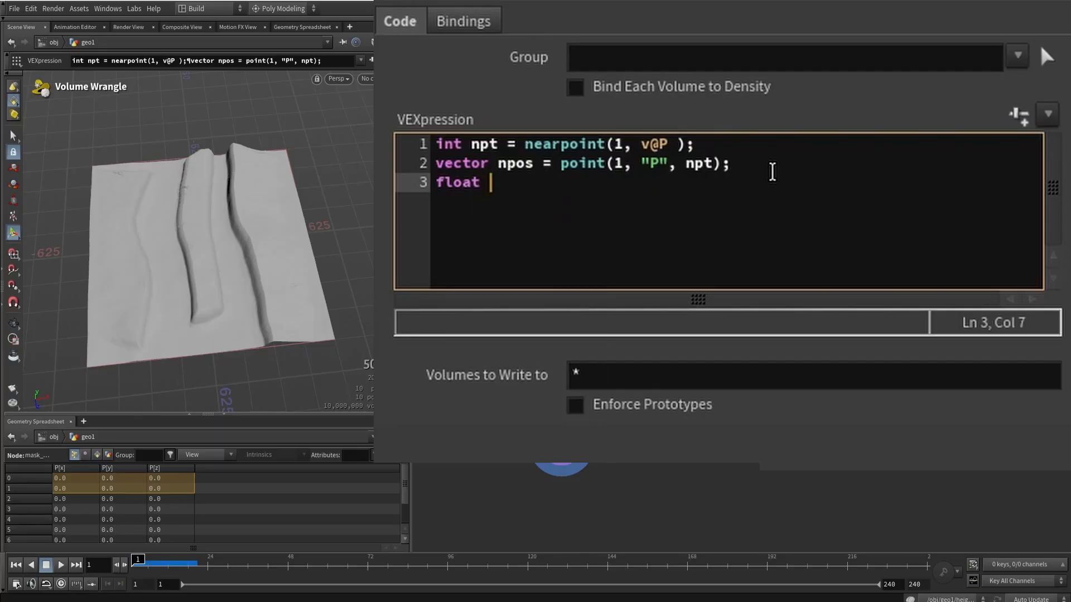
text(dis)
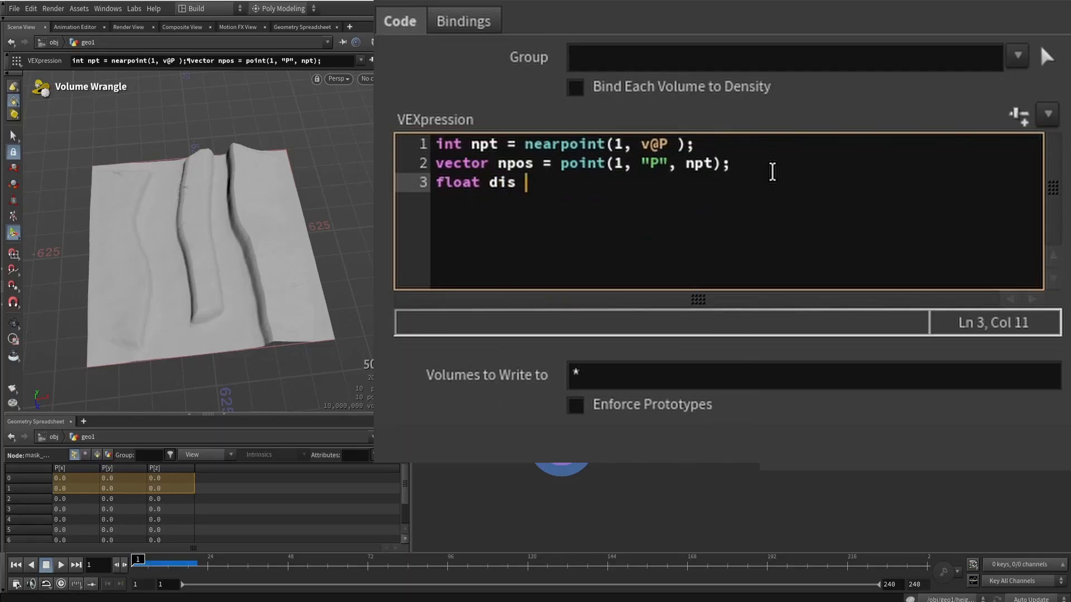
text(= dist)
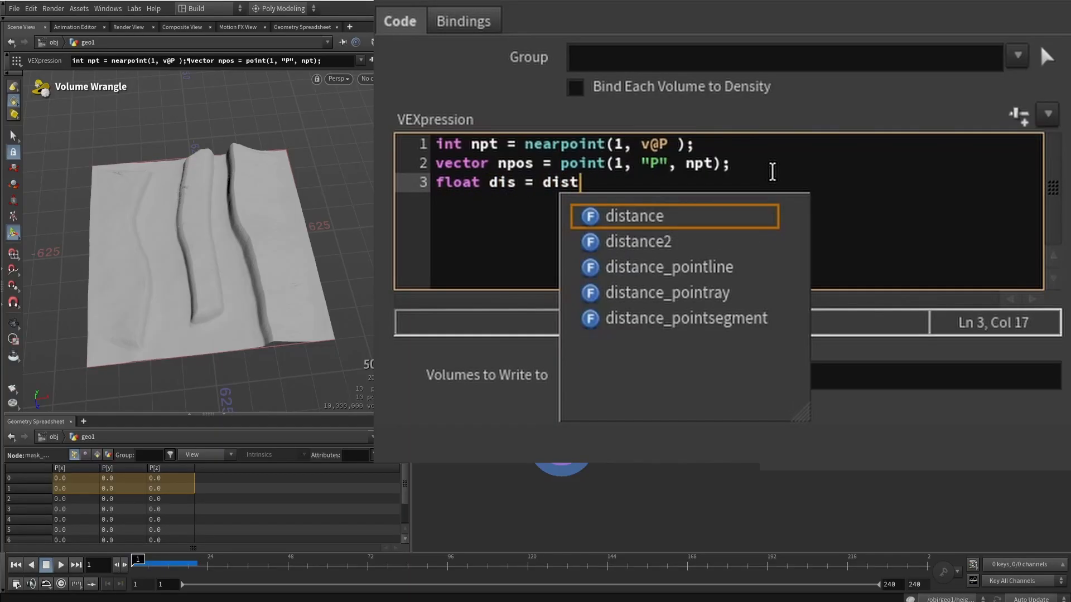
click(633, 216)
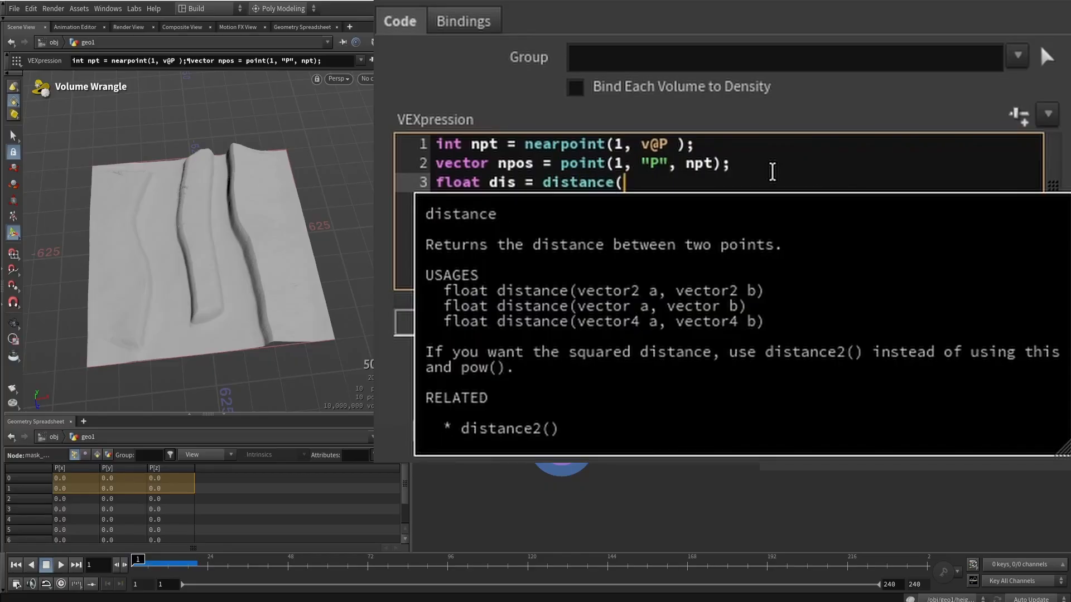
text(@P,)
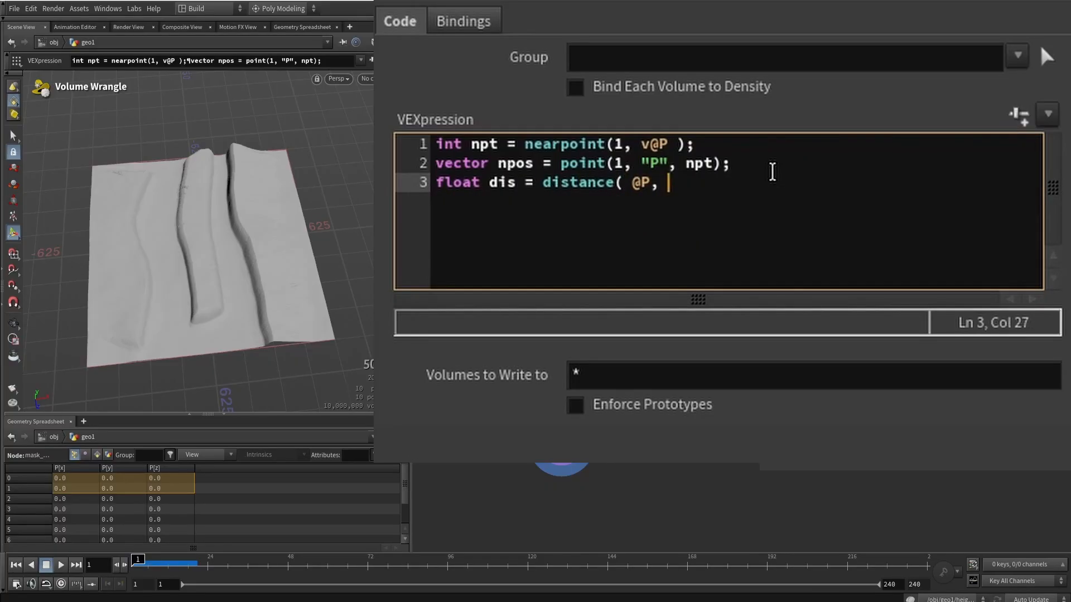
text(npos);)
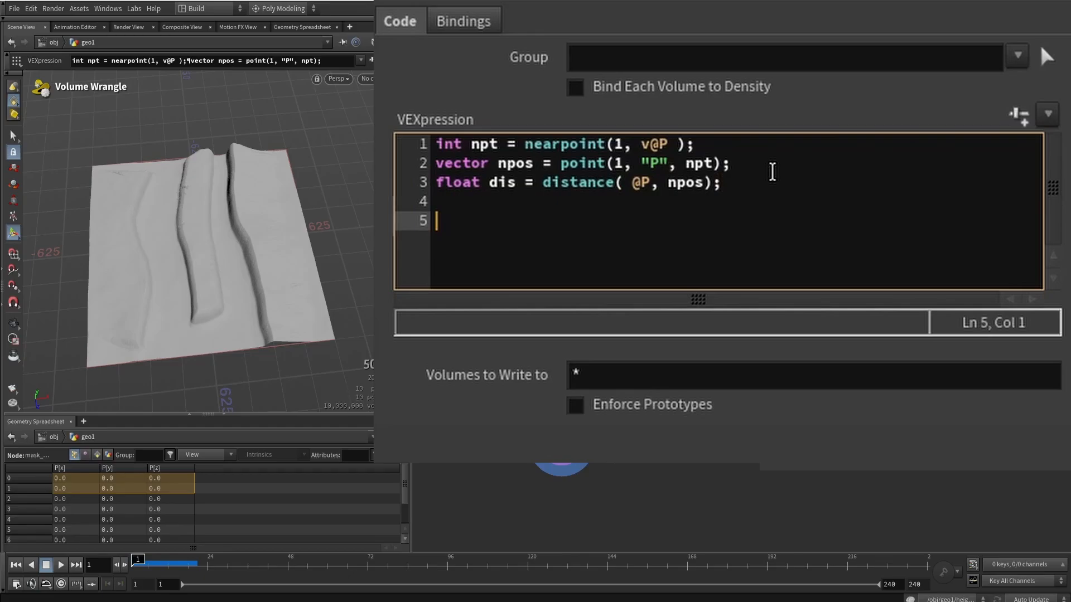
- Remap with dis = fit(dis, 0, 10, 1, 0); and write f@mask = dis;
text(dis =)
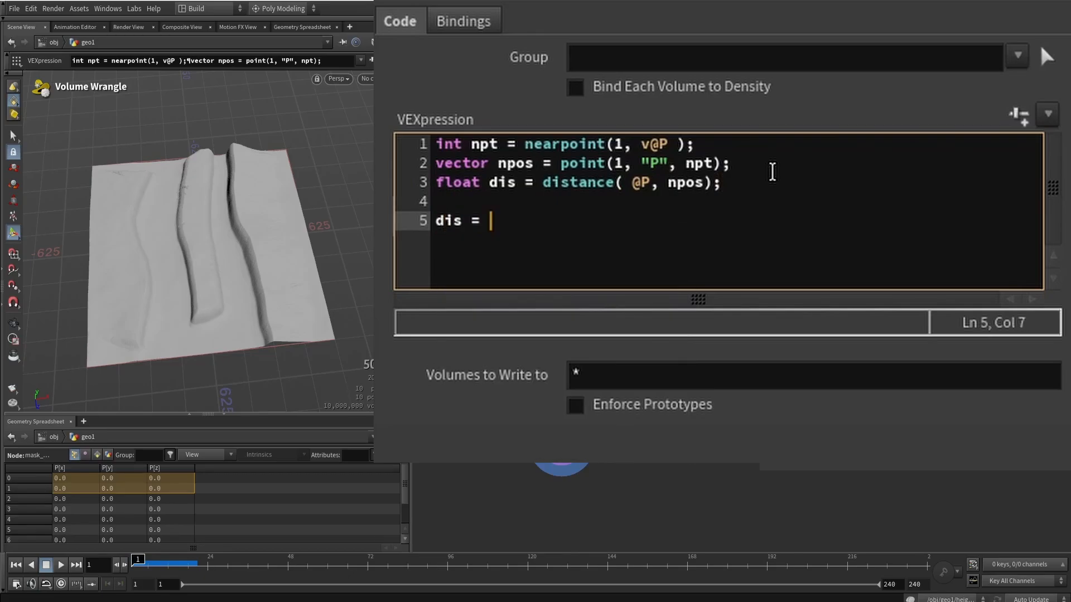
text(fit()
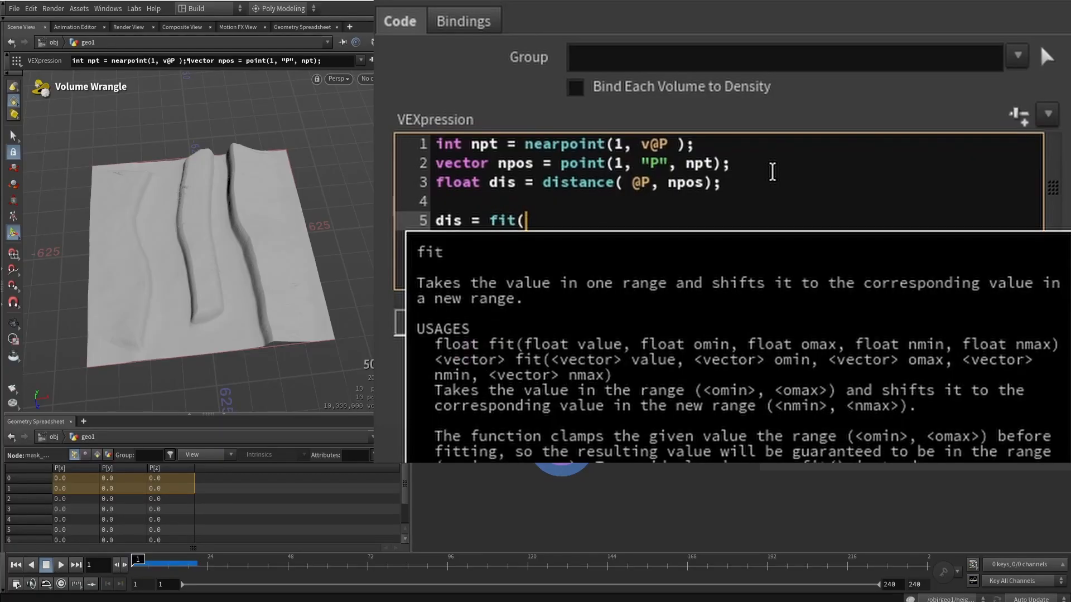
text(dis,)
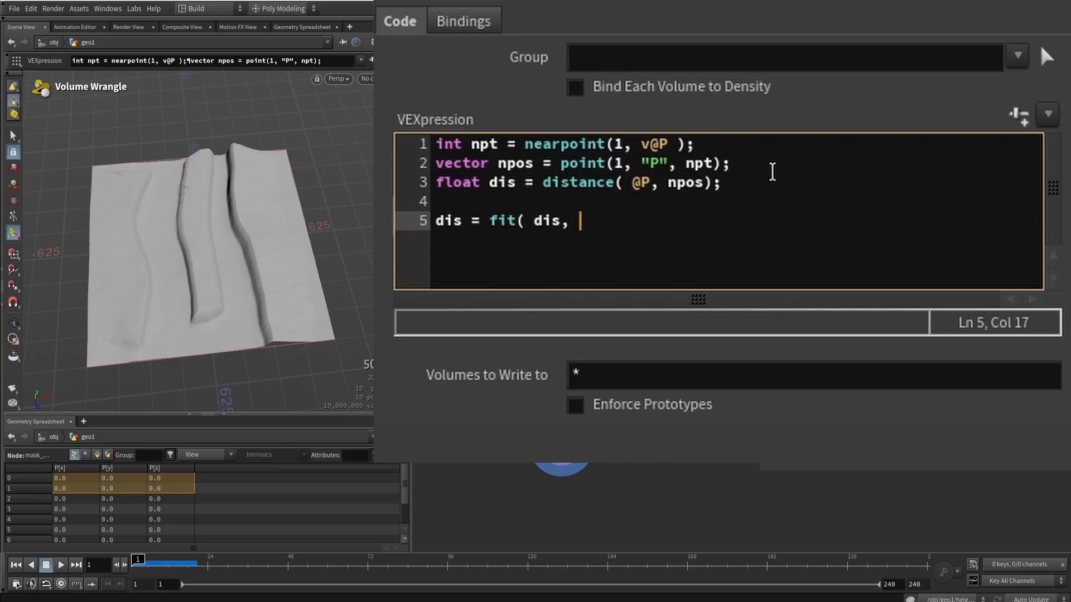
text(0,)
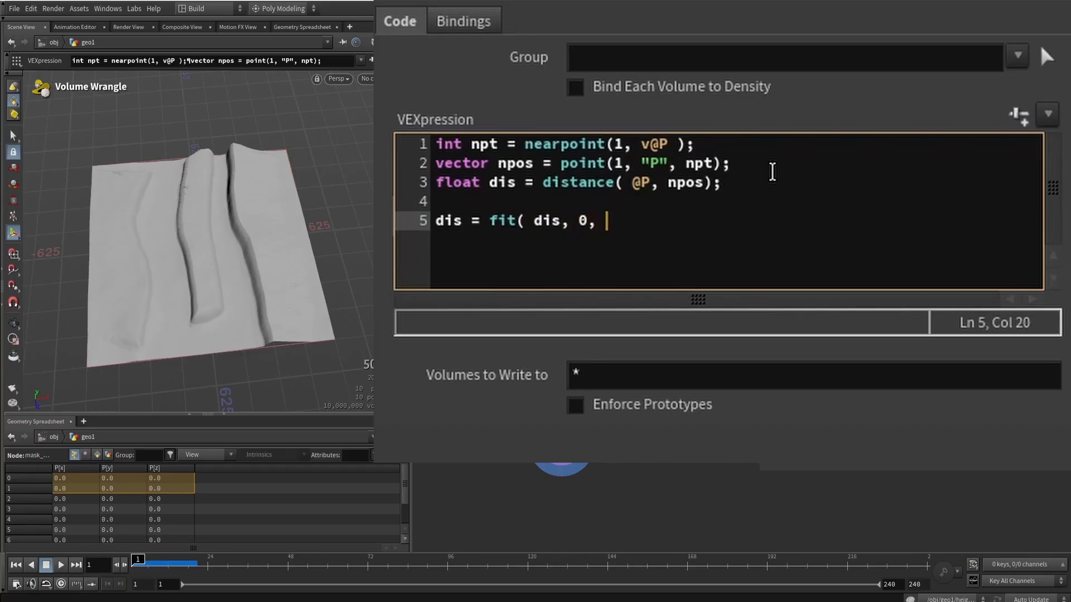
text(1)
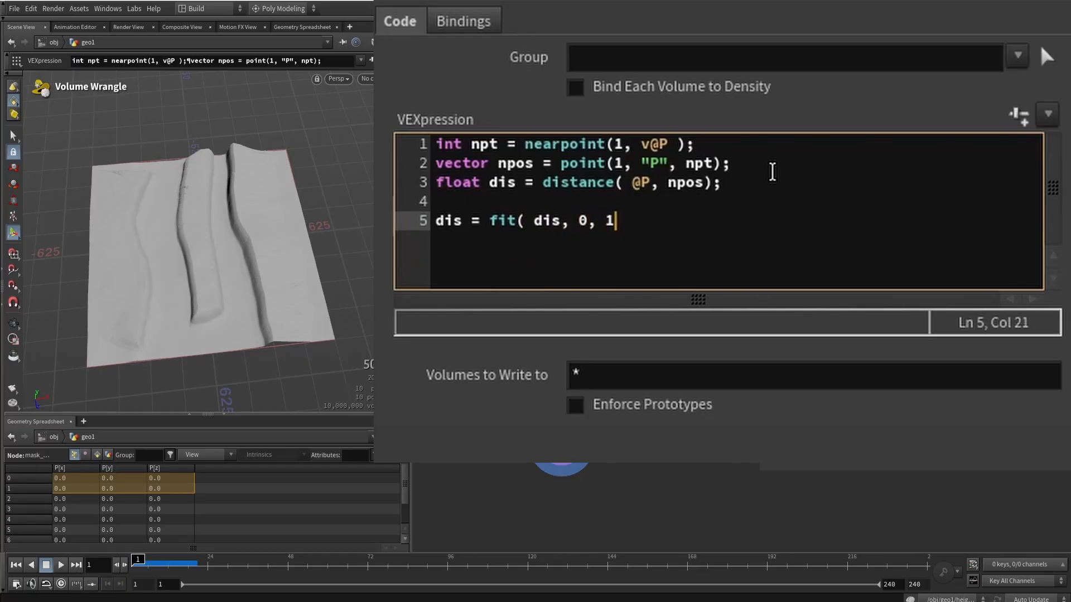
text(0,)
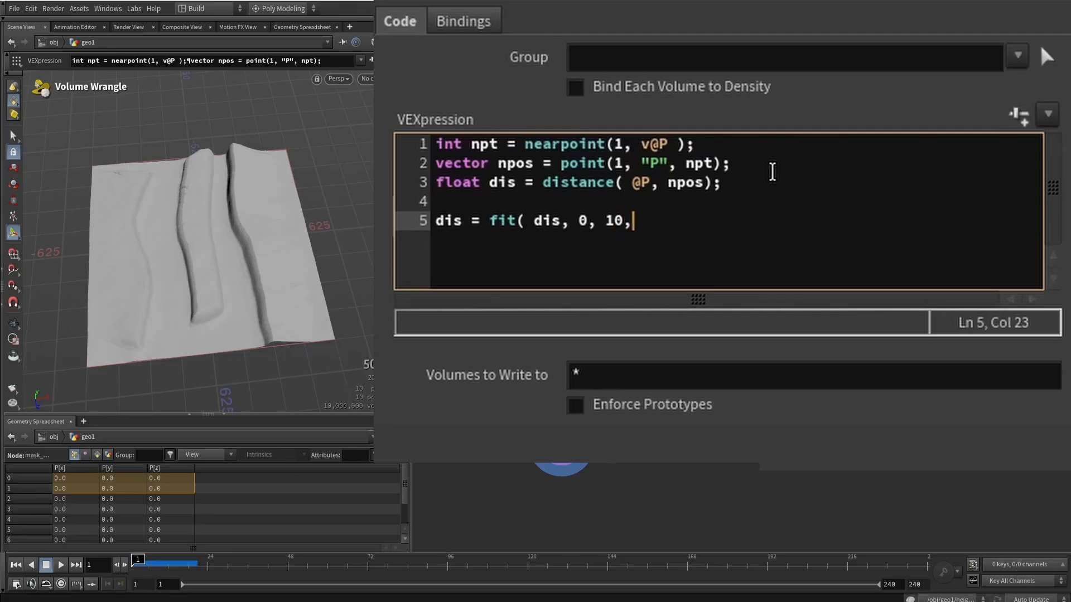
text(1, 0)
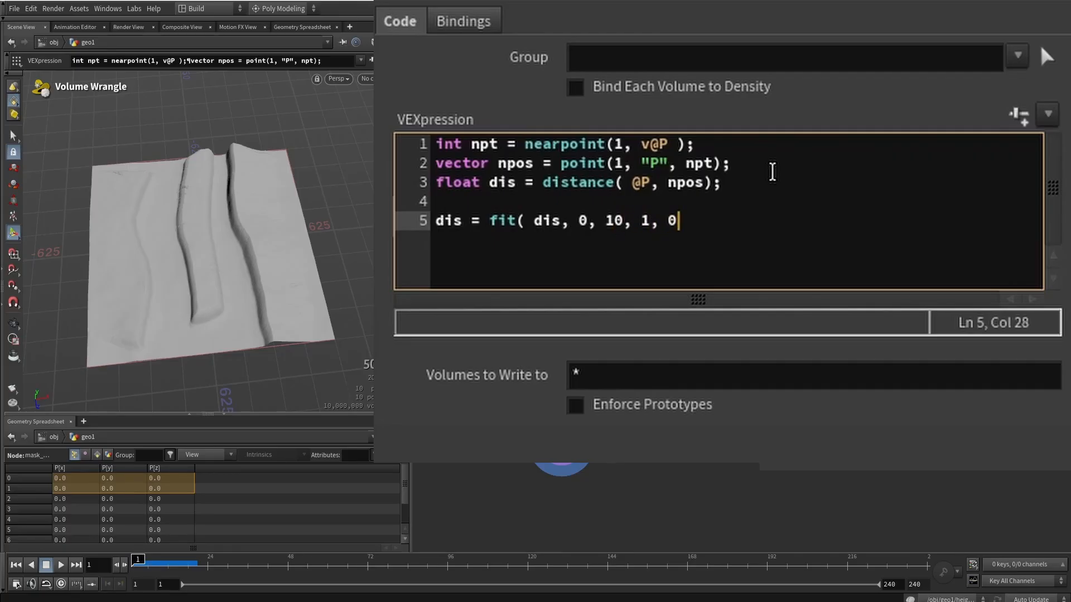
text();)
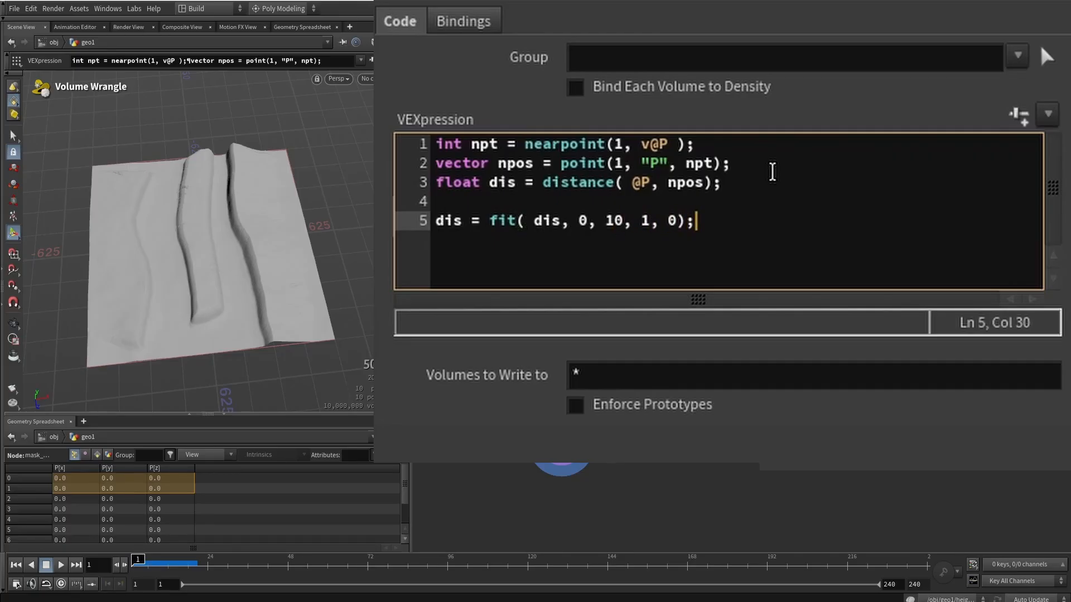
click(579, 219)
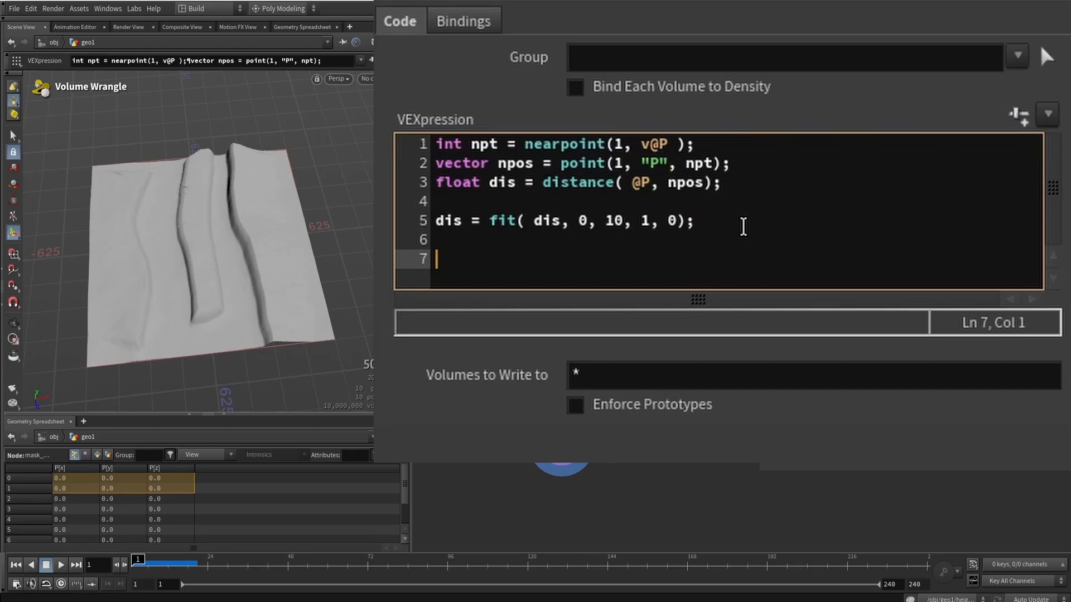
text(f@mask)
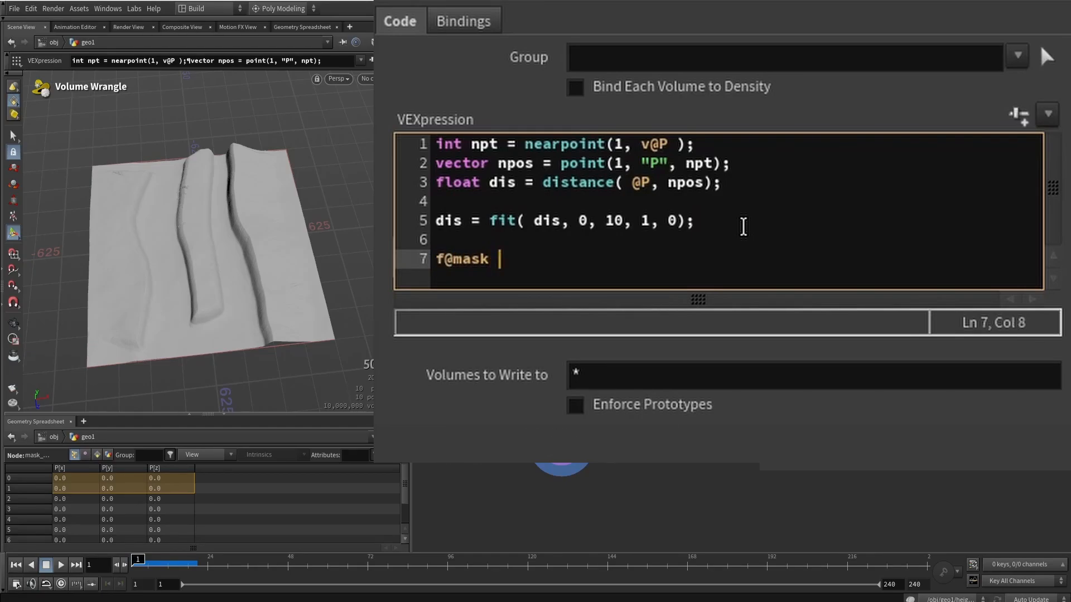
text(= dis;)
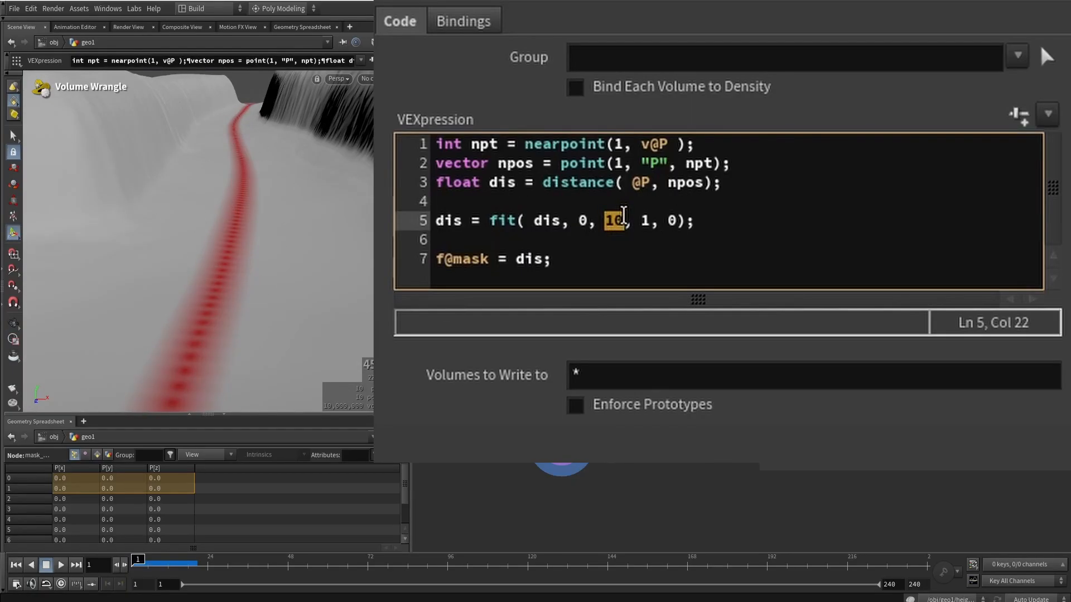
- Change the fit max from 10 to 50 and view the broader mask bands from above
text(50)
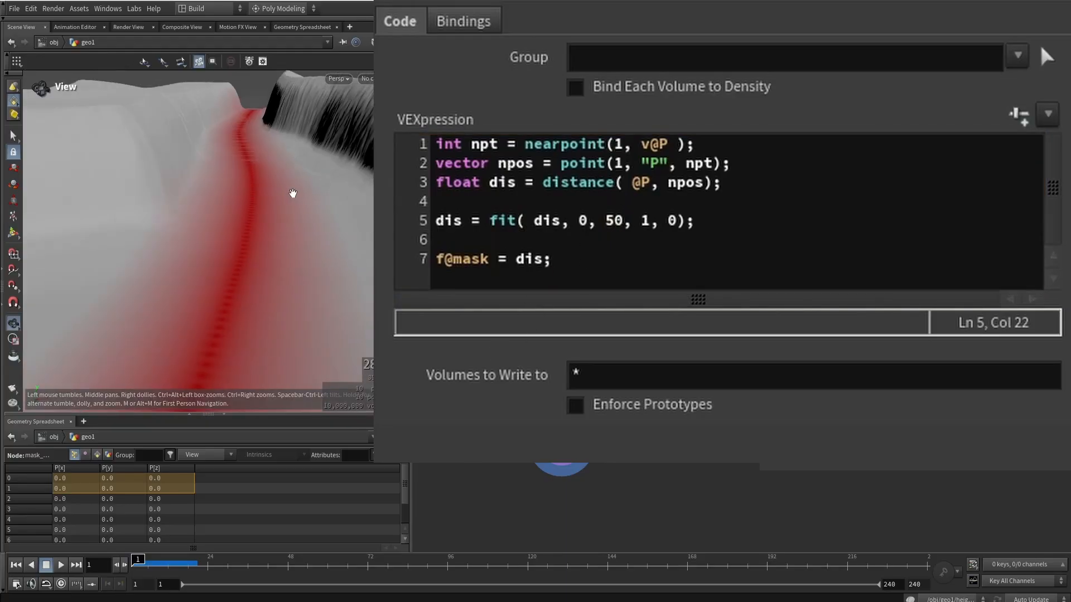
drag(294, 193, 283, 217)
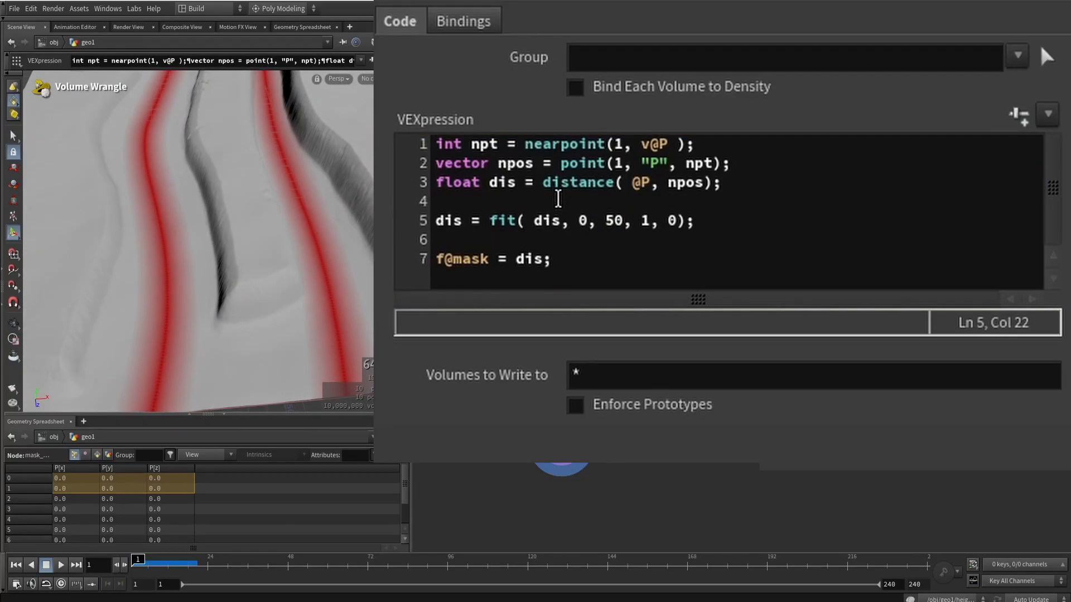
- Add float raduis = chf("raduis"); to the wrangle code
text(fl)
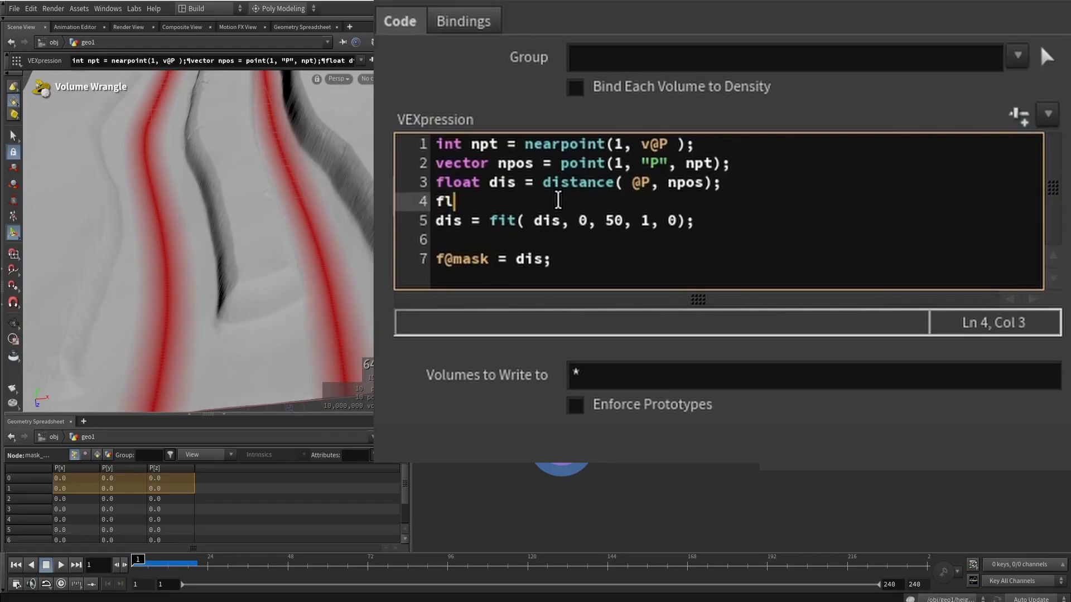
text(oat)
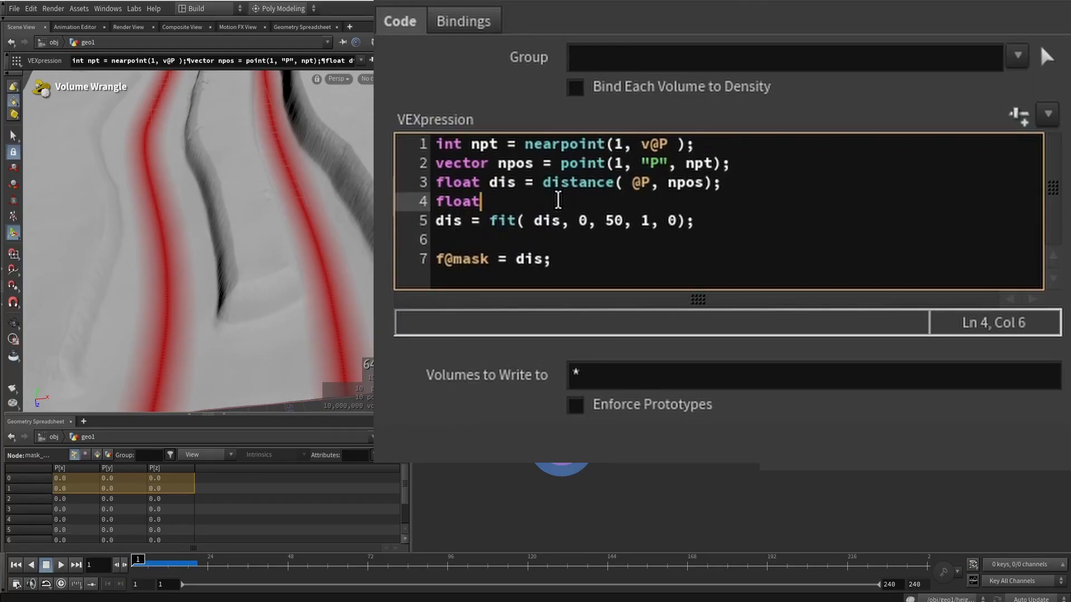
text(boo)
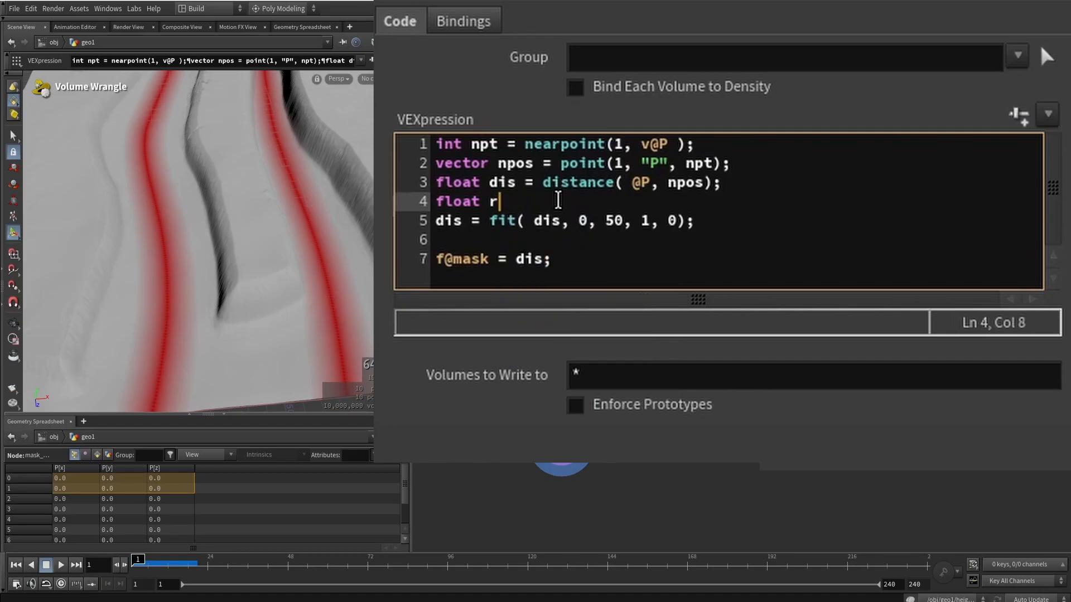
text(aduis =)
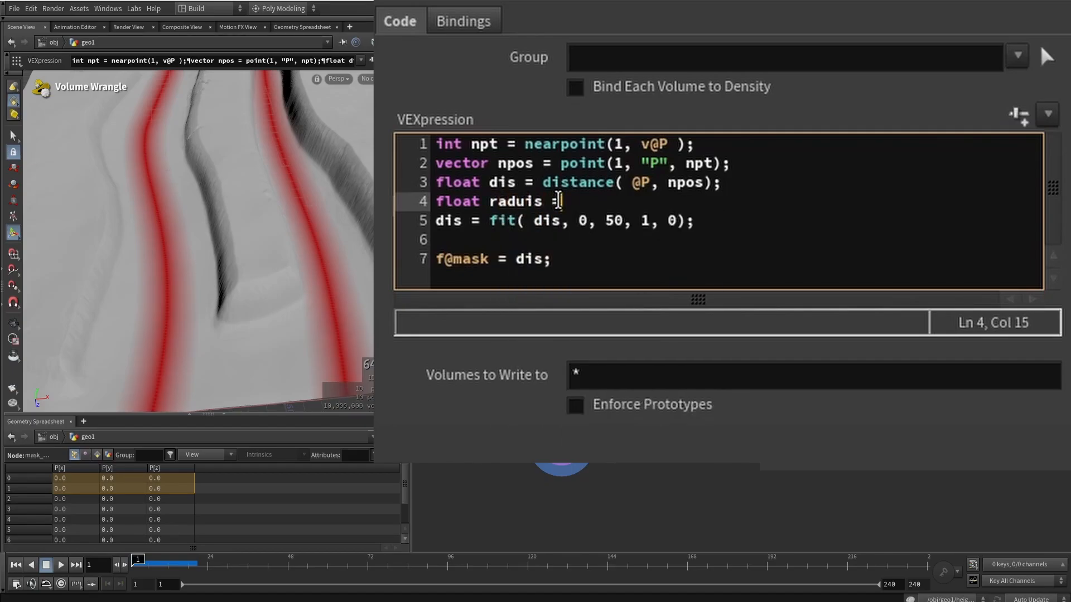
text(chd)
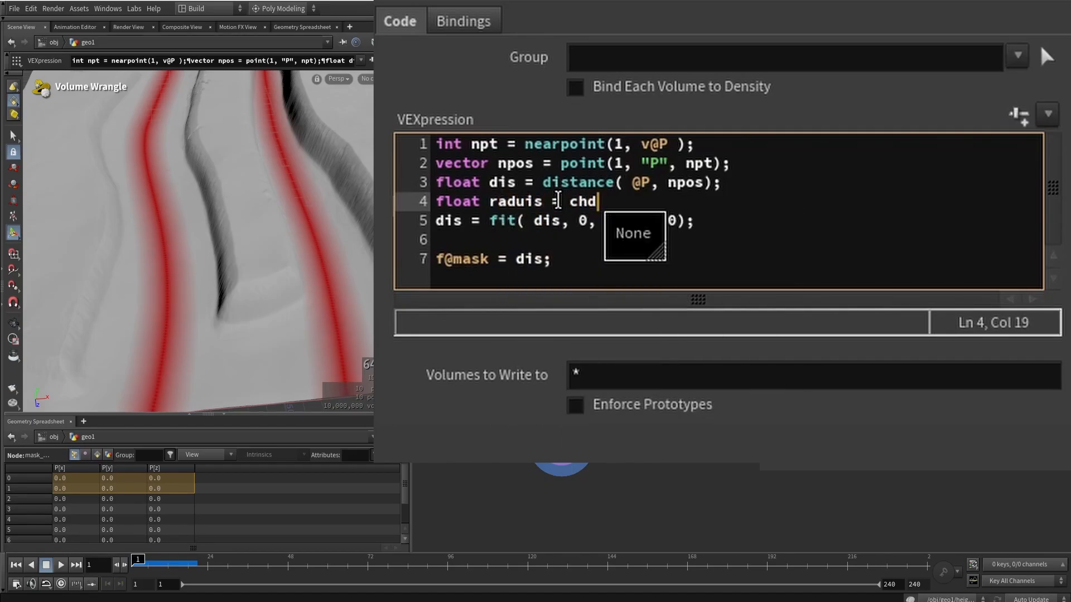
text(f()
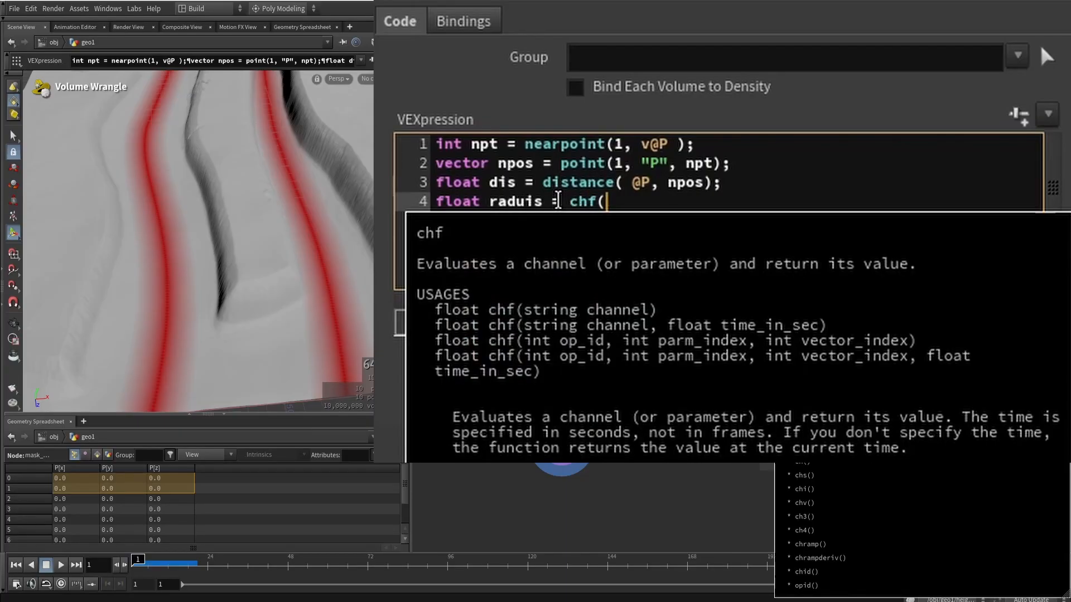
text("rad)
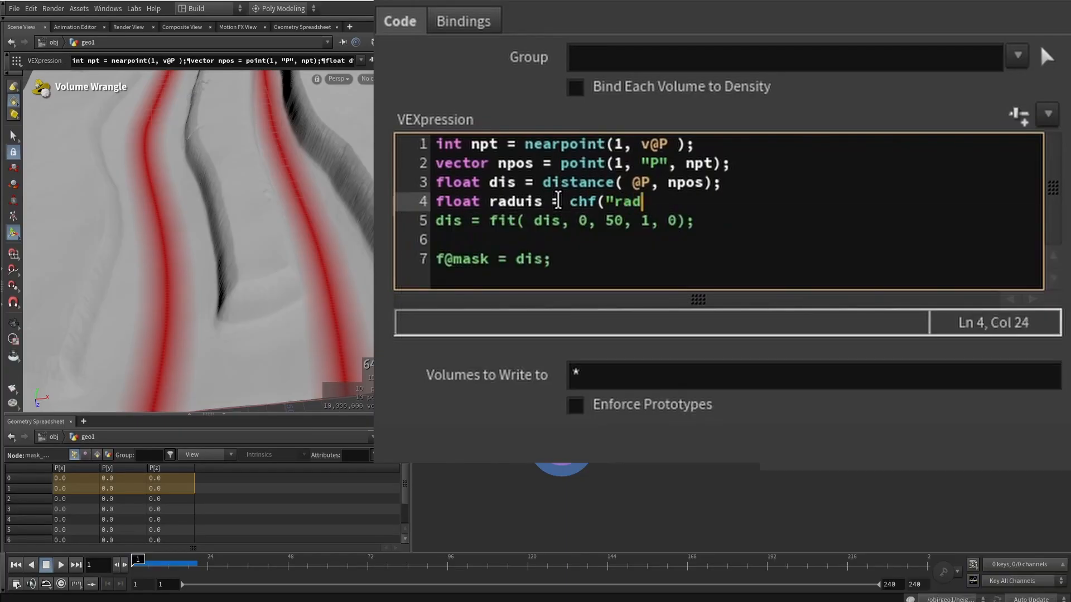
text(uis");)
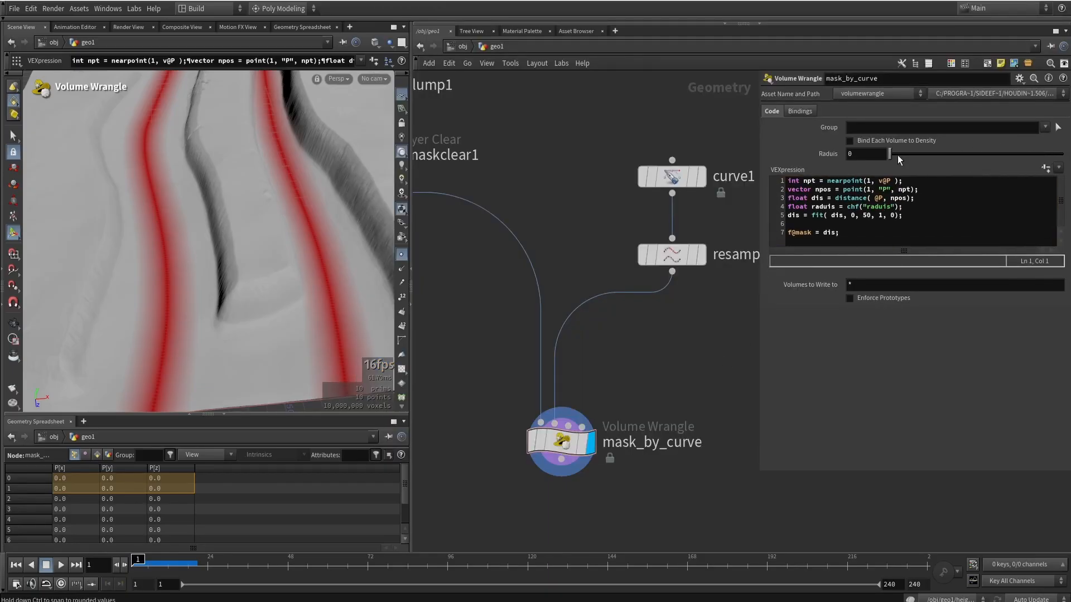
- Replace the fixed 50 with the Raduis parameter and set Raduis to 60
drag(891, 154, 919, 154)
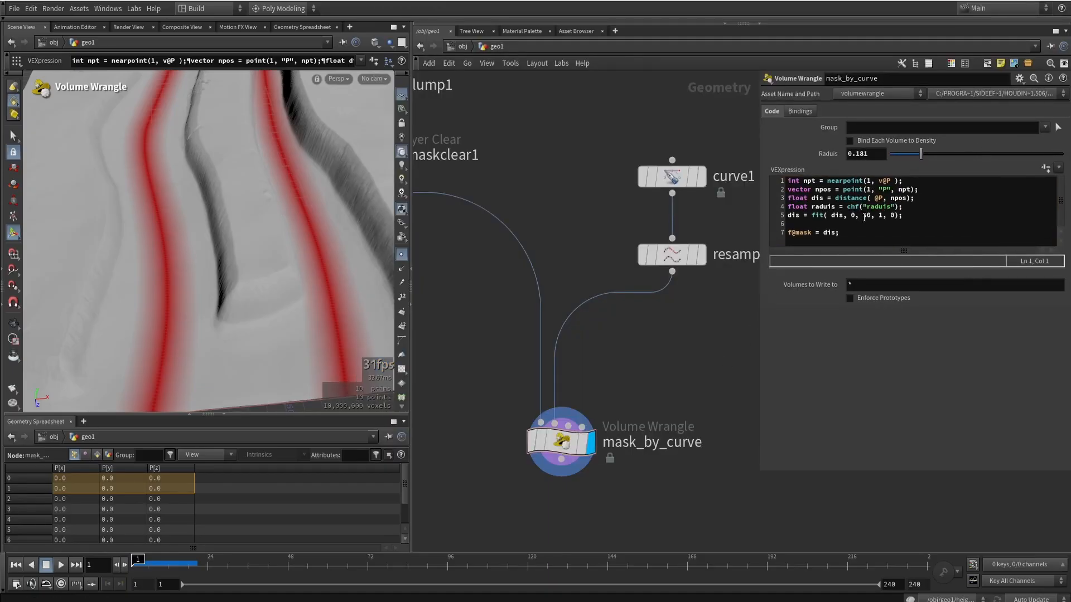
double_click(824, 206)
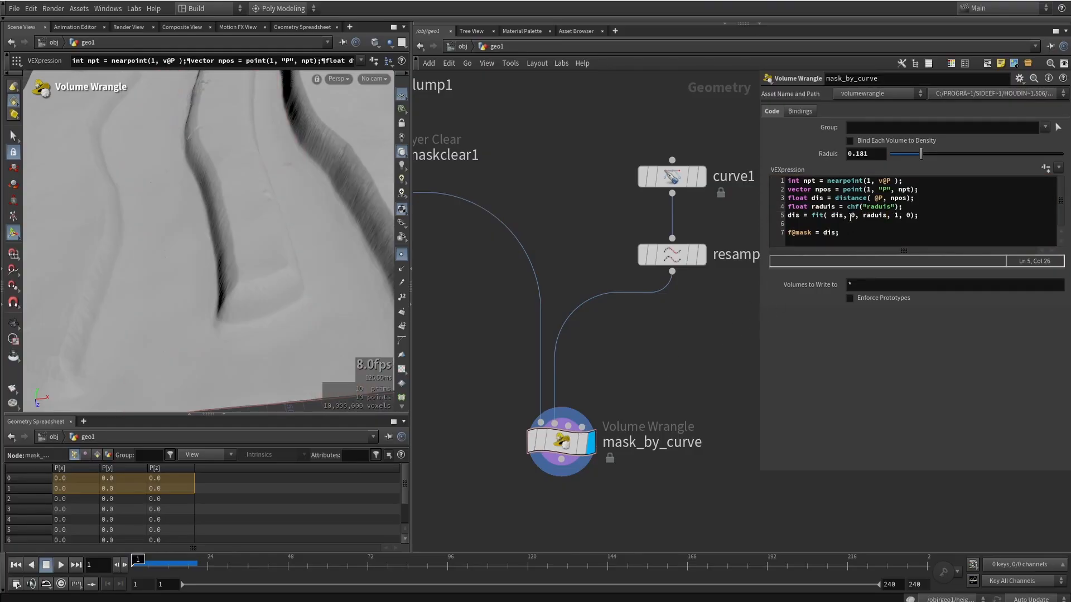
drag(921, 154, 1049, 154)
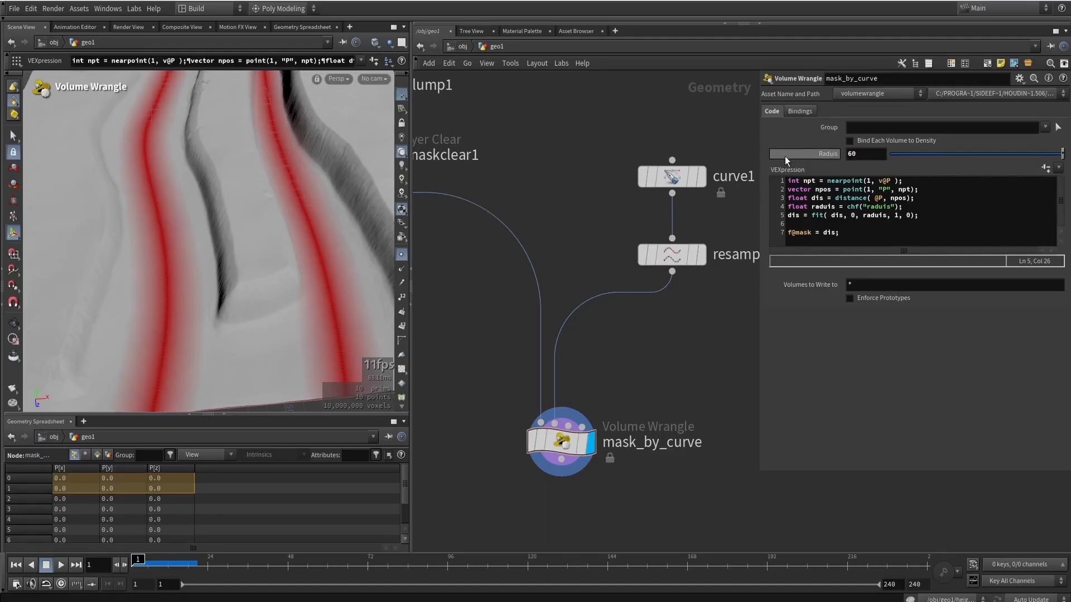
- Extend the Raduis parameter's range maximum to 200 in the parameter interface editor
click(1019, 79)
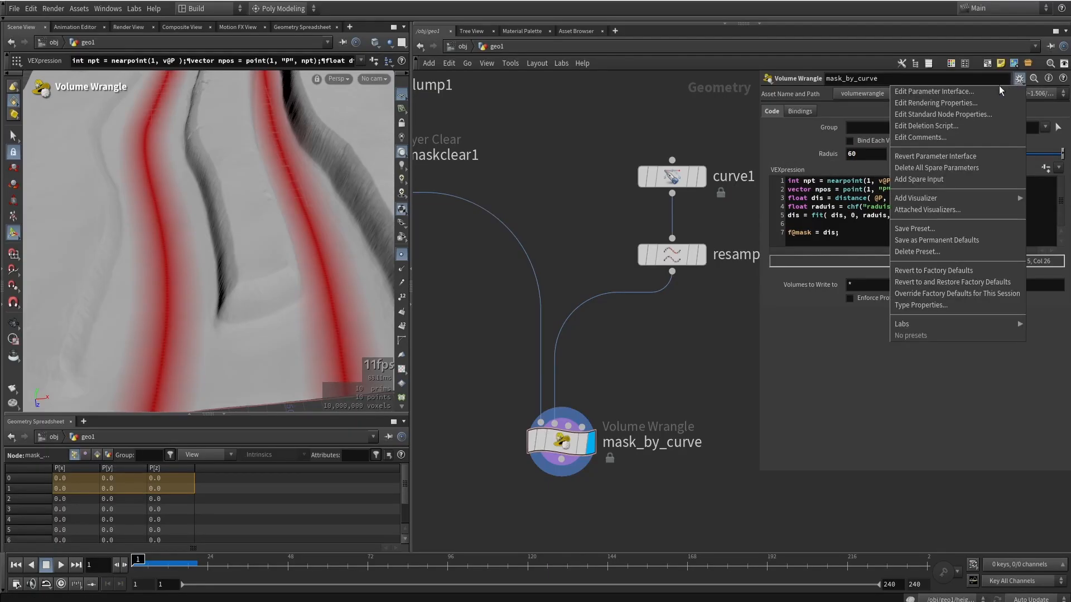
click(934, 90)
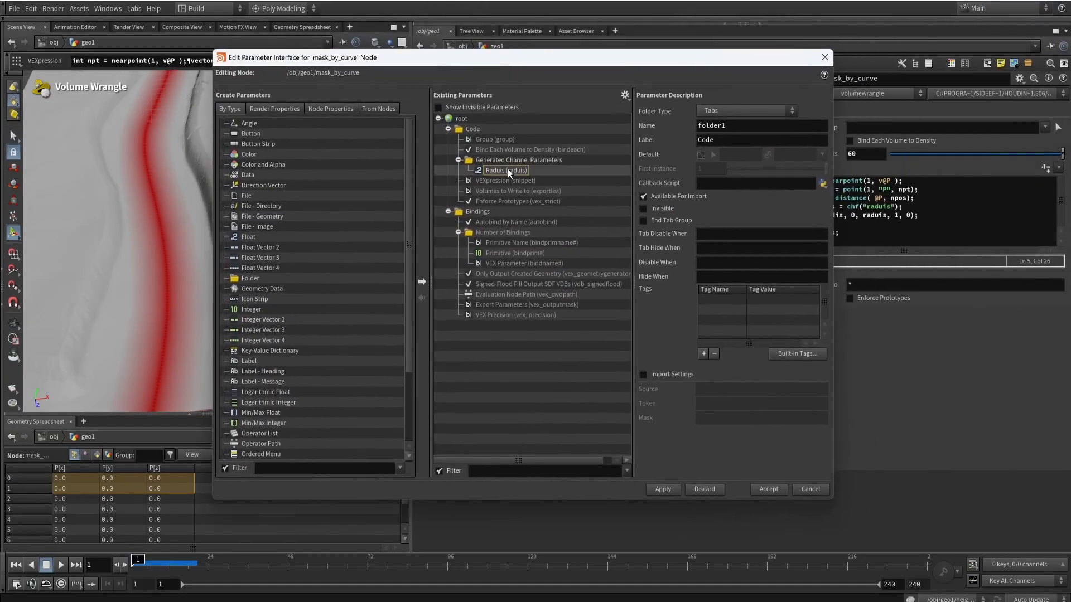
click(506, 170)
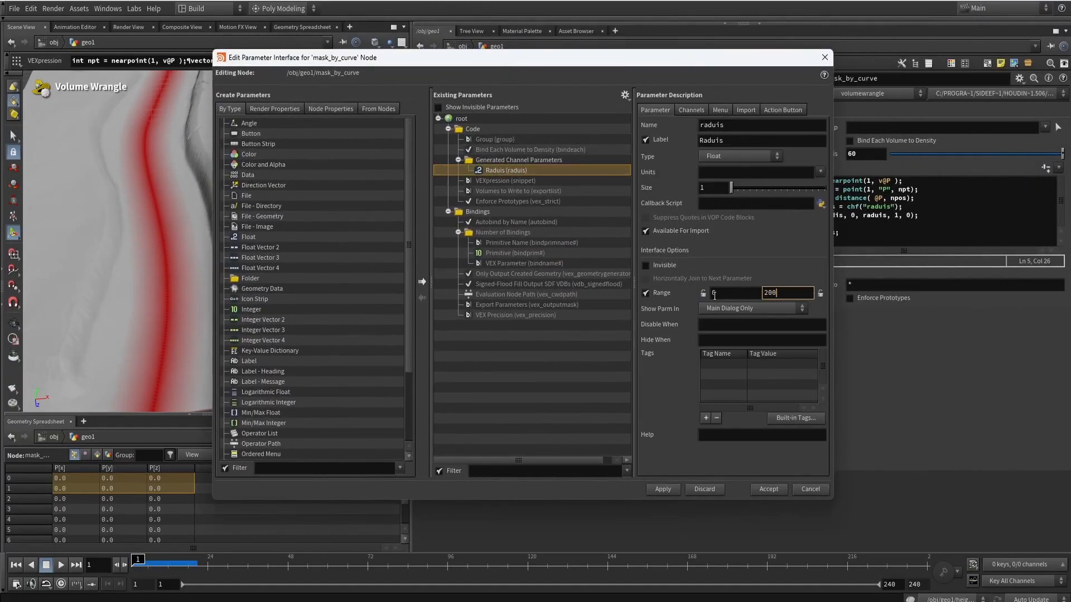
click(767, 489)
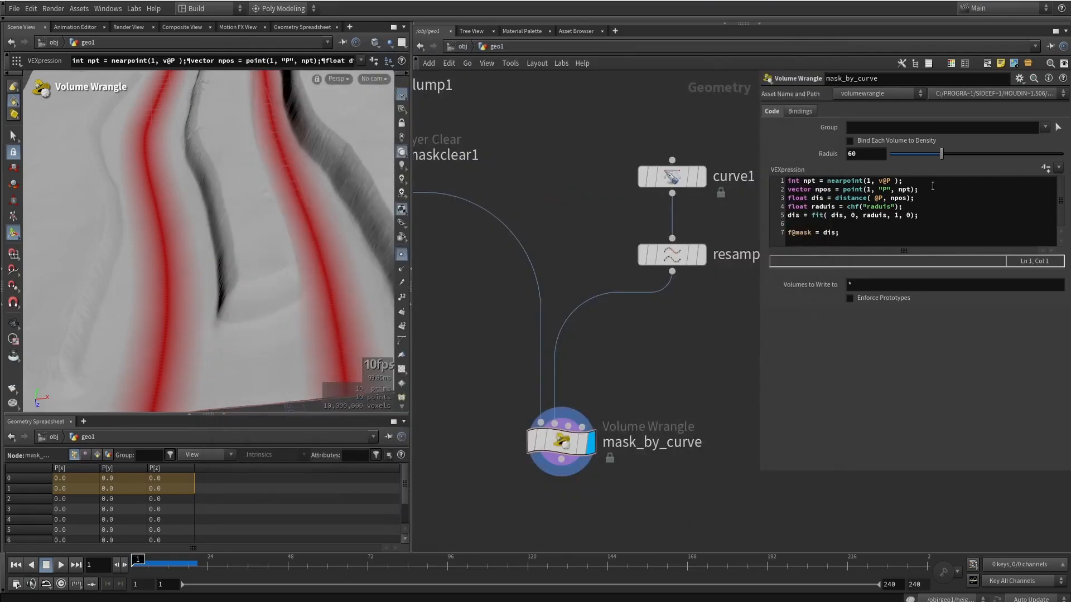
- Set the mask_by_curve Raduis to about 39.4 and reposition the node
drag(941, 154, 991, 154)
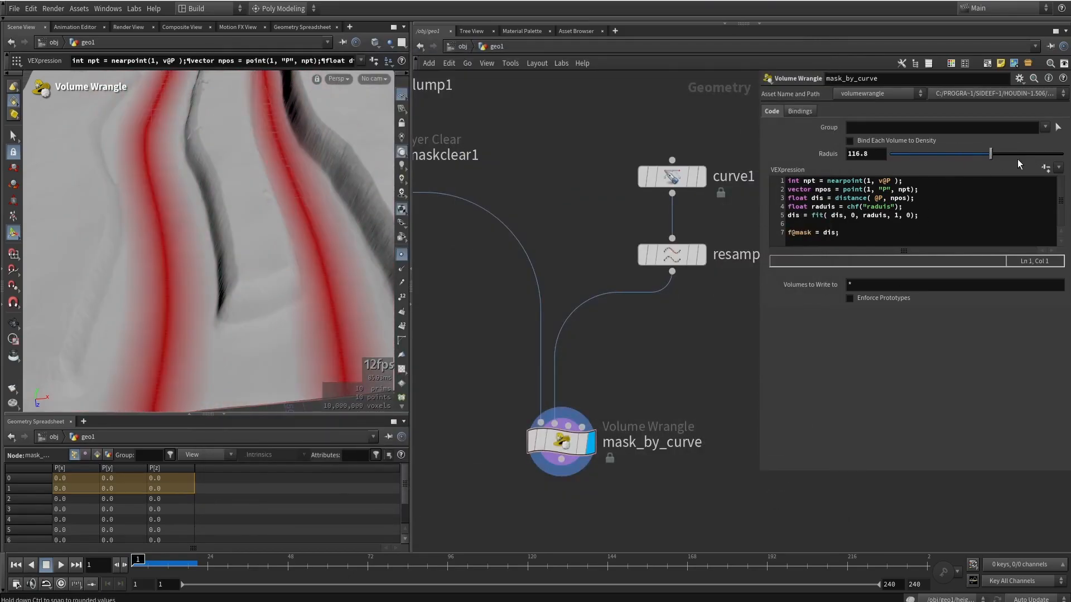
drag(990, 154, 984, 154)
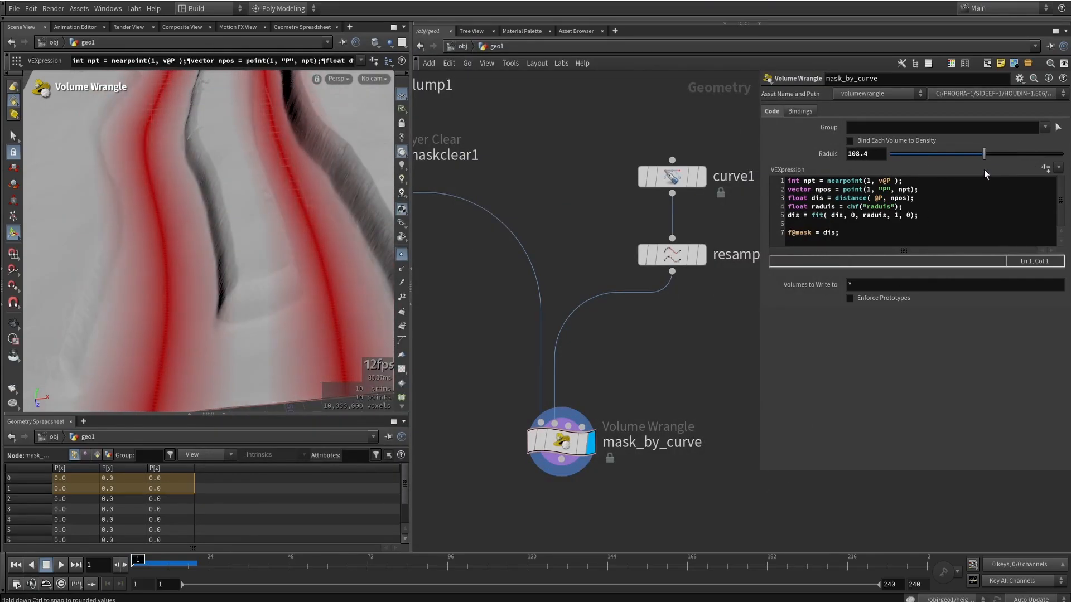
drag(984, 154, 905, 154)
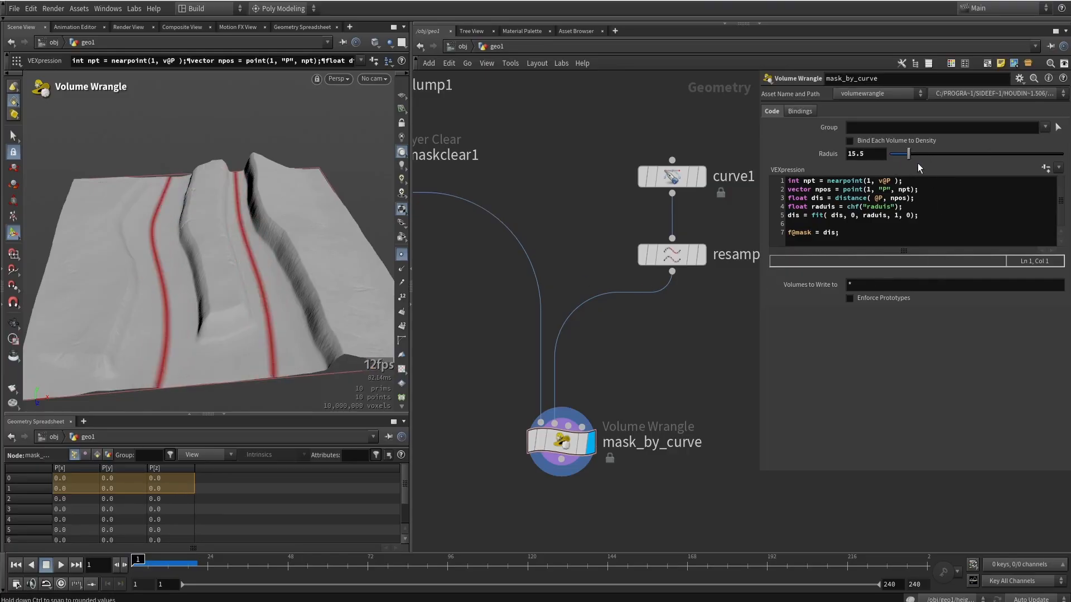
drag(890, 154, 923, 154)
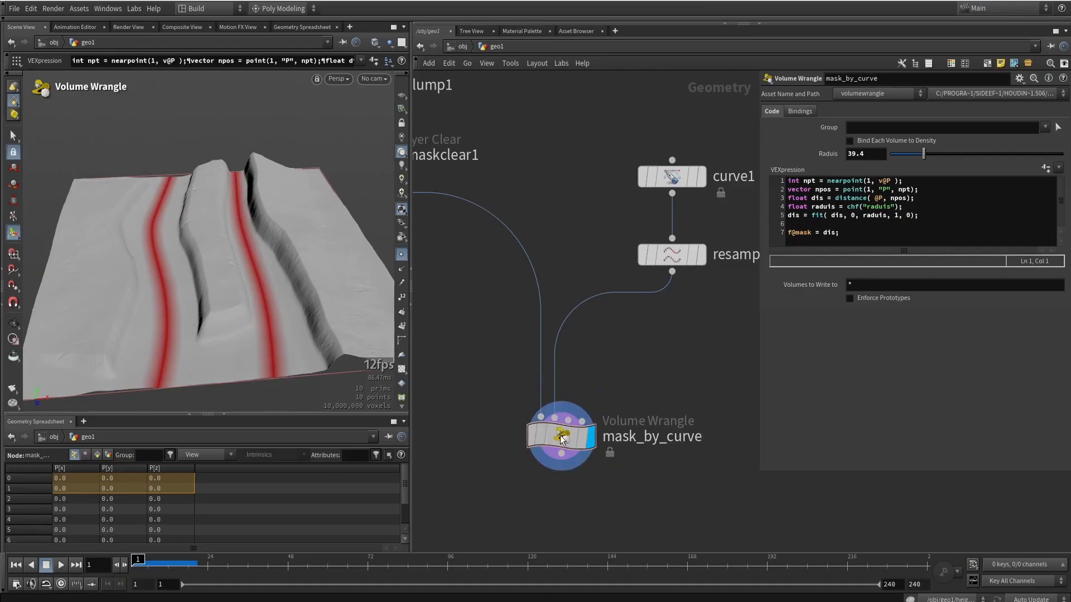
drag(560, 437, 547, 407)
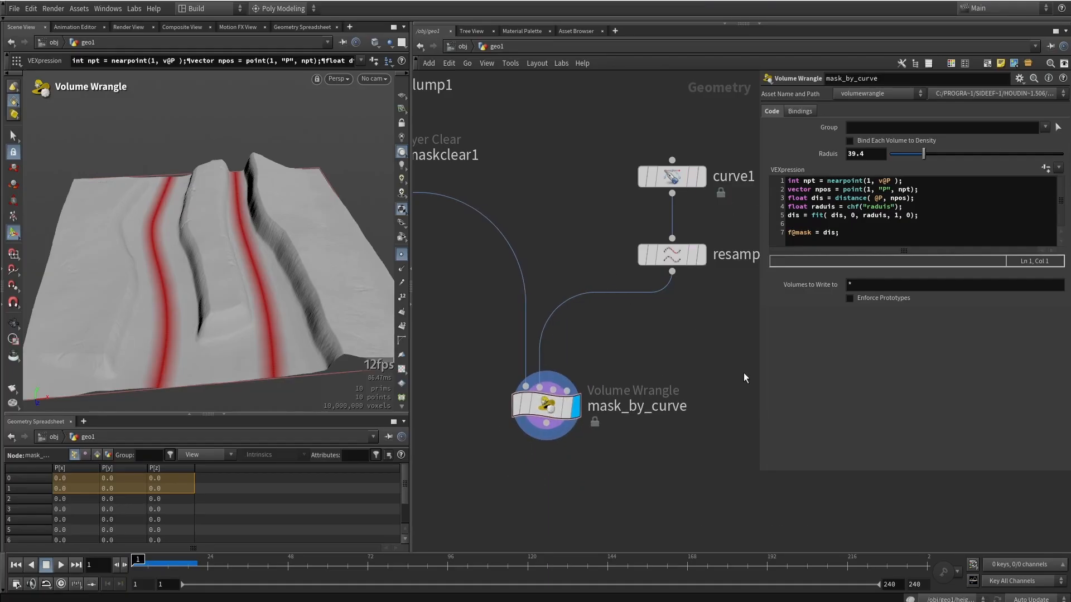
mouse_move(757, 471)
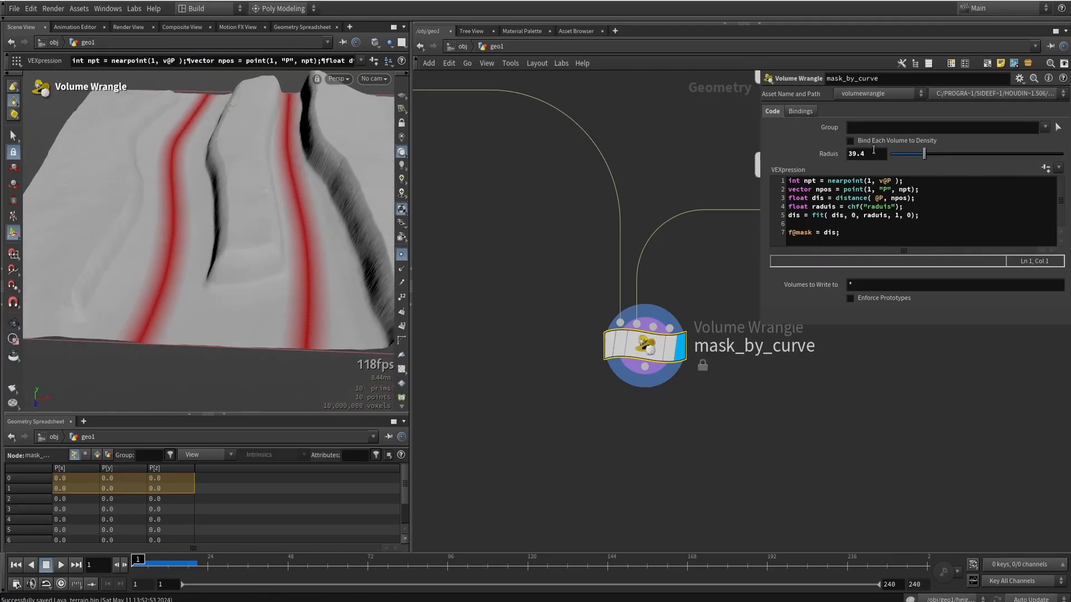
mouse_move(828, 154)
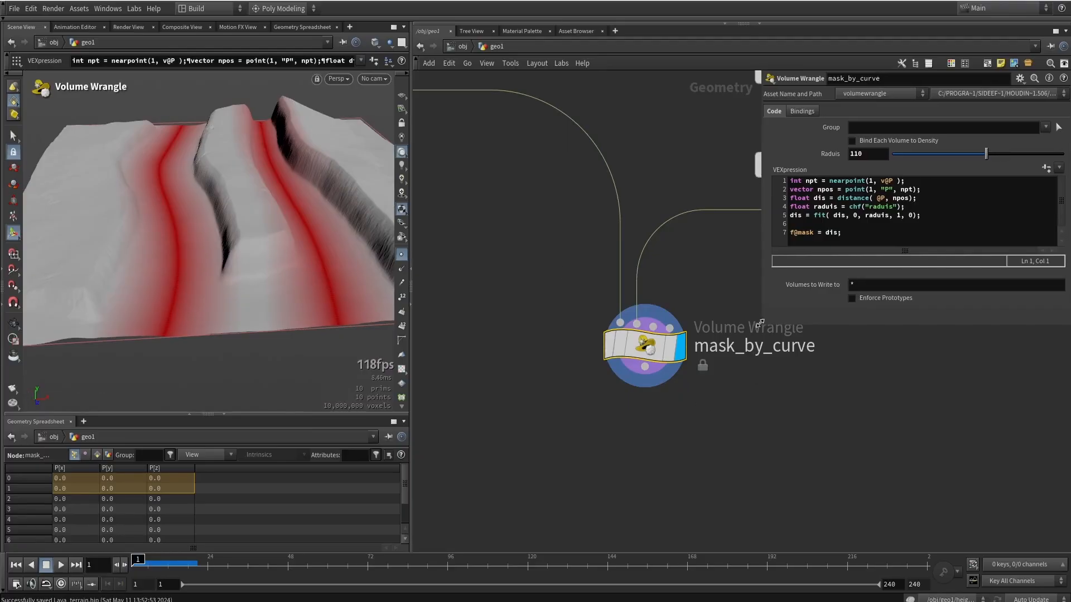
- Add a HeightField Mask by Feature node after mask_by_curve
text(ma)
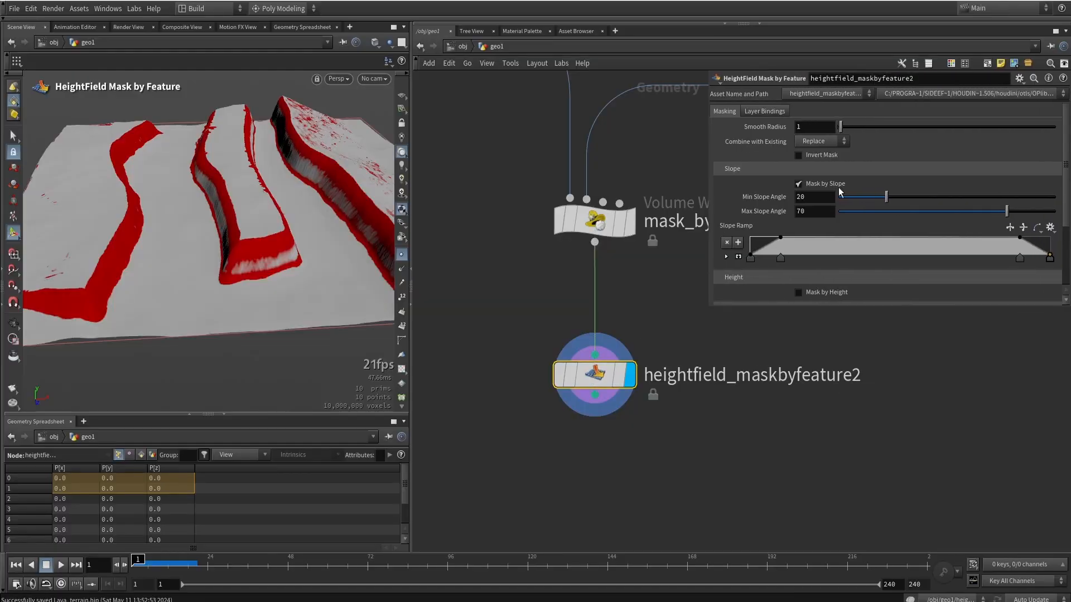
- Invert the slope mask, multiply it with the curve mask, and set minimum slope to about 8
click(798, 155)
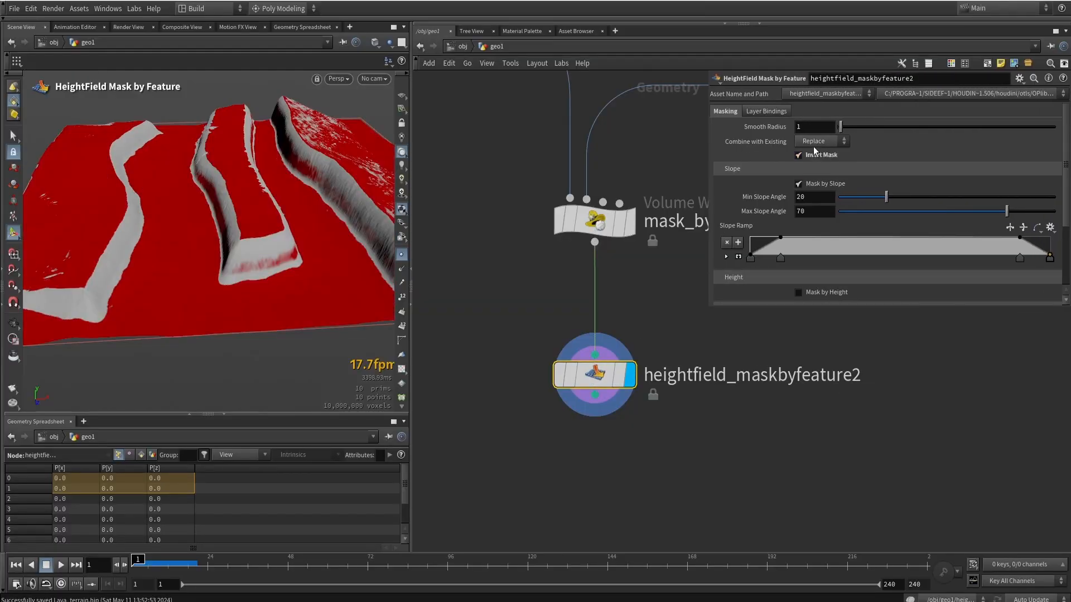
click(820, 141)
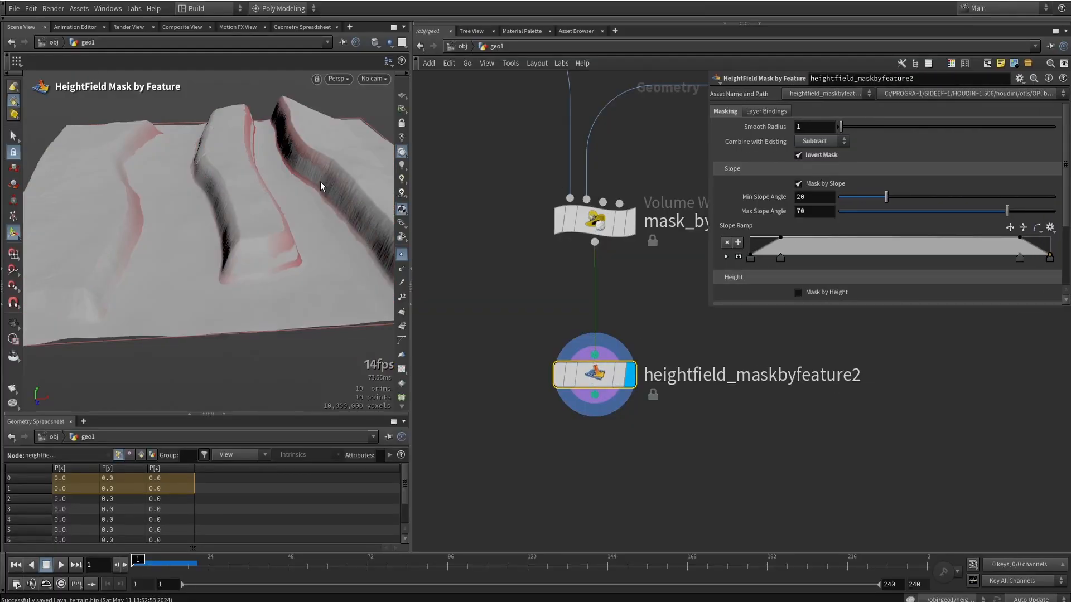
click(819, 140)
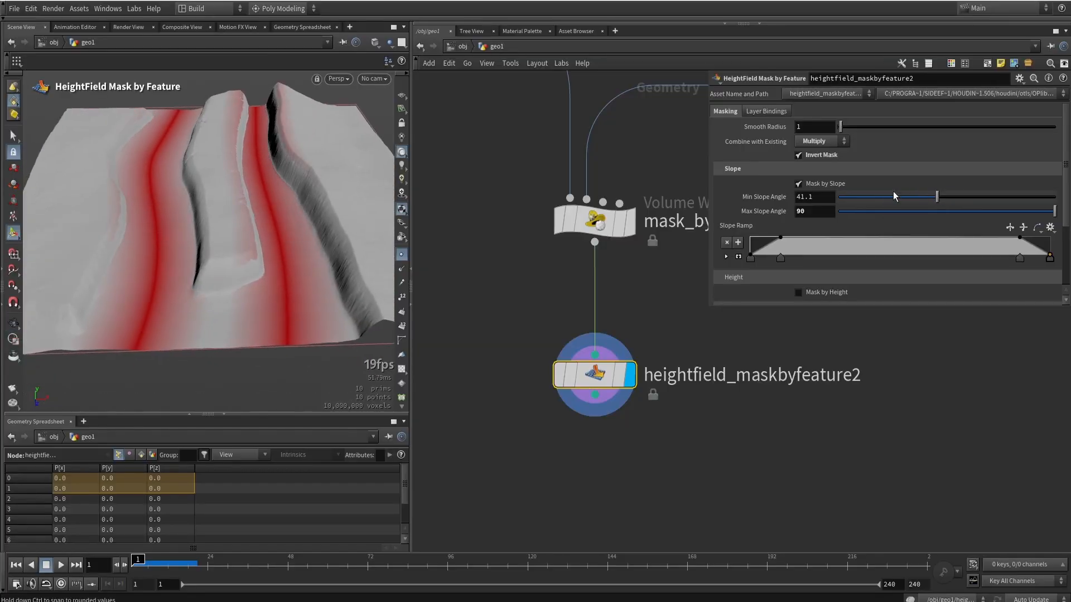
drag(937, 197, 857, 197)
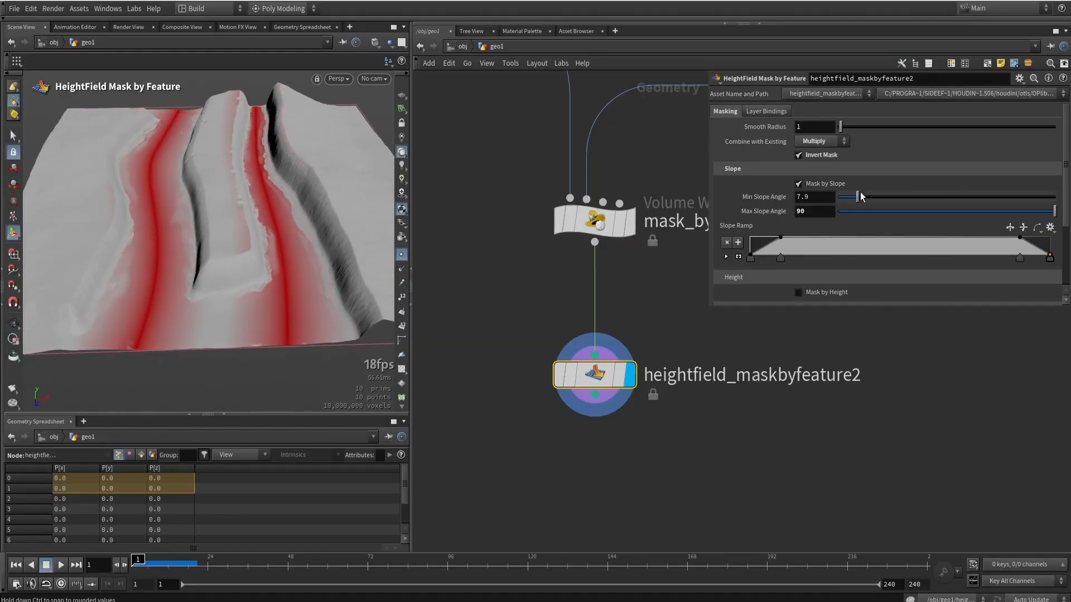
drag(857, 197, 871, 197)
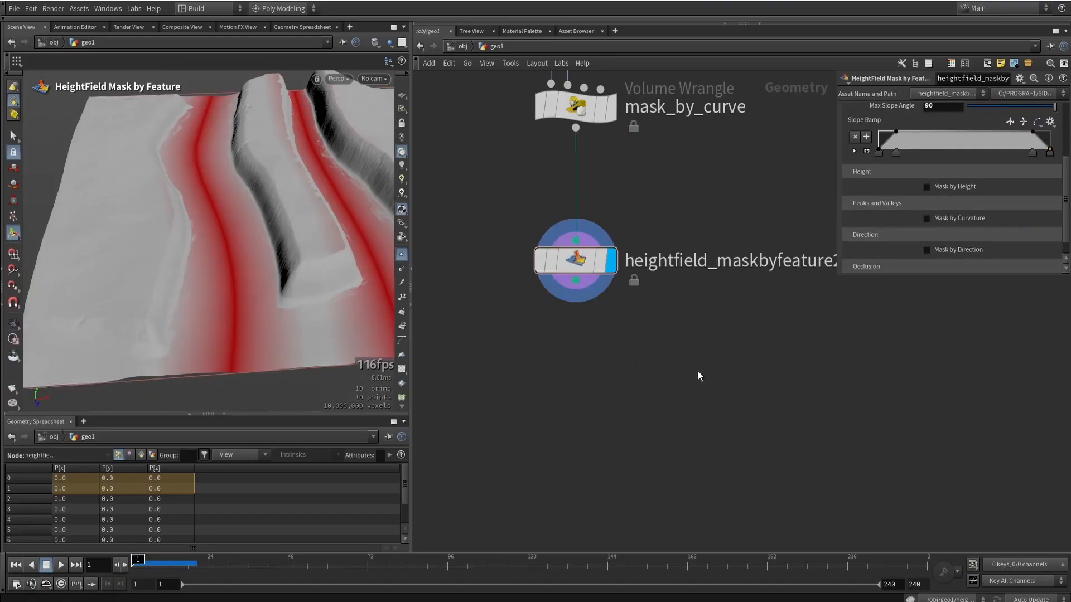
- Add a HeightField Distort by Noise node below the mask node
key(tab)
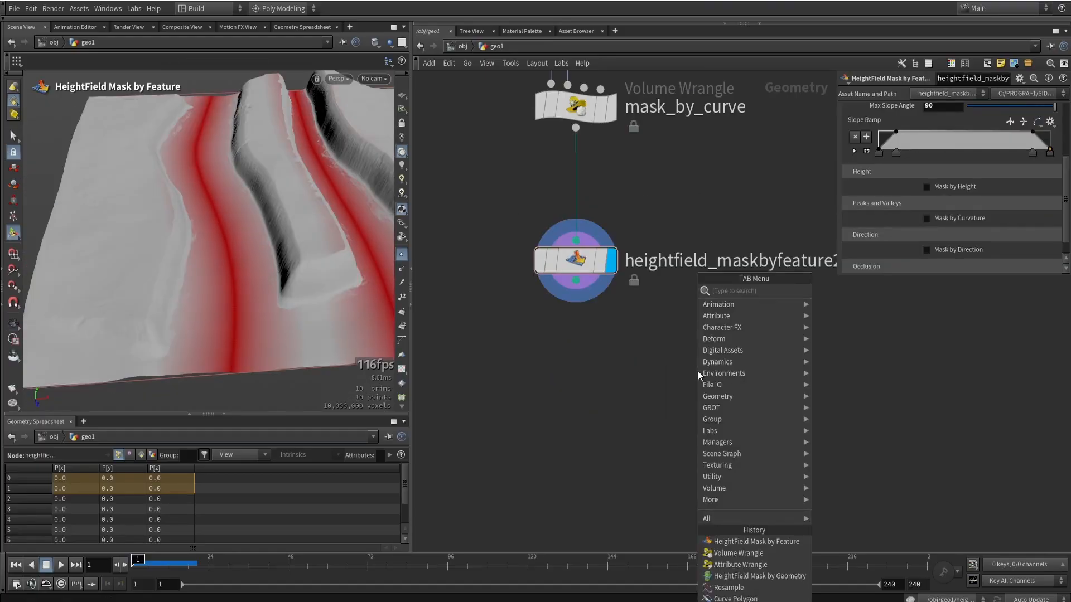
text(dist)
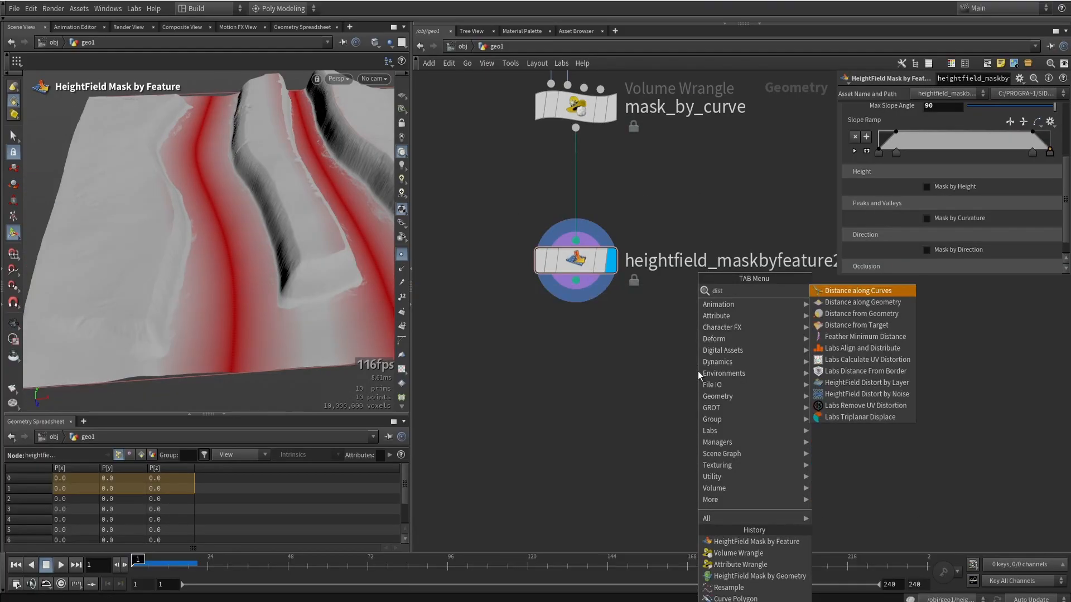
click(866, 394)
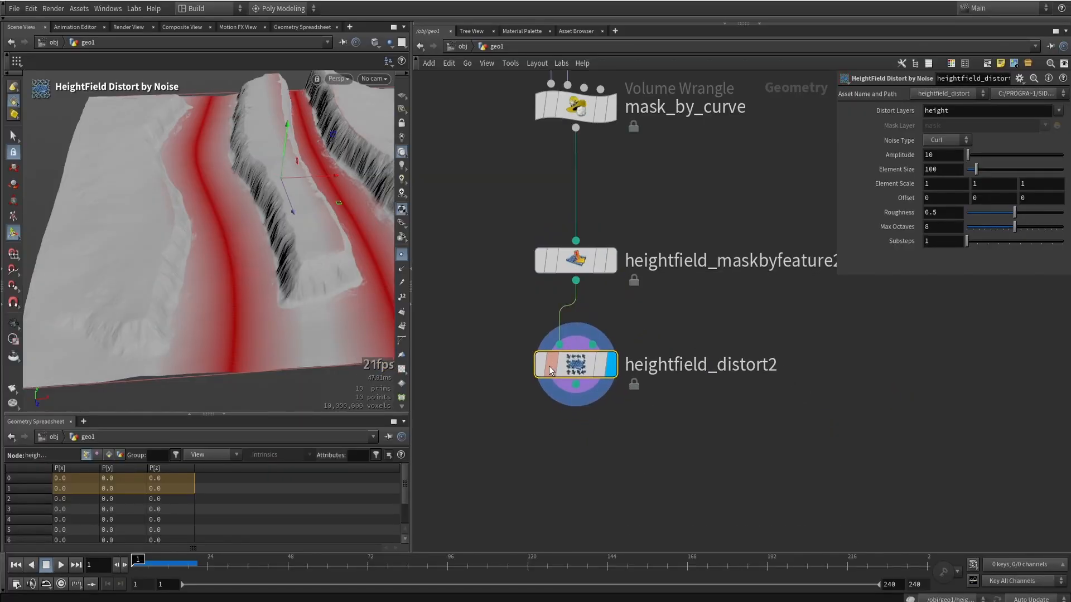
- Distort the mask layer with noise amplitude 29 and inspect the ragged channel edges
click(977, 110)
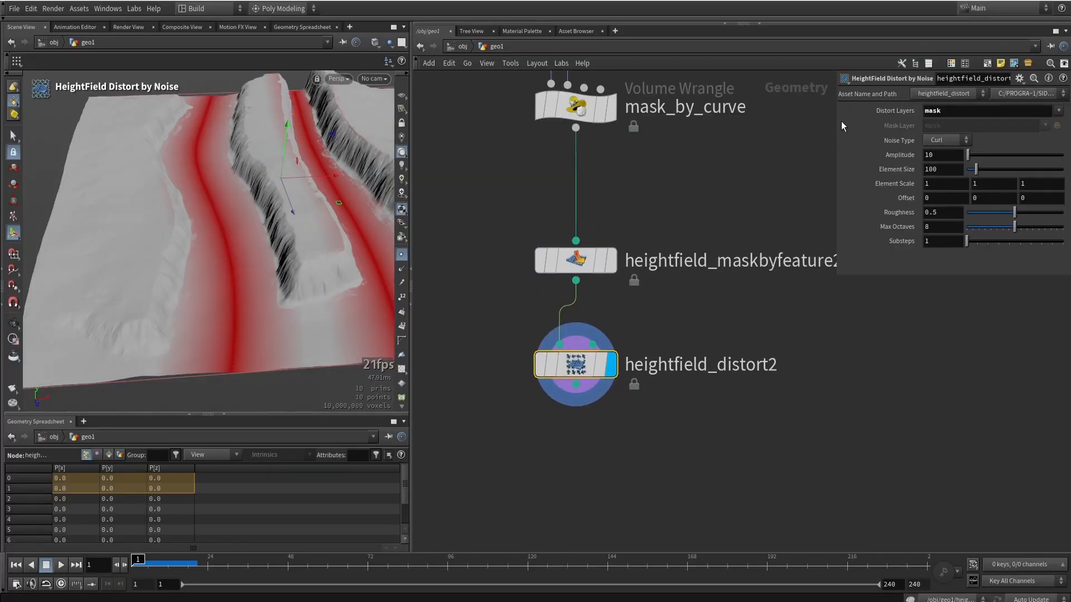
drag(967, 155, 989, 155)
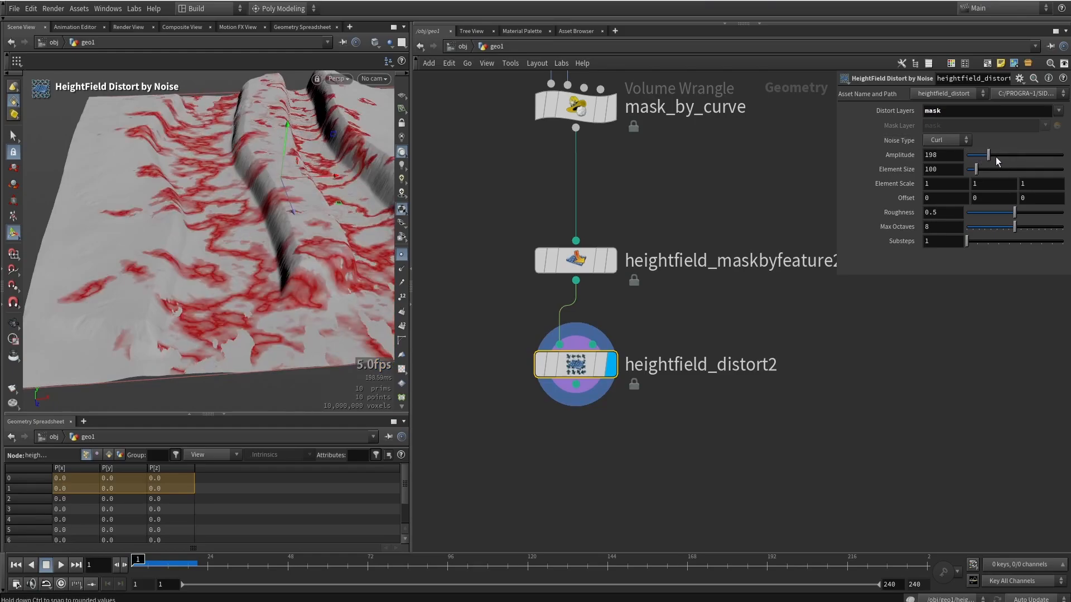
drag(986, 156, 969, 155)
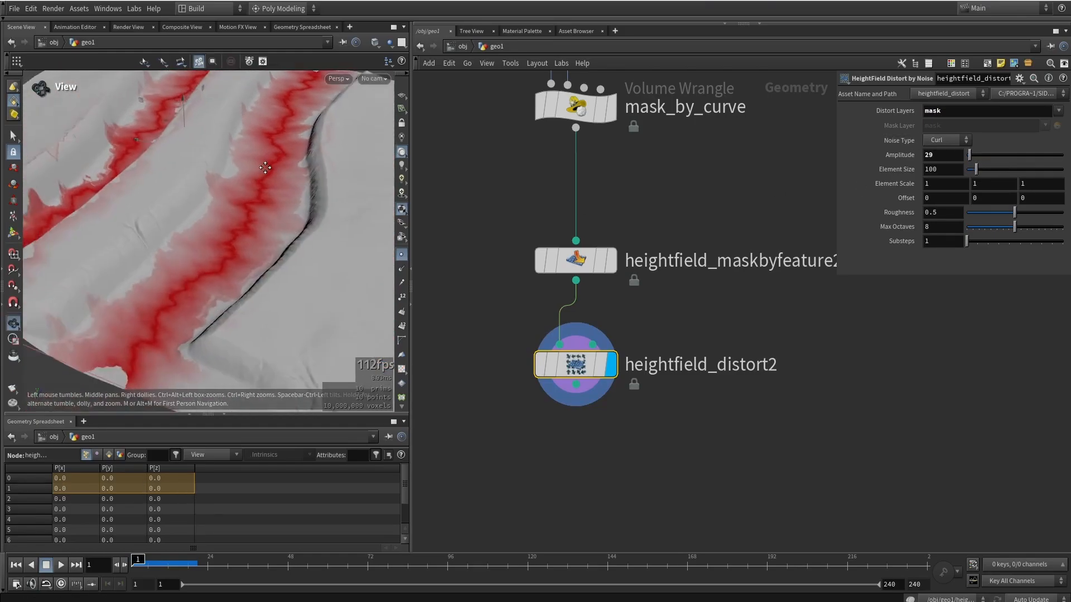
drag(265, 168, 273, 219)
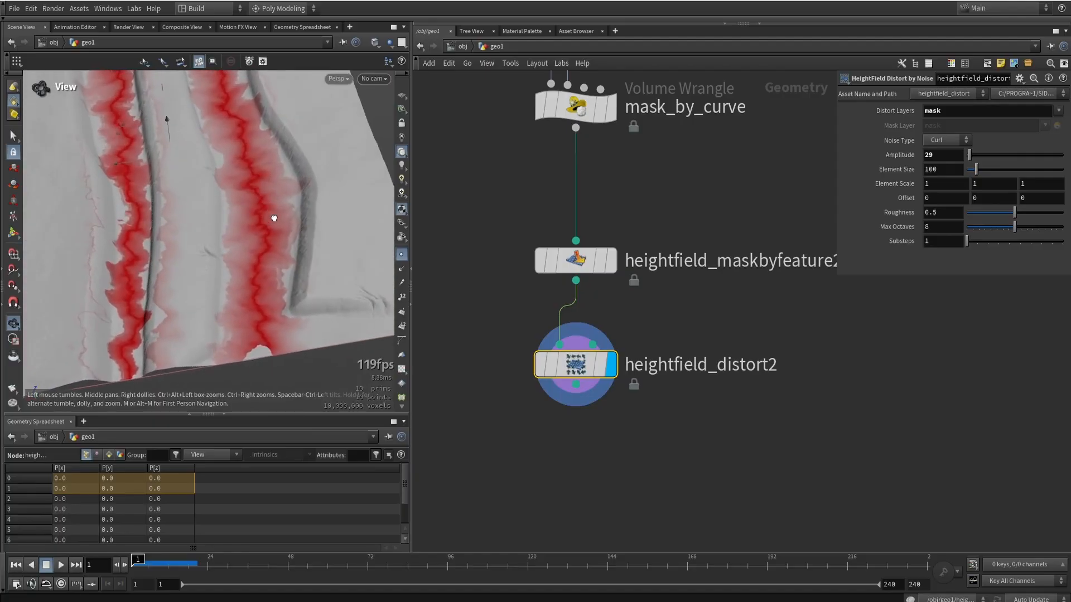
drag(273, 218, 263, 201)
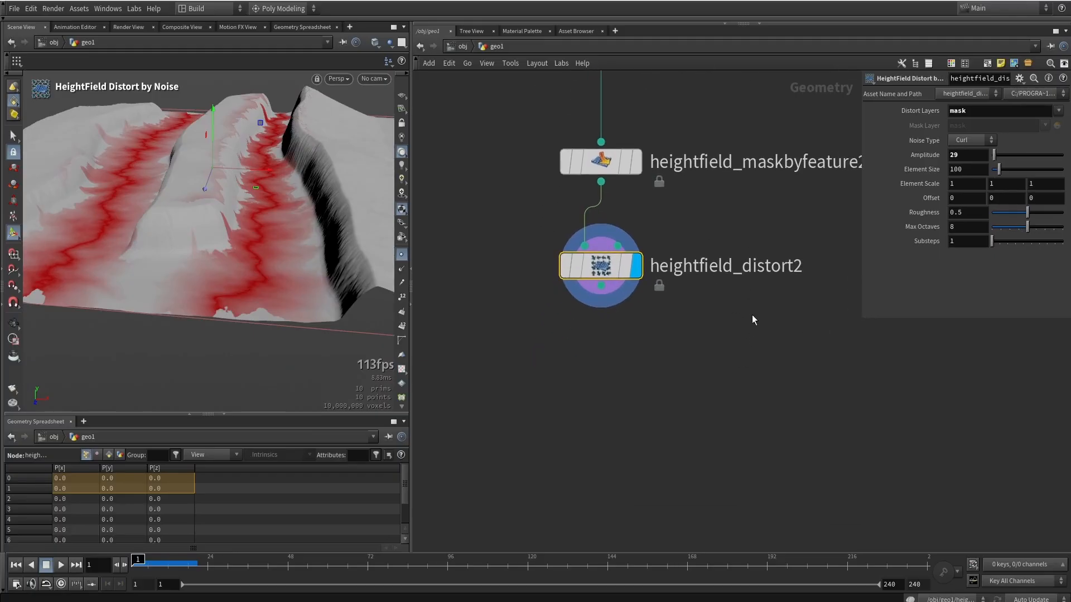
drag(601, 265, 600, 289)
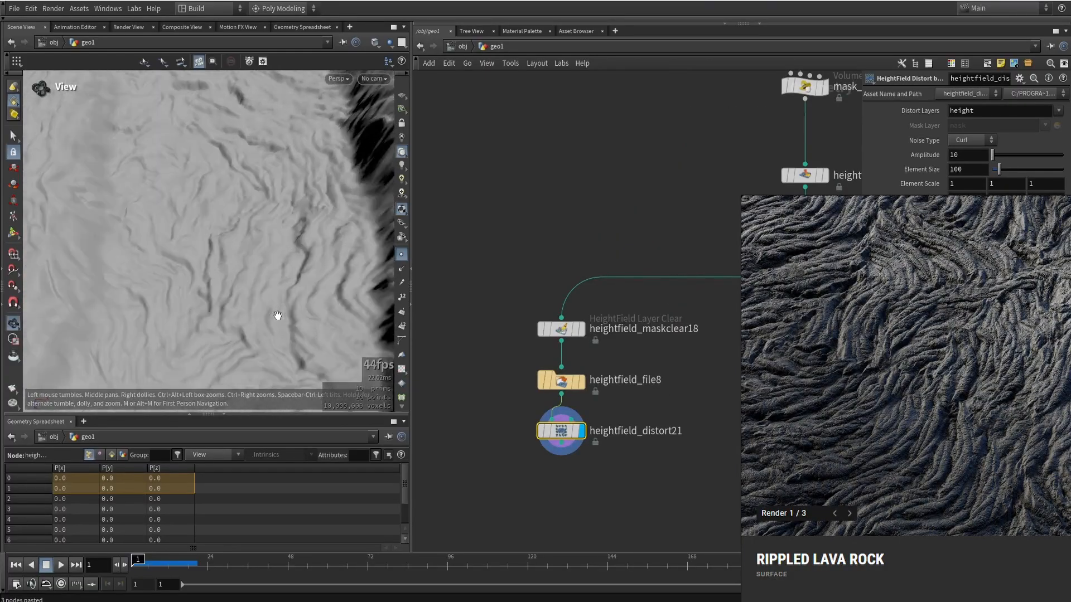
- Paste the Rippled Lava Rock clear, file and distort chain after heightfield_distort2
click(560, 430)
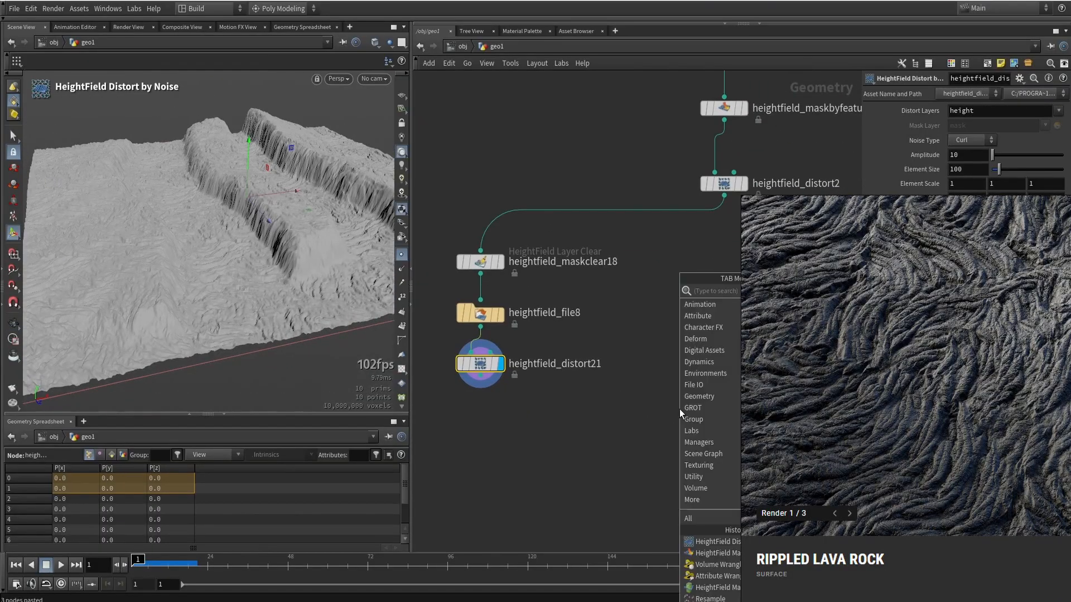
- Add a HeightField Layer node for the lava rock blend and orbit to inspect the channels
text(lay)
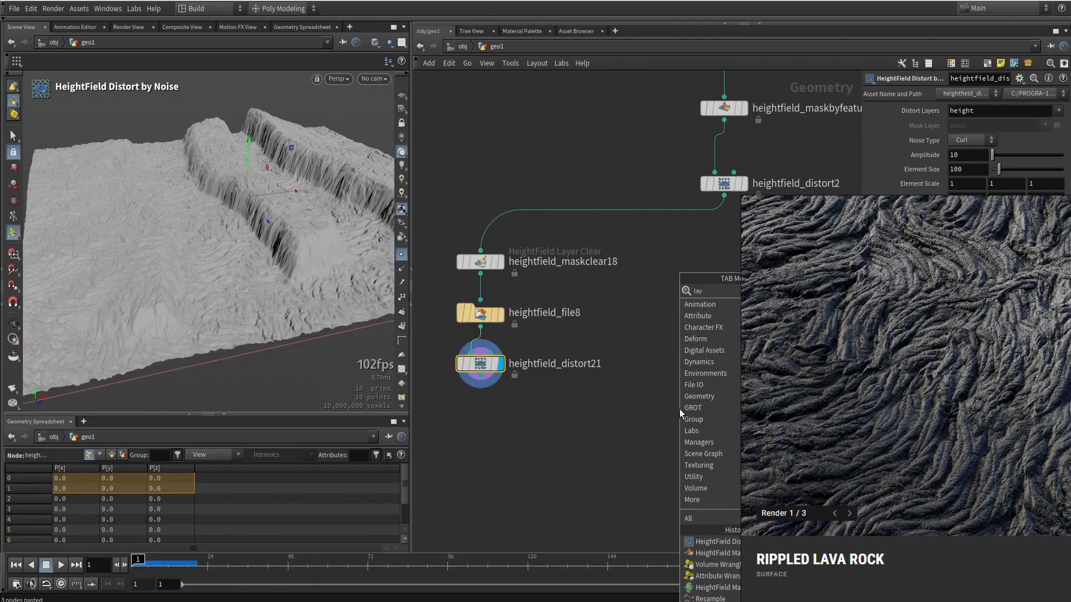
mouse_move(693, 407)
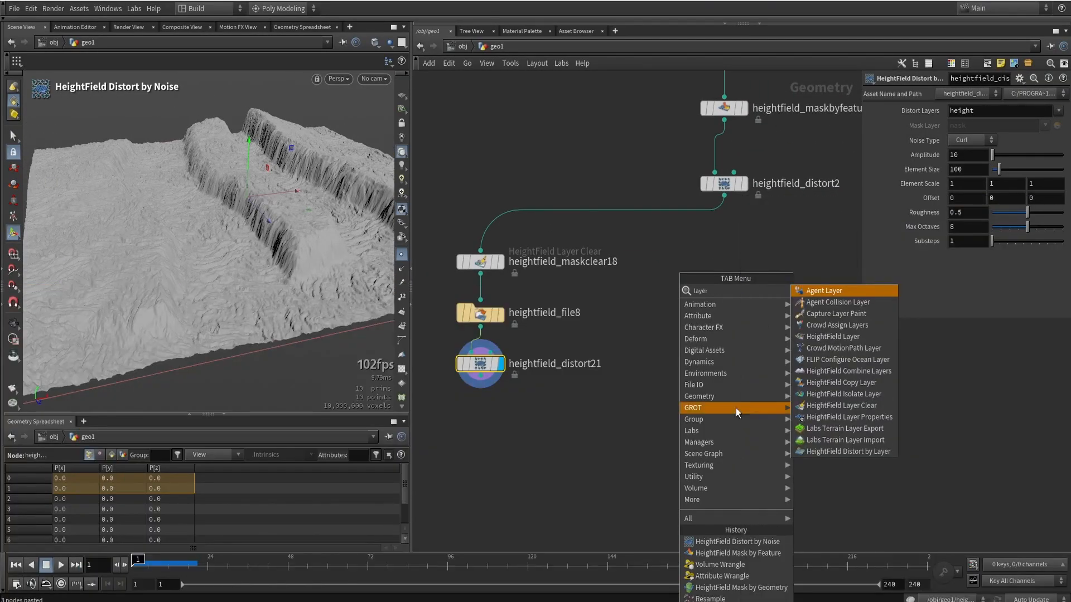
click(832, 336)
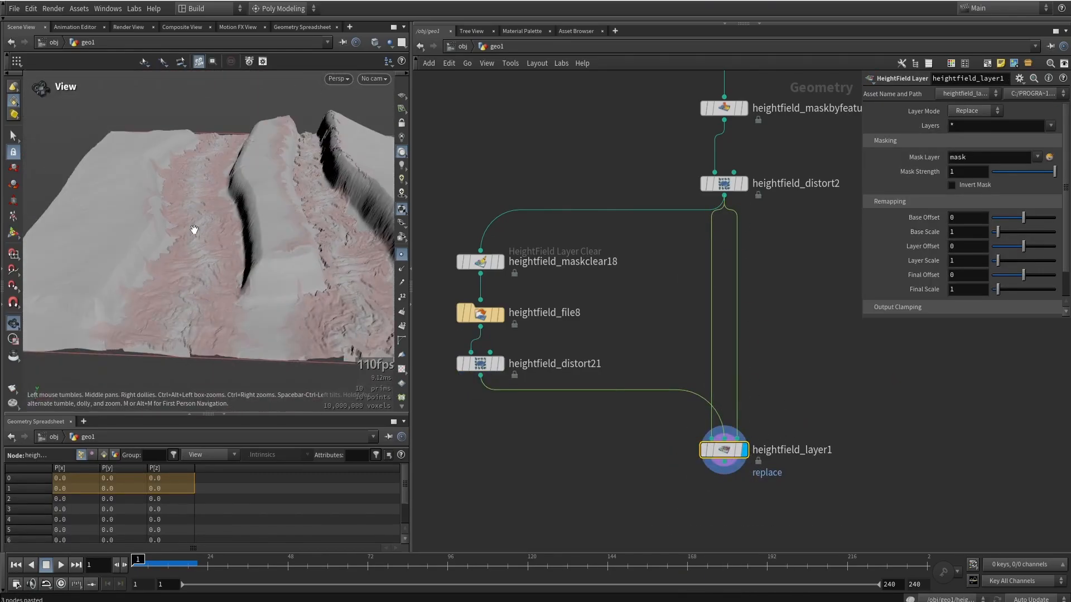
drag(195, 228, 245, 254)
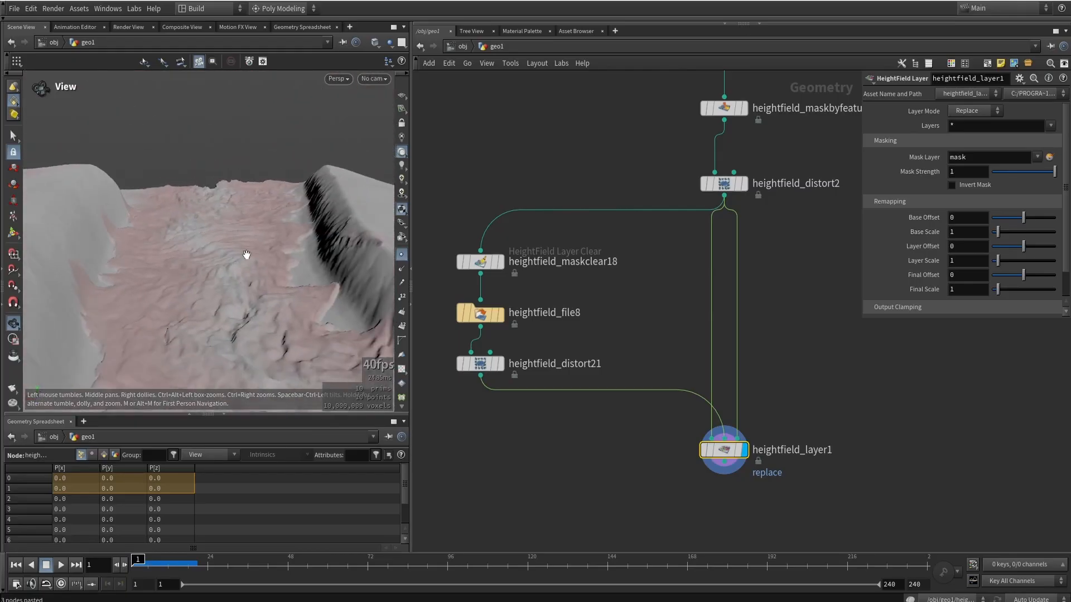
drag(246, 255, 244, 217)
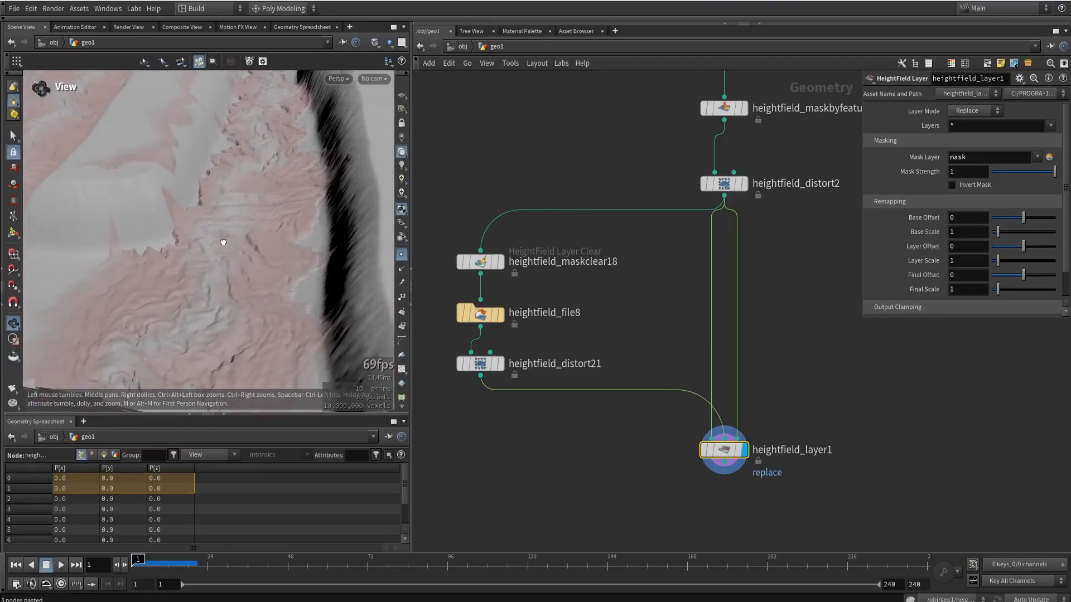
drag(222, 241, 179, 180)
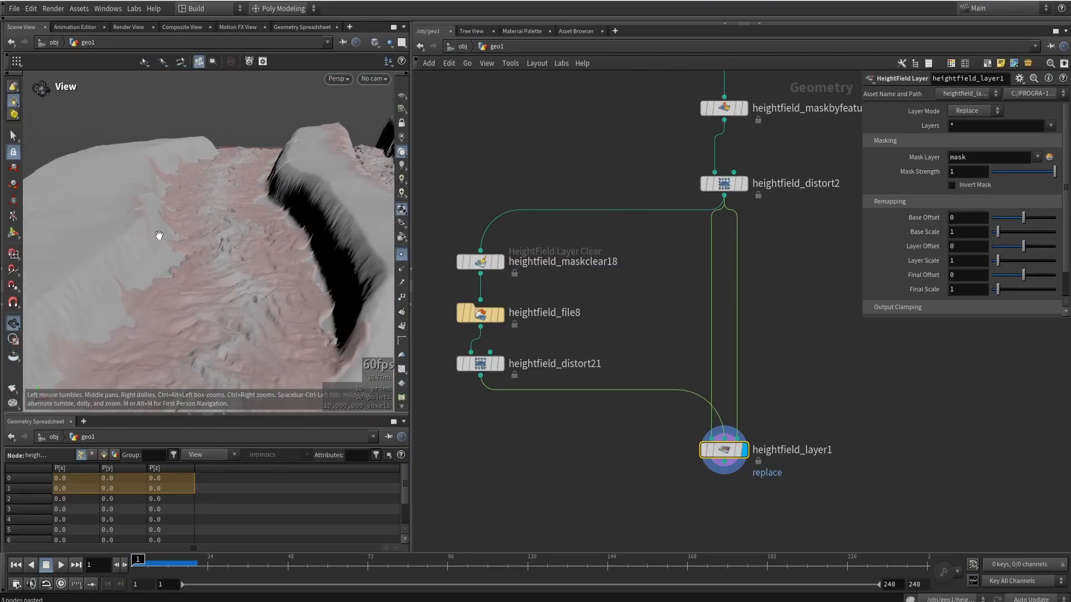
drag(158, 236, 186, 241)
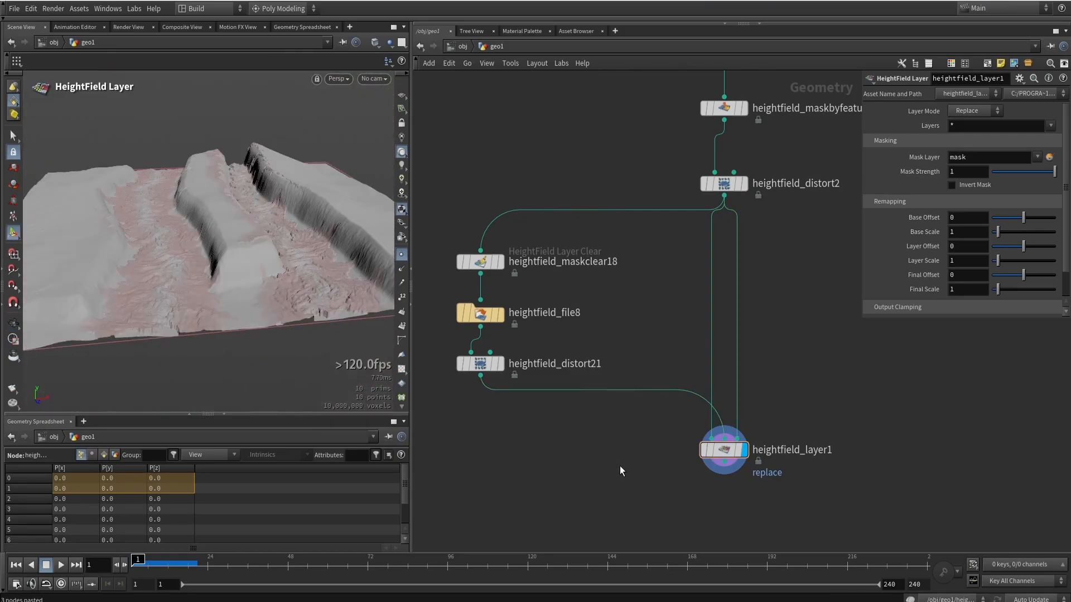
mouse_move(235, 328)
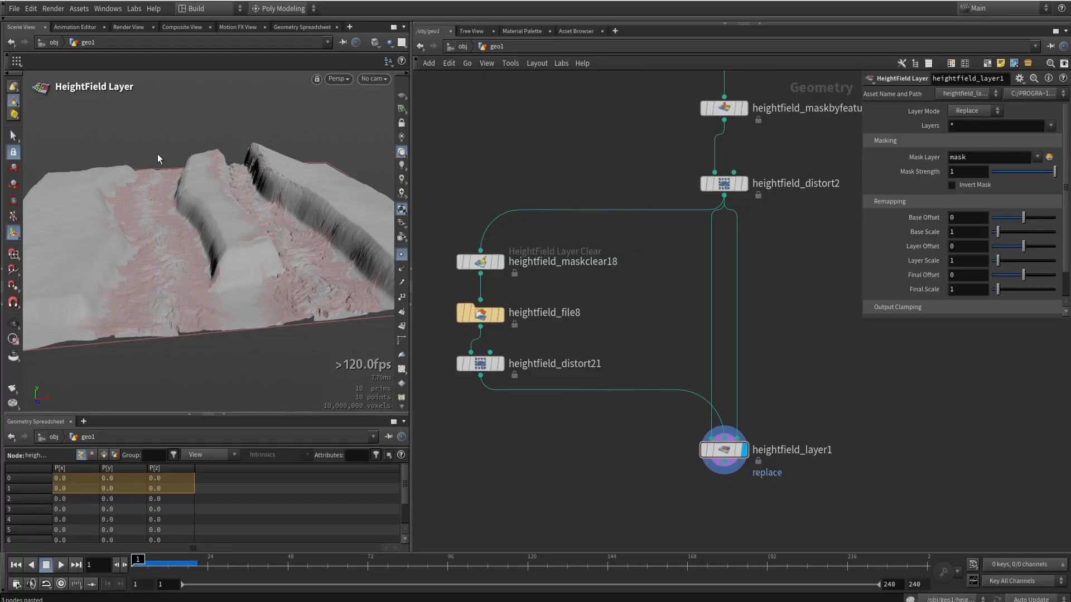
mouse_move(159, 172)
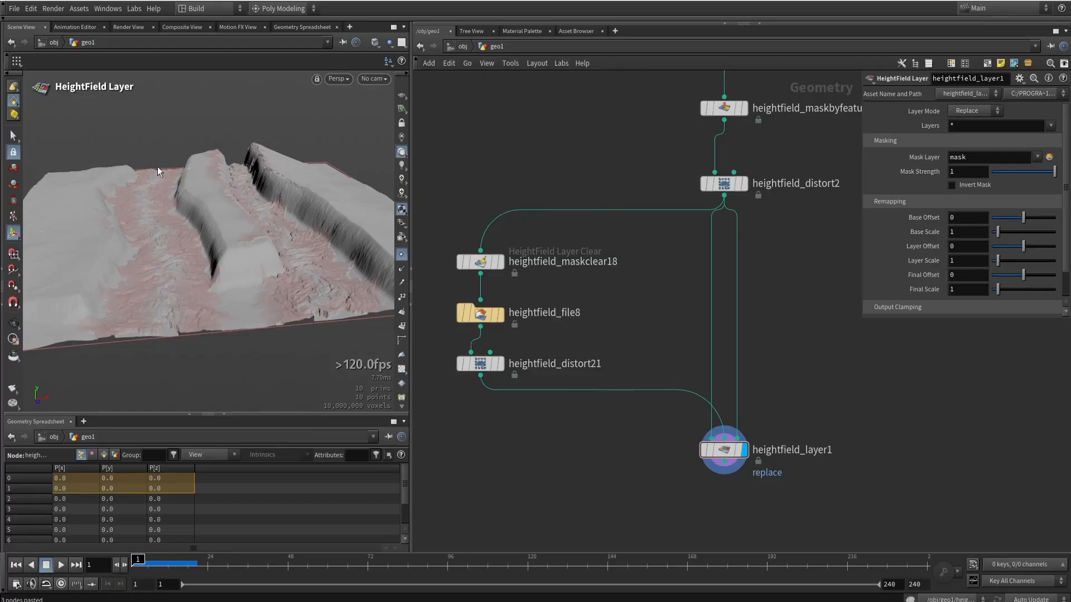